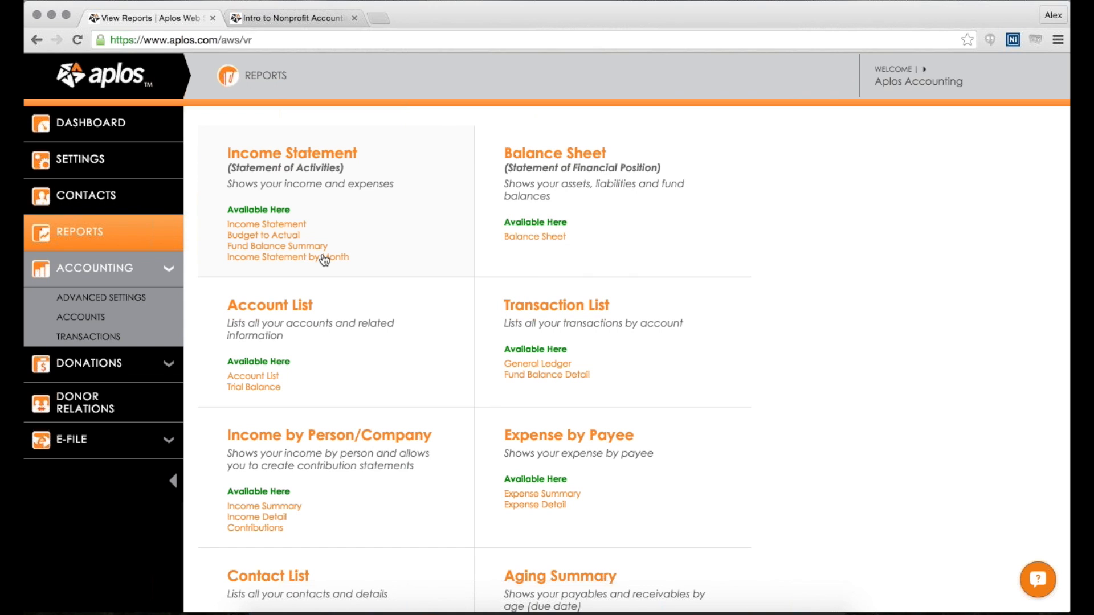
{"action": "mouse_move", "coordinate": [230, 272]}
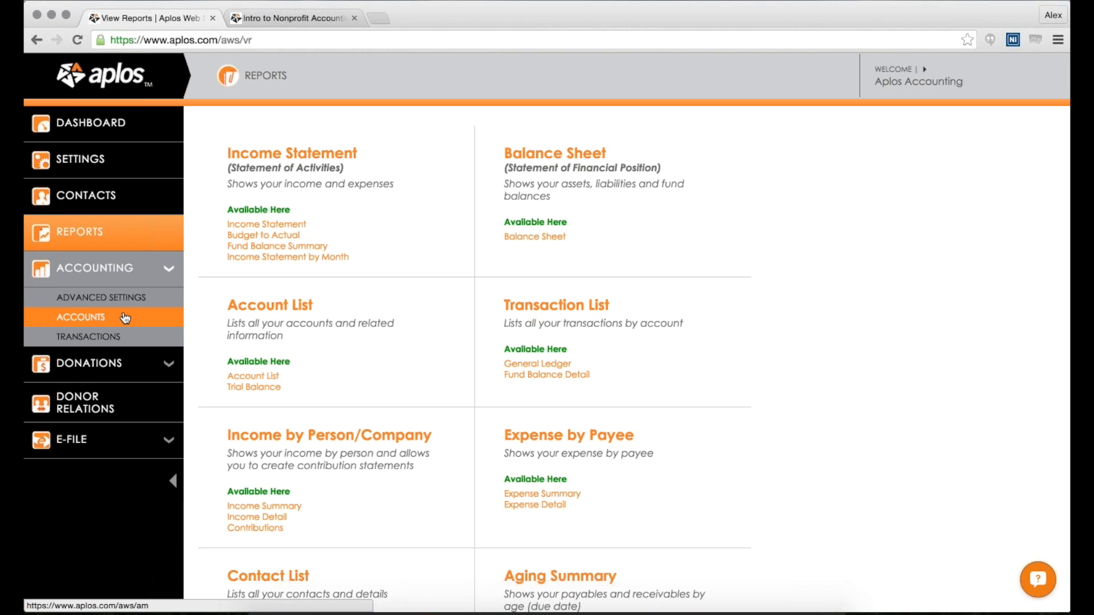
{"action": "mouse_move", "coordinate": [119, 339]}
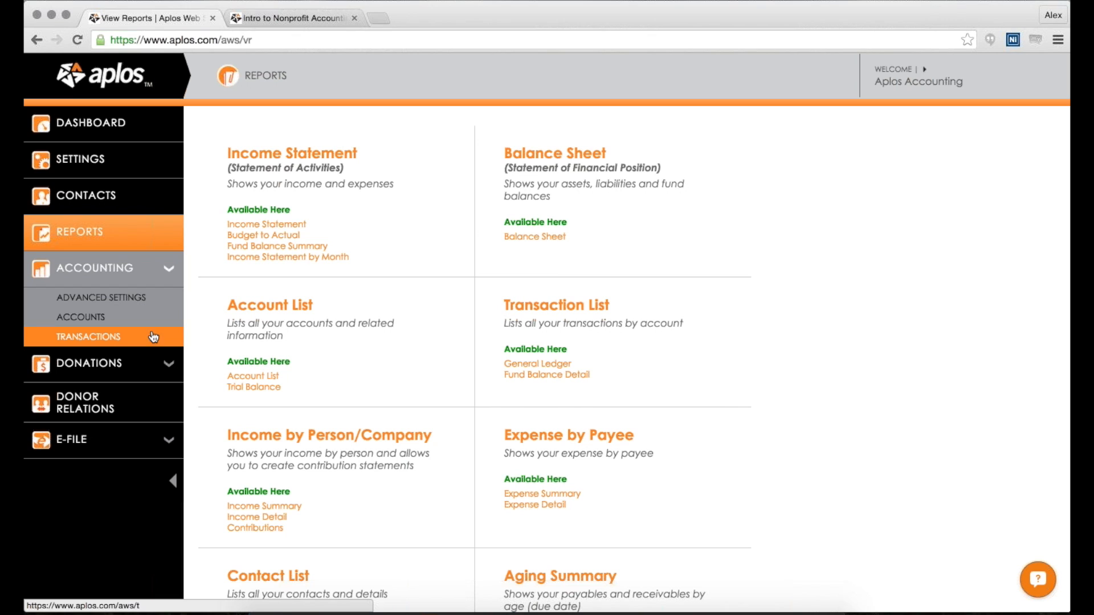
{"action": "mouse_move", "coordinate": [585, 204]}
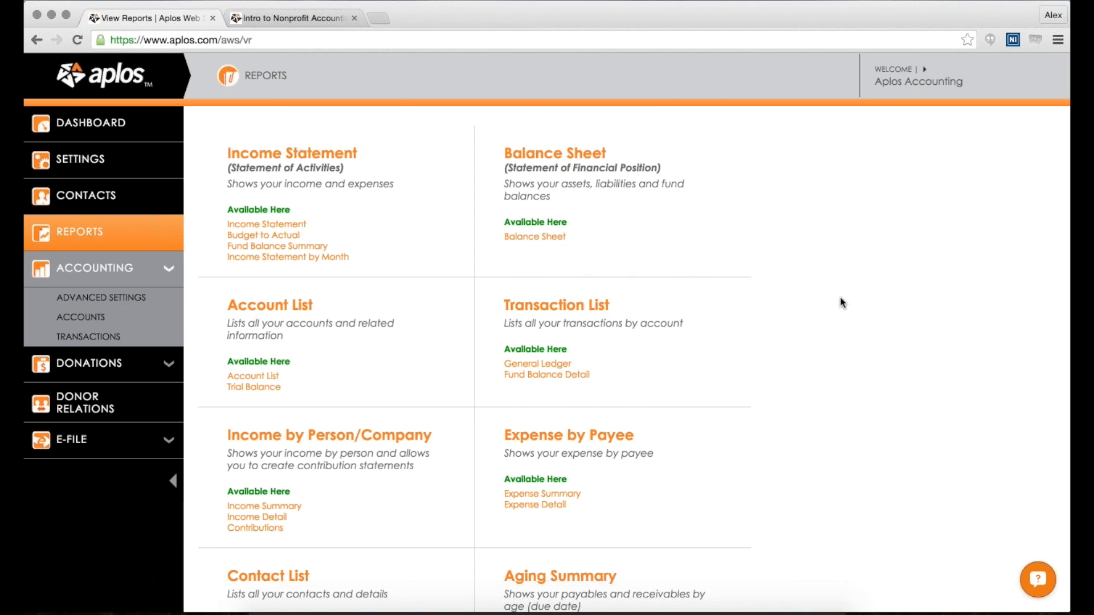
Step: Browse down the Reports page toward the Income Statement entry
{"action": "scroll", "scroll_direction": "down", "scroll_amount": 3}
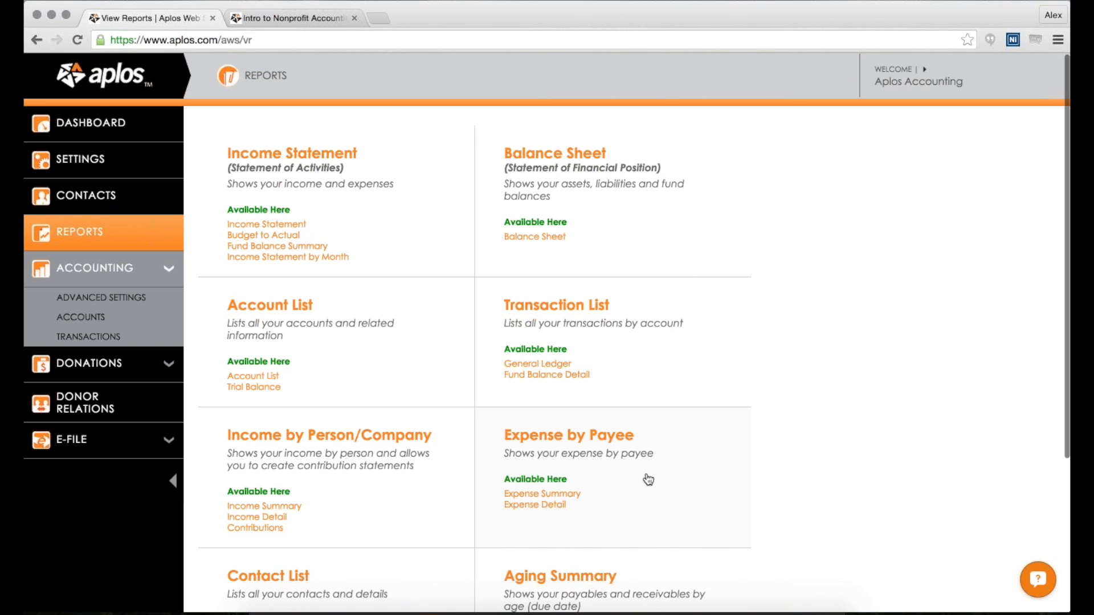
{"action": "mouse_move", "coordinate": [558, 422]}
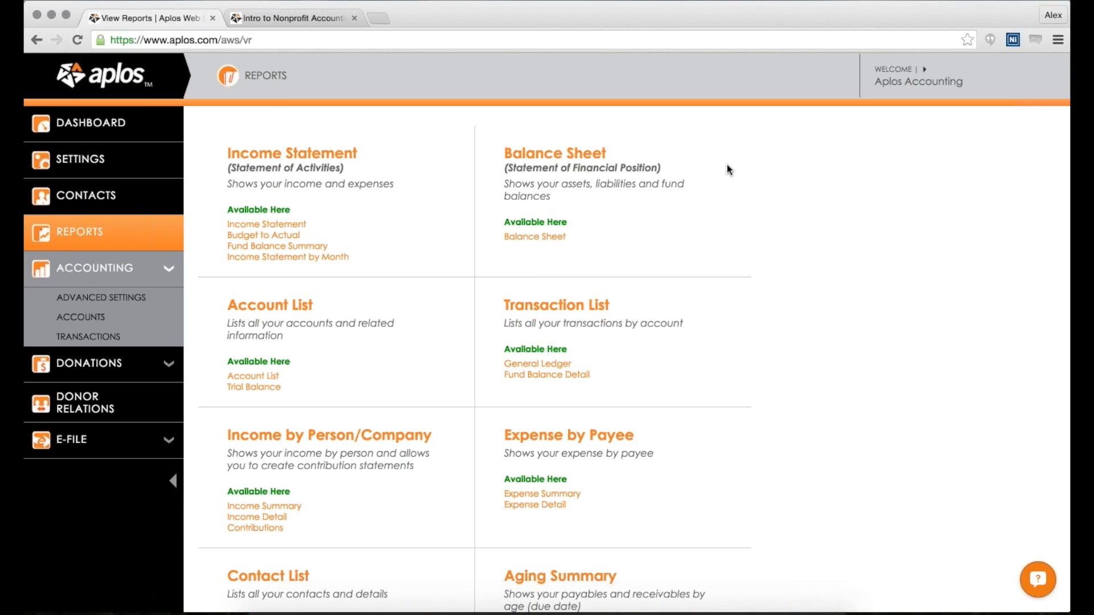
{"action": "mouse_move", "coordinate": [578, 169]}
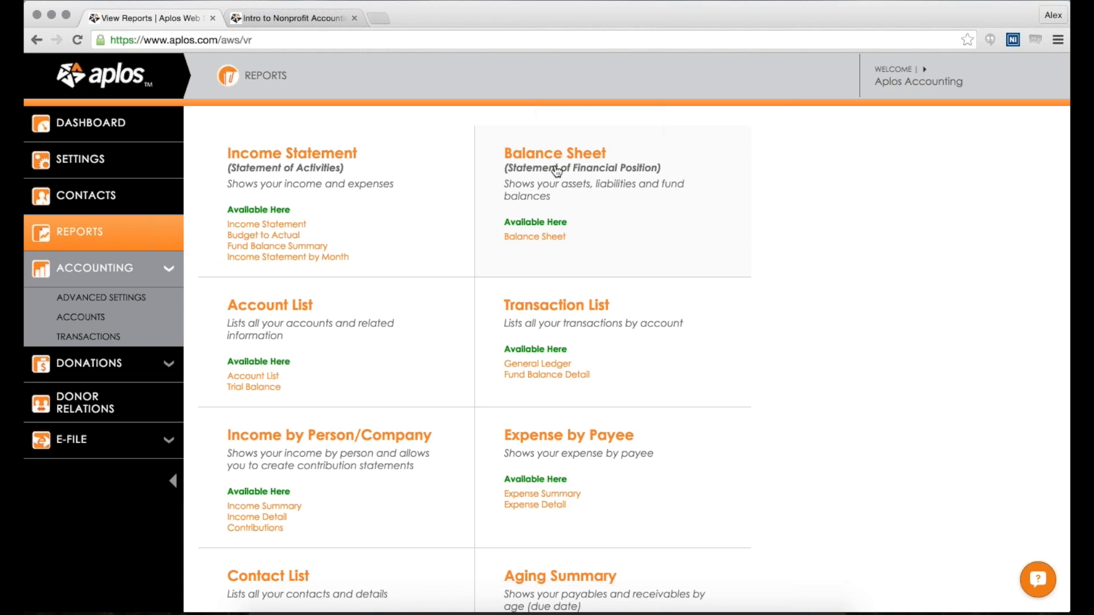
{"action": "mouse_move", "coordinate": [506, 174]}
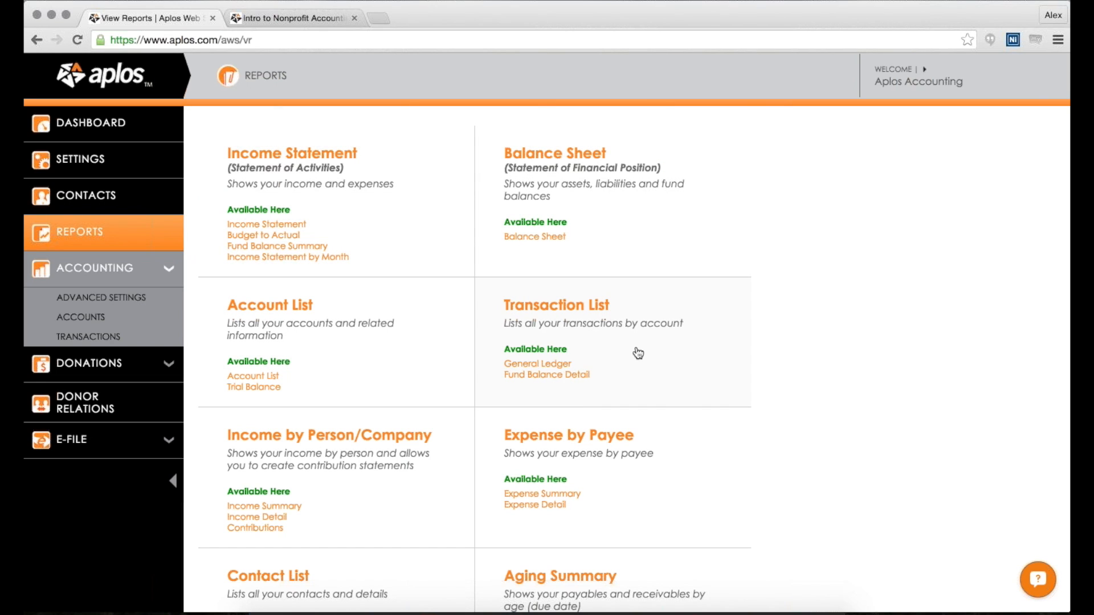
{"action": "mouse_move", "coordinate": [387, 160]}
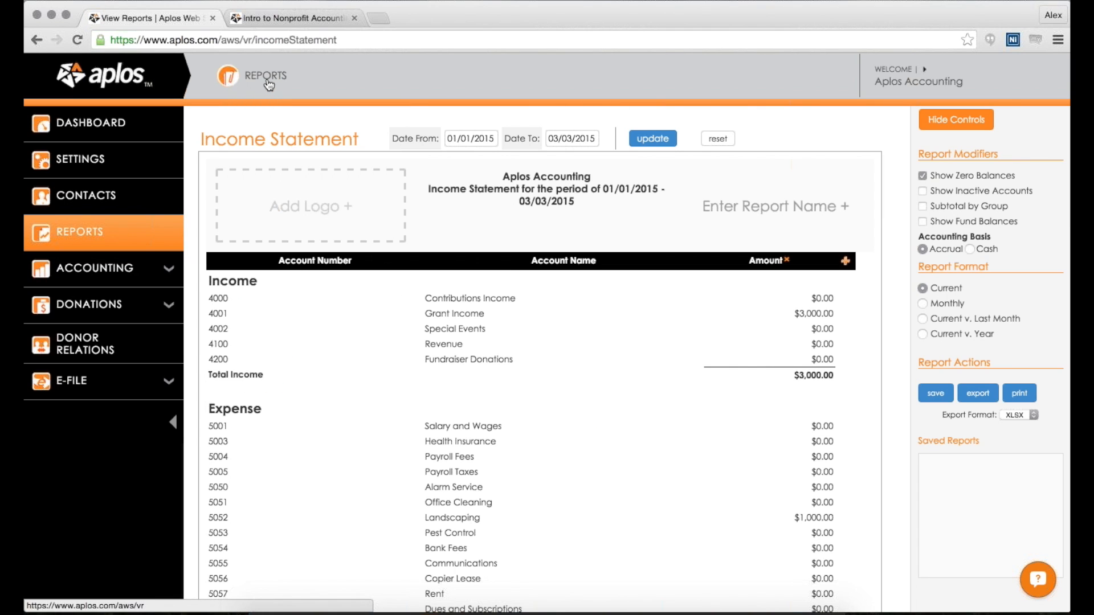
{"action": "left_click", "coordinate": [263, 76]}
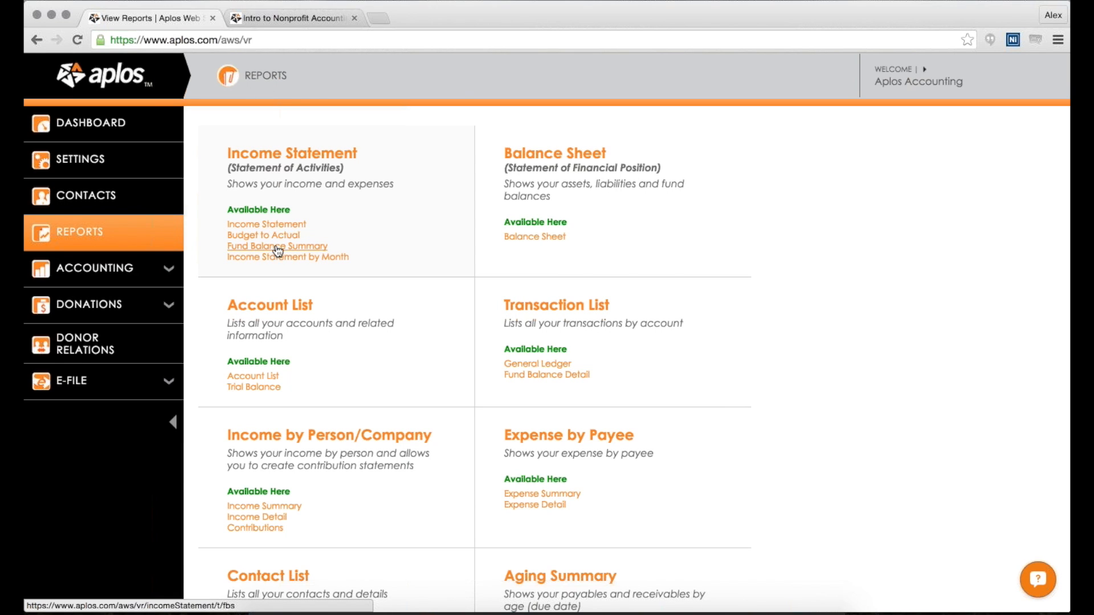
{"action": "mouse_move", "coordinate": [458, 149]}
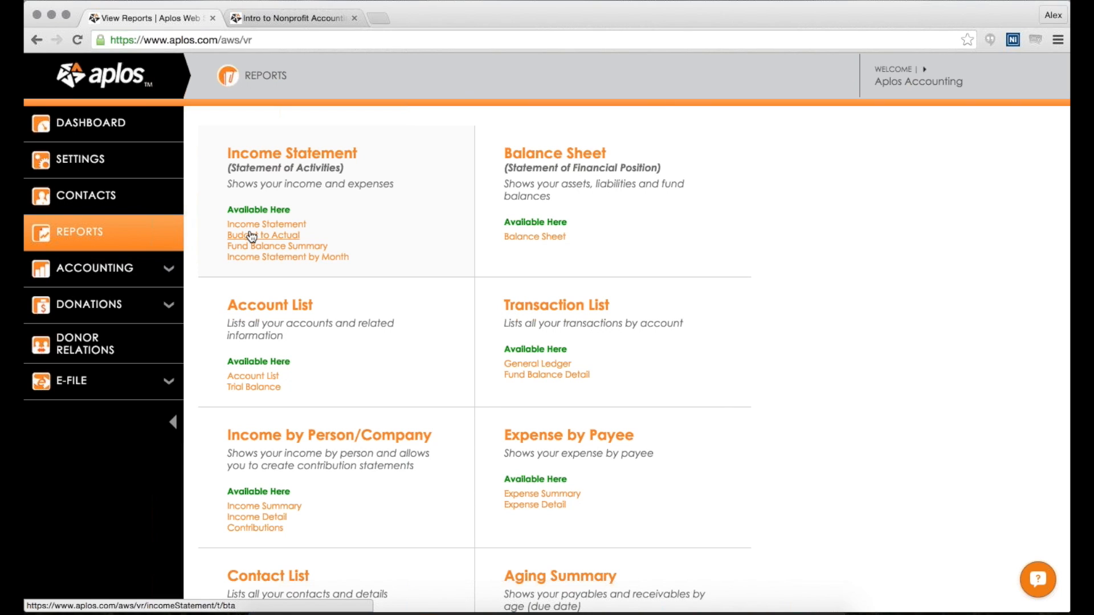
{"action": "mouse_move", "coordinate": [303, 233]}
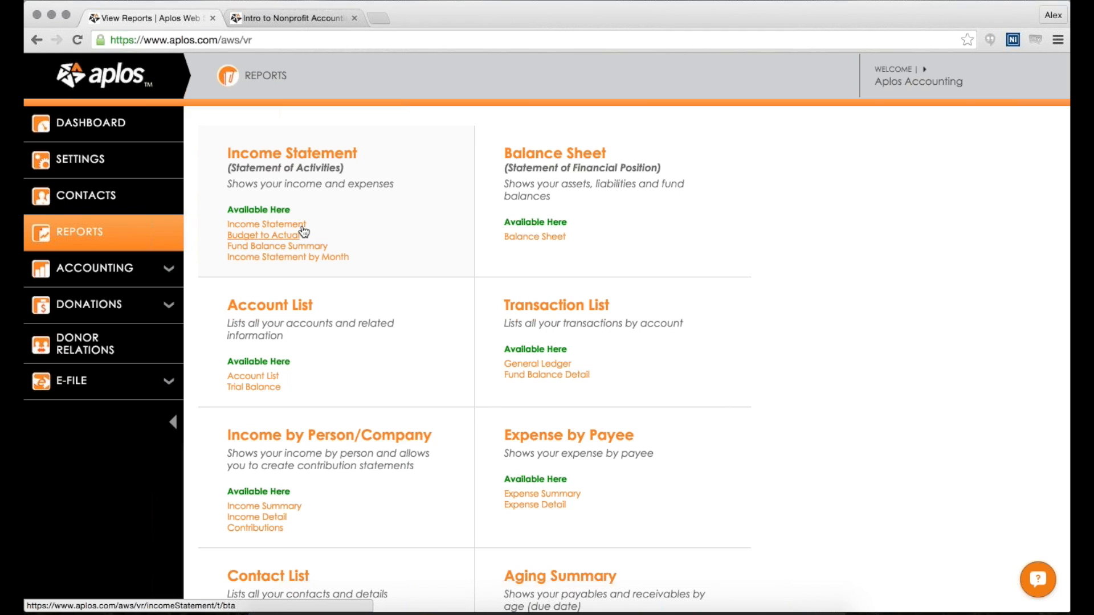
{"action": "mouse_move", "coordinate": [381, 112]}
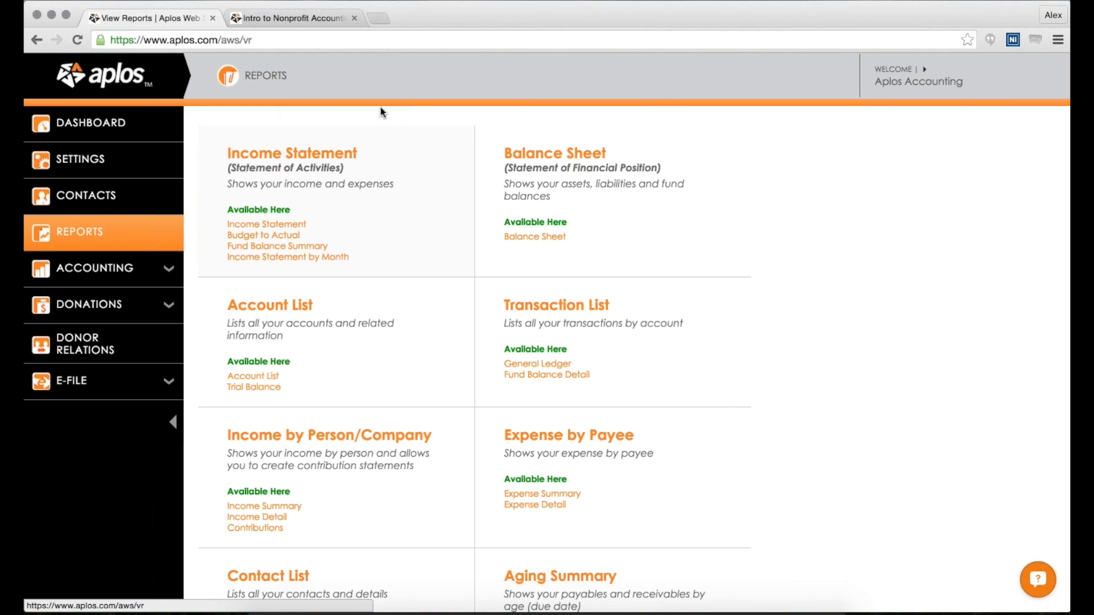
{"action": "mouse_move", "coordinate": [369, 110]}
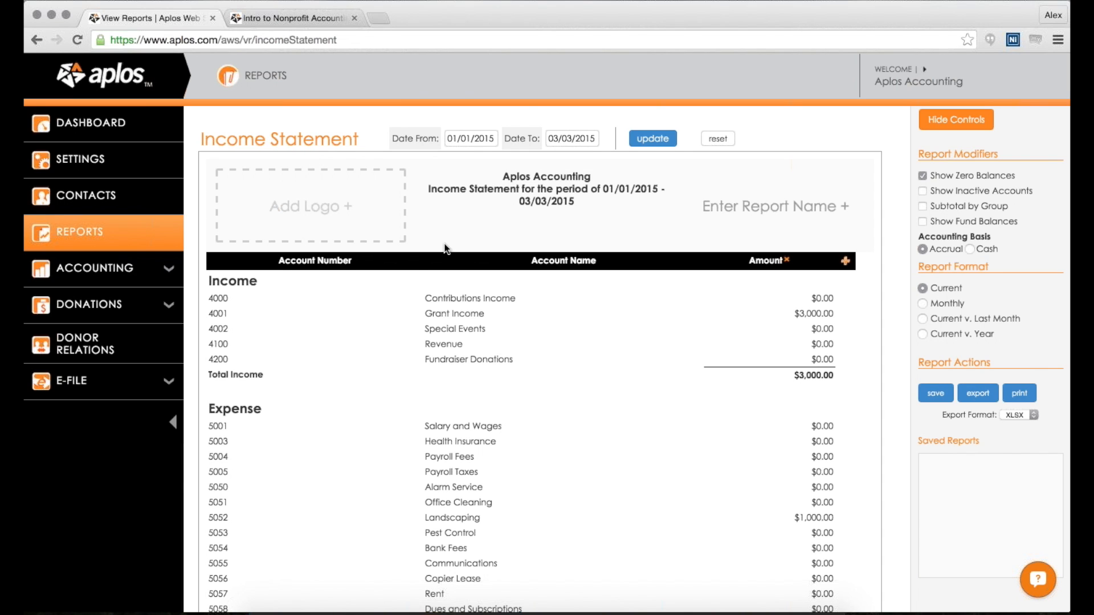
{"action": "mouse_move", "coordinate": [293, 323]}
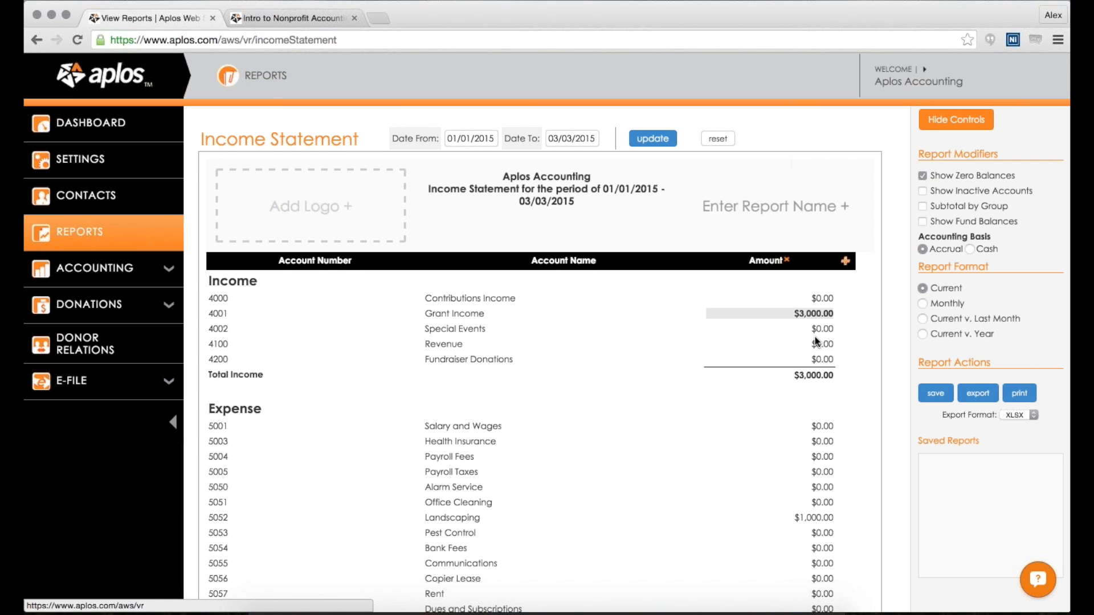
{"action": "scroll", "scroll_direction": "down", "scroll_amount": 3}
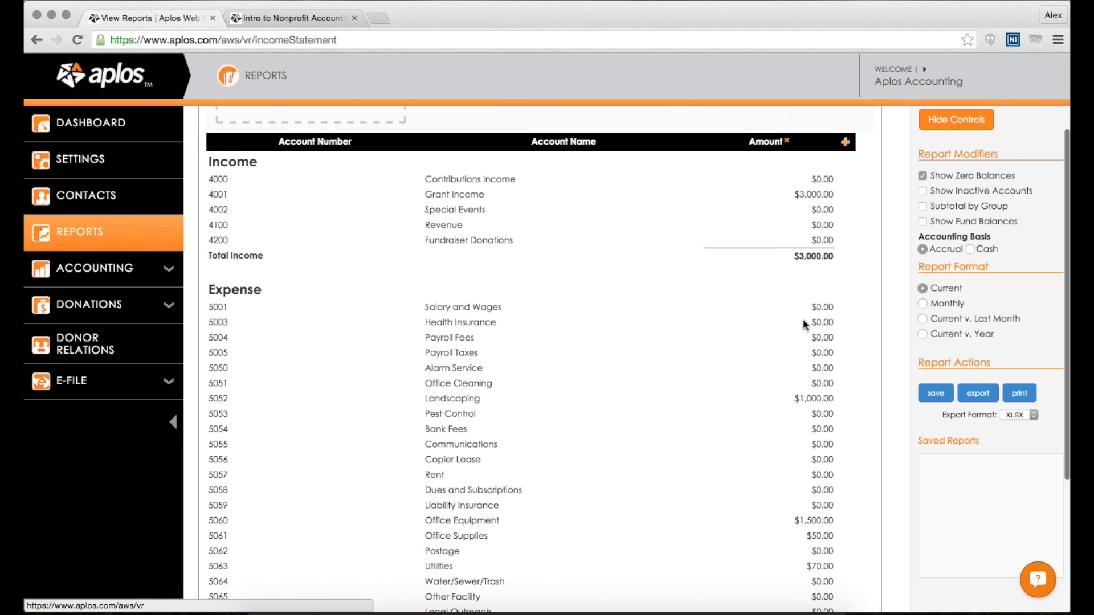
{"action": "scroll", "scroll_direction": "down", "scroll_amount": 3}
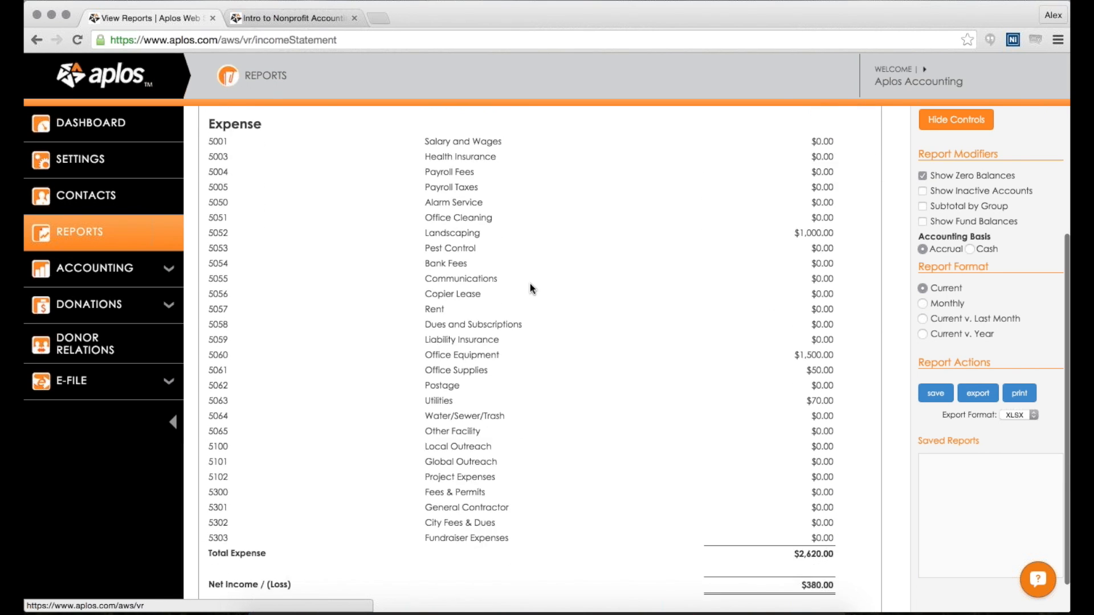
{"action": "scroll", "scroll_direction": "down", "scroll_amount": 3}
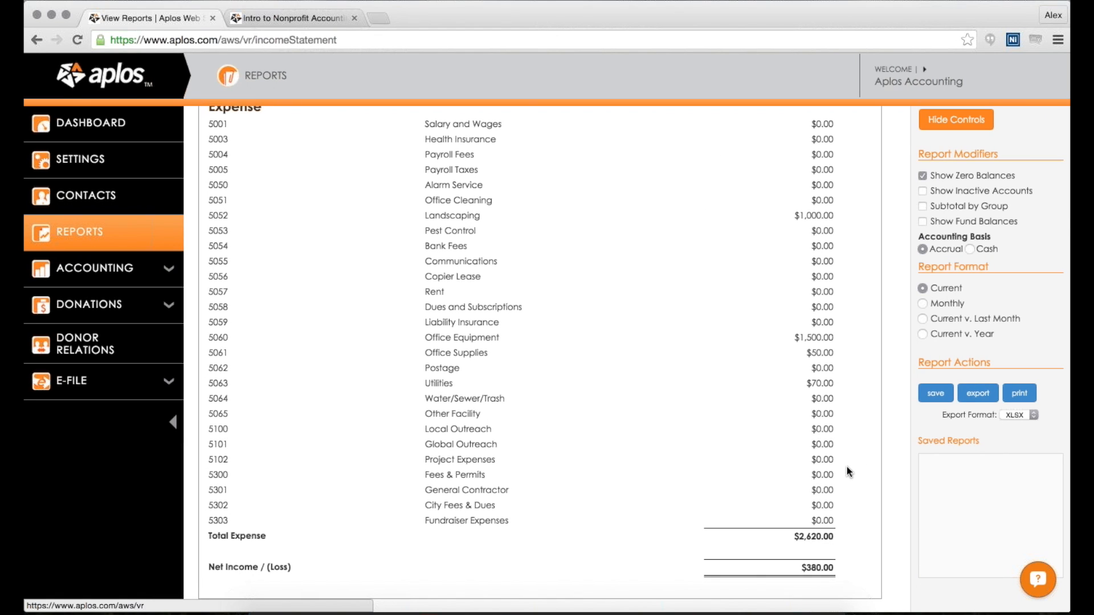
{"action": "scroll", "scroll_direction": "down", "scroll_amount": 3}
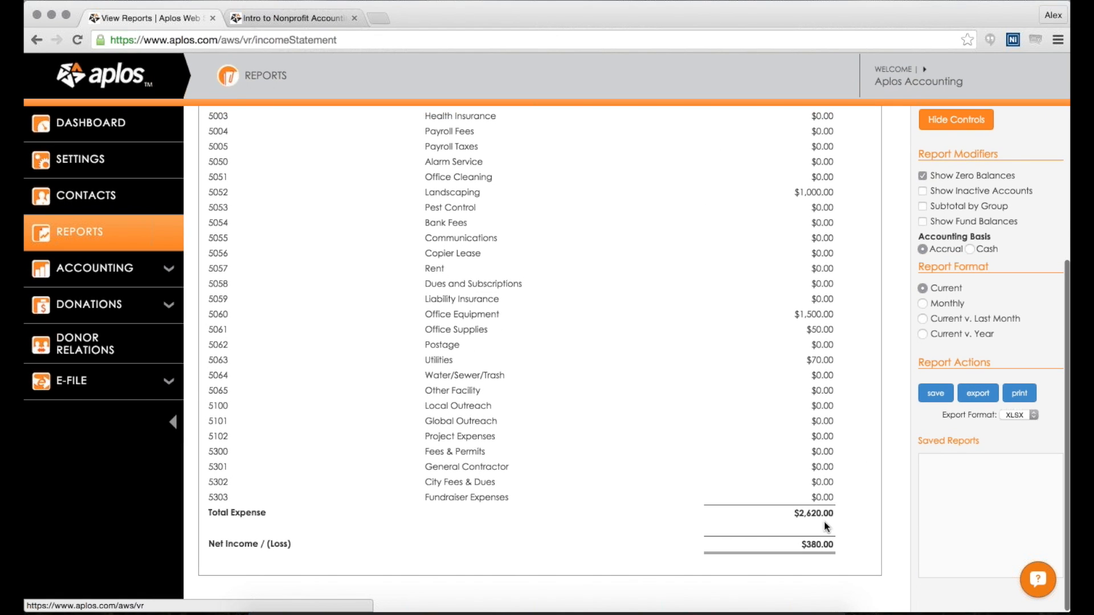
{"action": "double_click", "coordinate": [243, 544]}
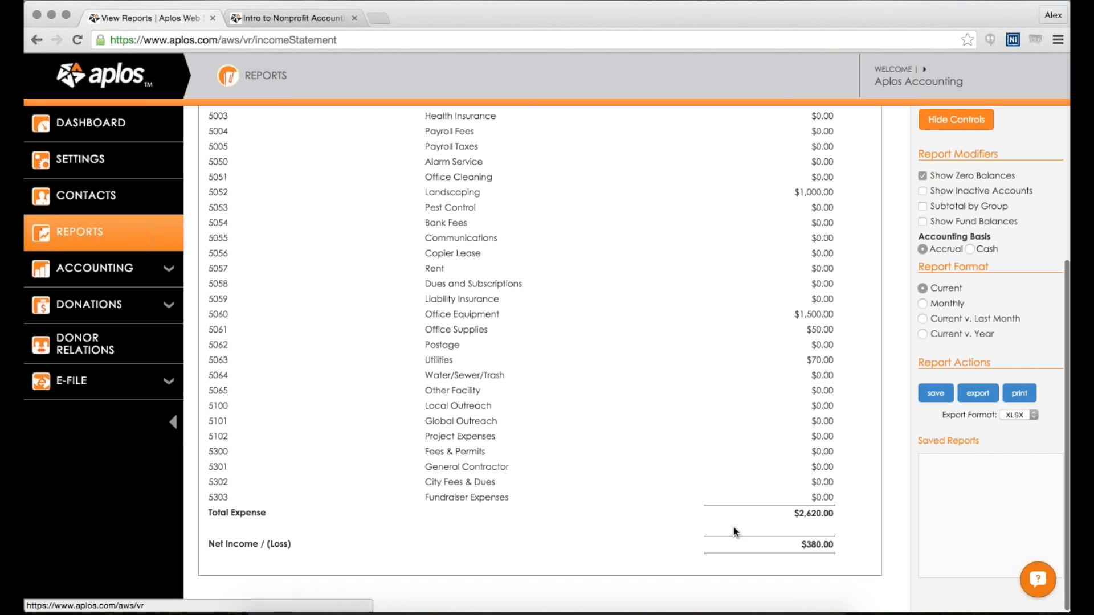
{"action": "mouse_move", "coordinate": [805, 539]}
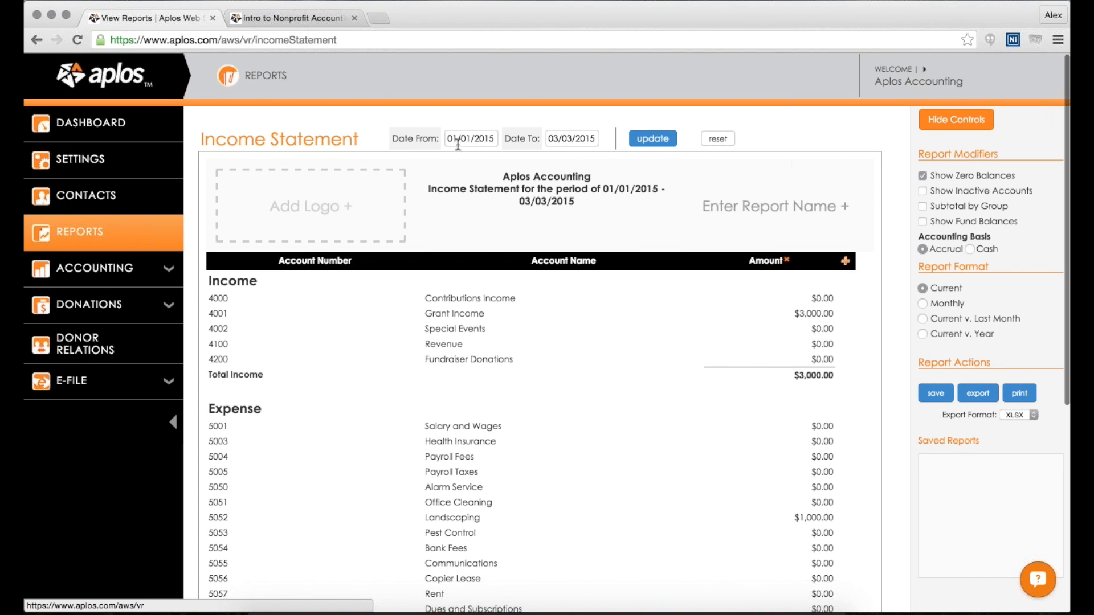
{"action": "scroll", "scroll_direction": "down", "scroll_amount": 3}
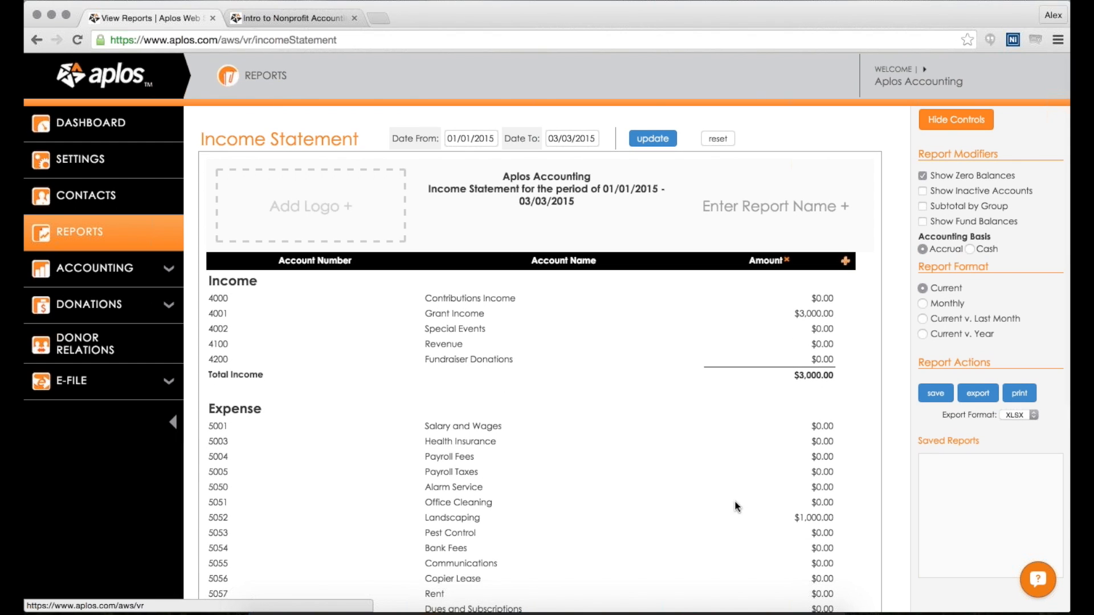
{"action": "mouse_move", "coordinate": [611, 518]}
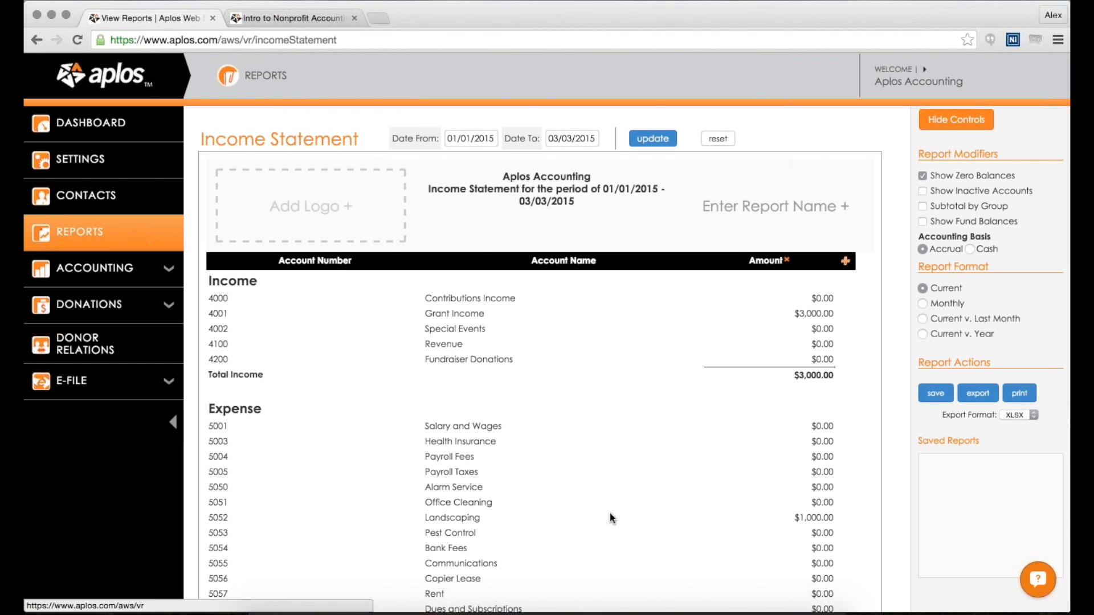
{"action": "mouse_move", "coordinate": [621, 242]}
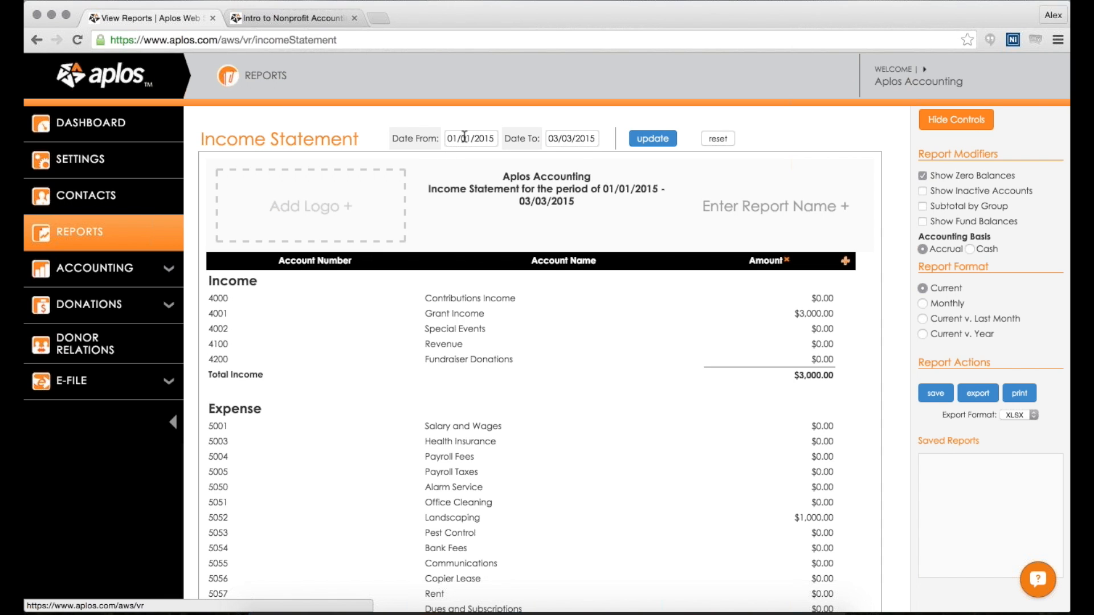
Step: Browse the start-date calendar back to 2014, then leave the 01/01/2015–03/03/2015 range unchanged
{"action": "left_click", "coordinate": [468, 138]}
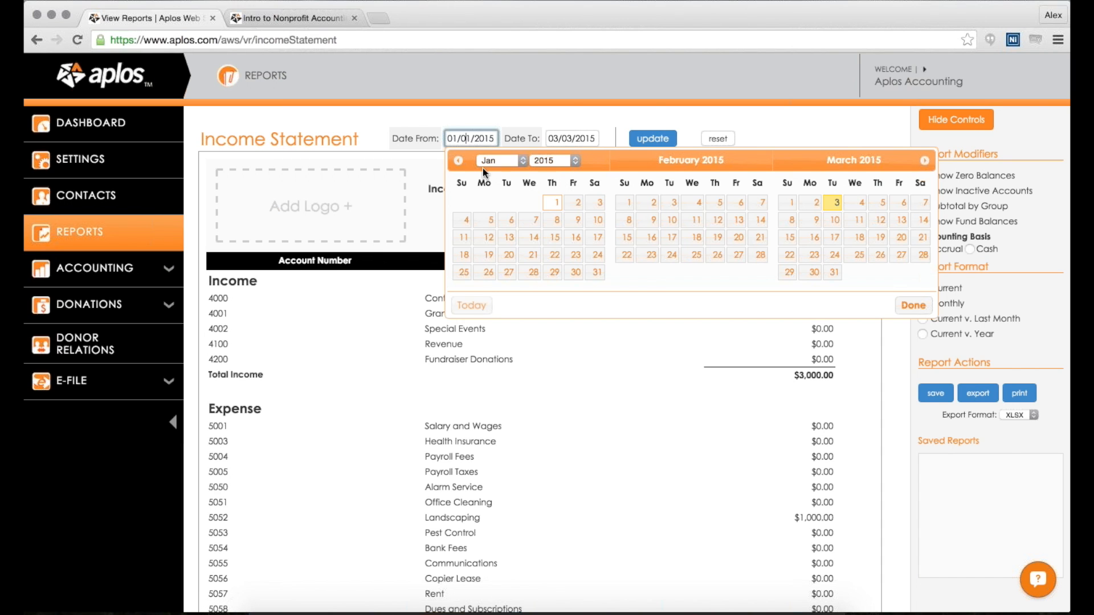
{"action": "left_click", "coordinate": [550, 161]}
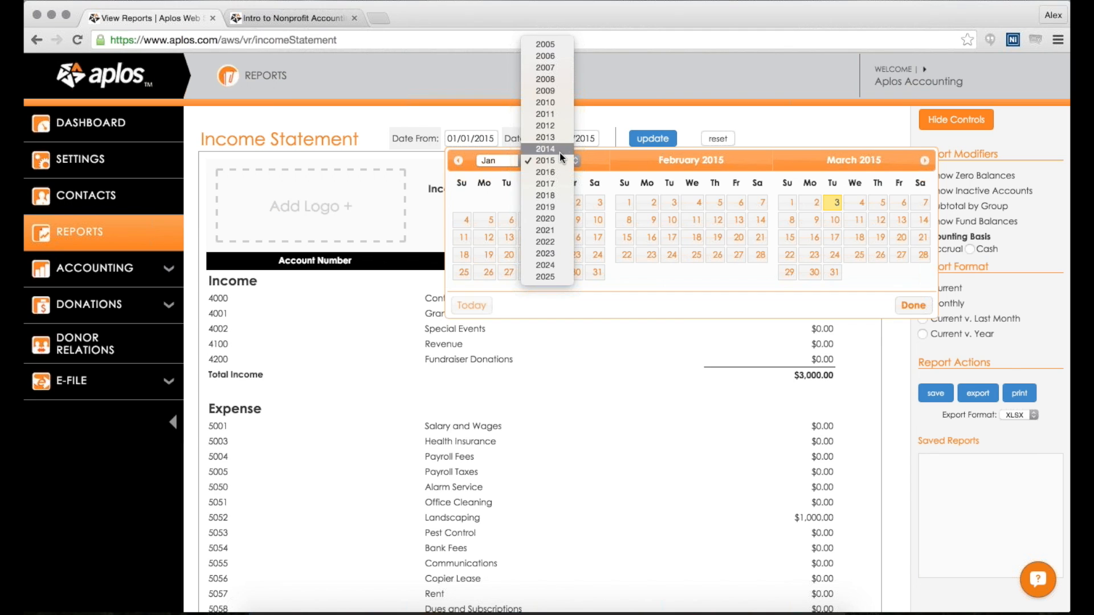
{"action": "left_click", "coordinate": [545, 148]}
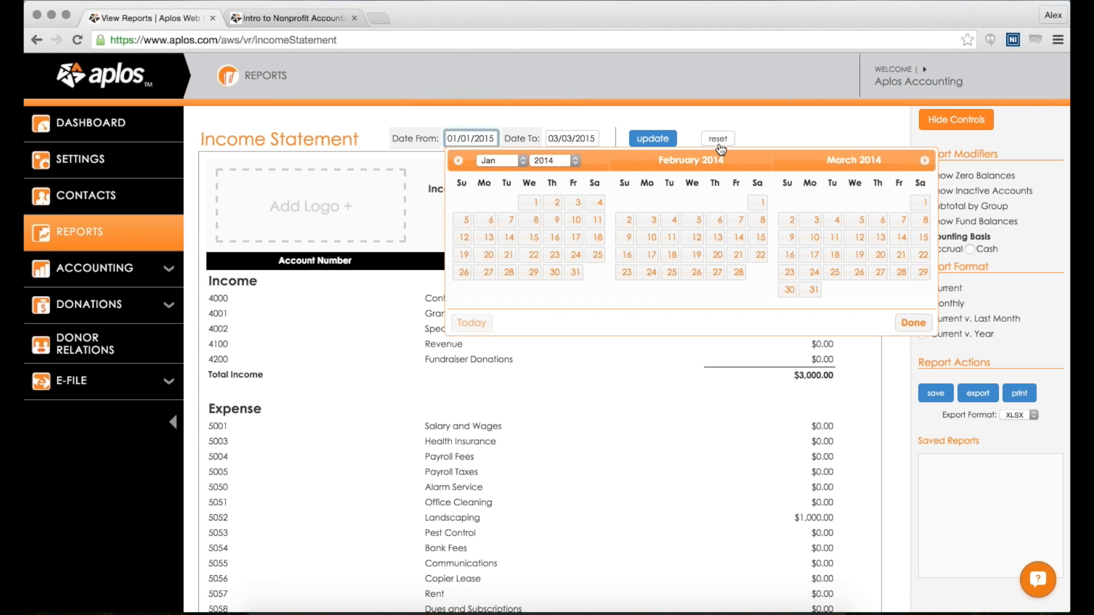
{"action": "left_click", "coordinate": [913, 323]}
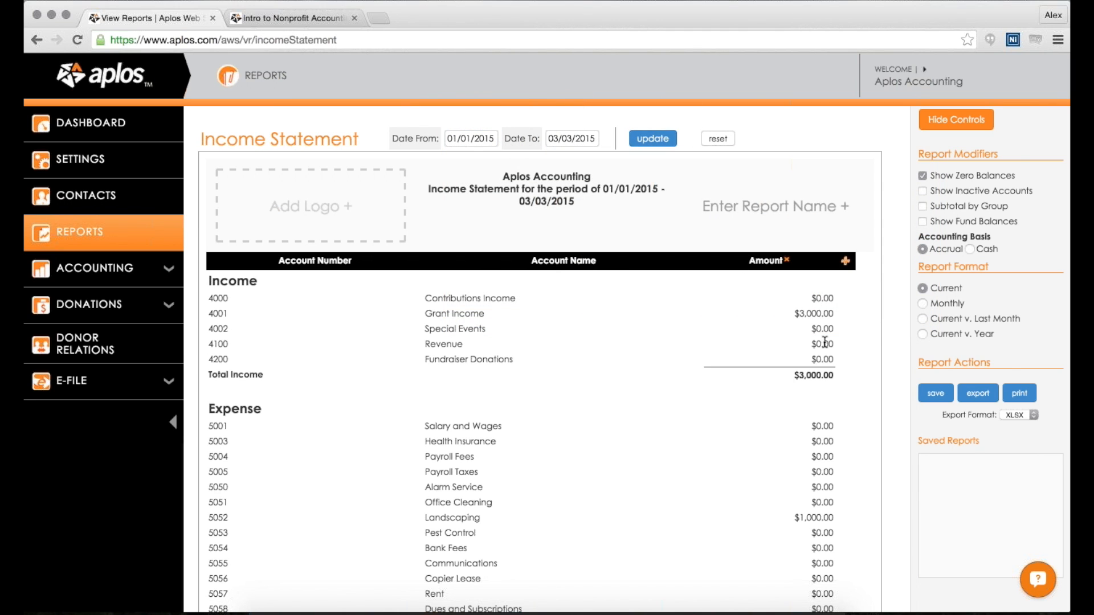
{"action": "mouse_move", "coordinate": [771, 361]}
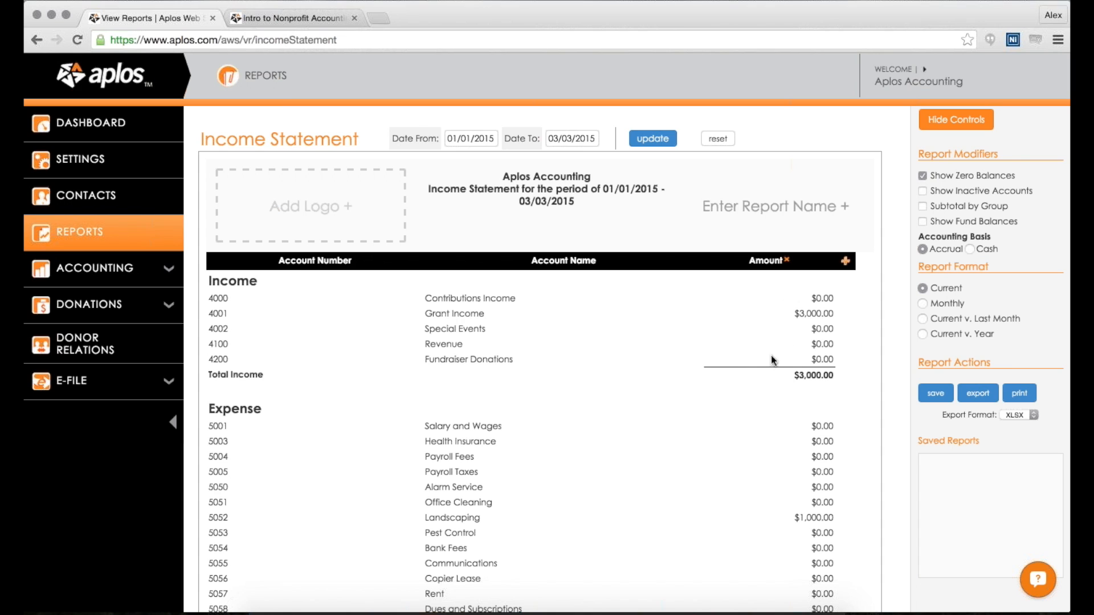
{"action": "mouse_move", "coordinate": [306, 229]}
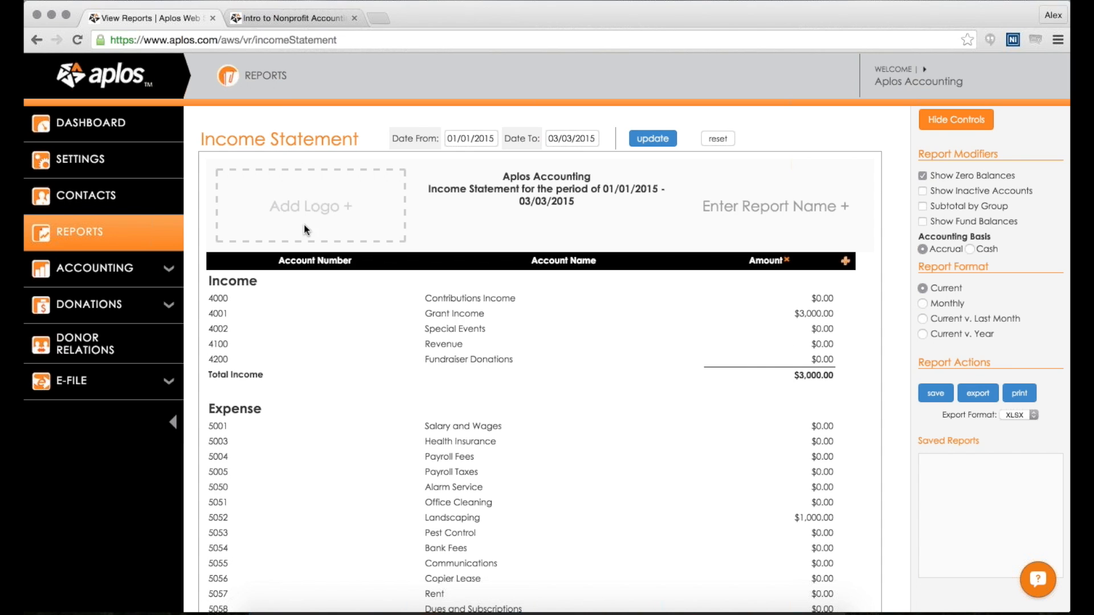
{"action": "mouse_move", "coordinate": [844, 267]}
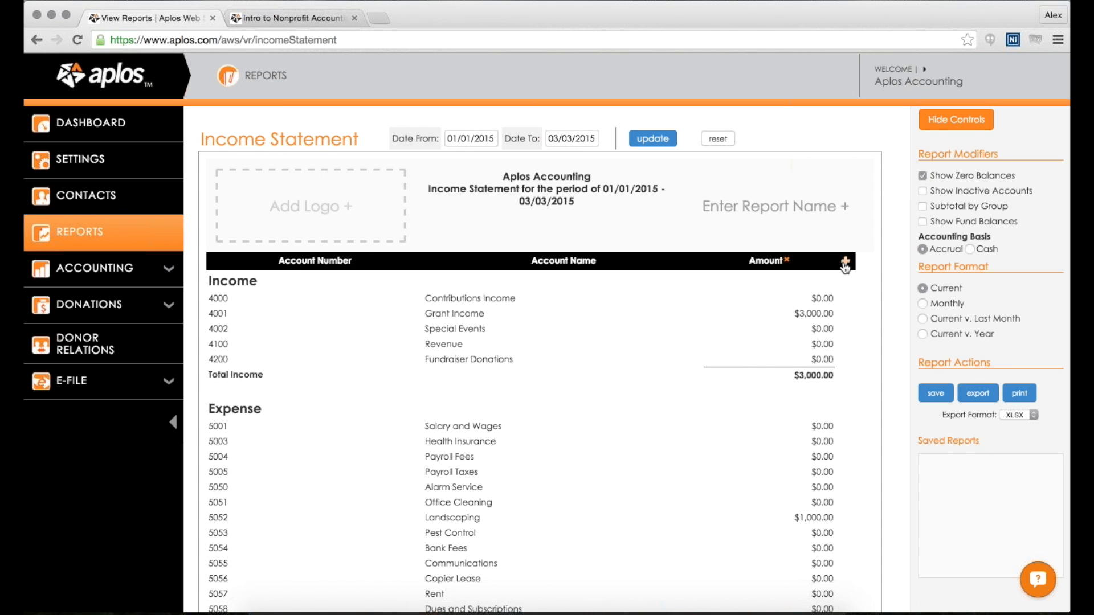
Step: Add General Fund and Missions Fund columns beside Amount from the column list
{"action": "left_click", "coordinate": [844, 259]}
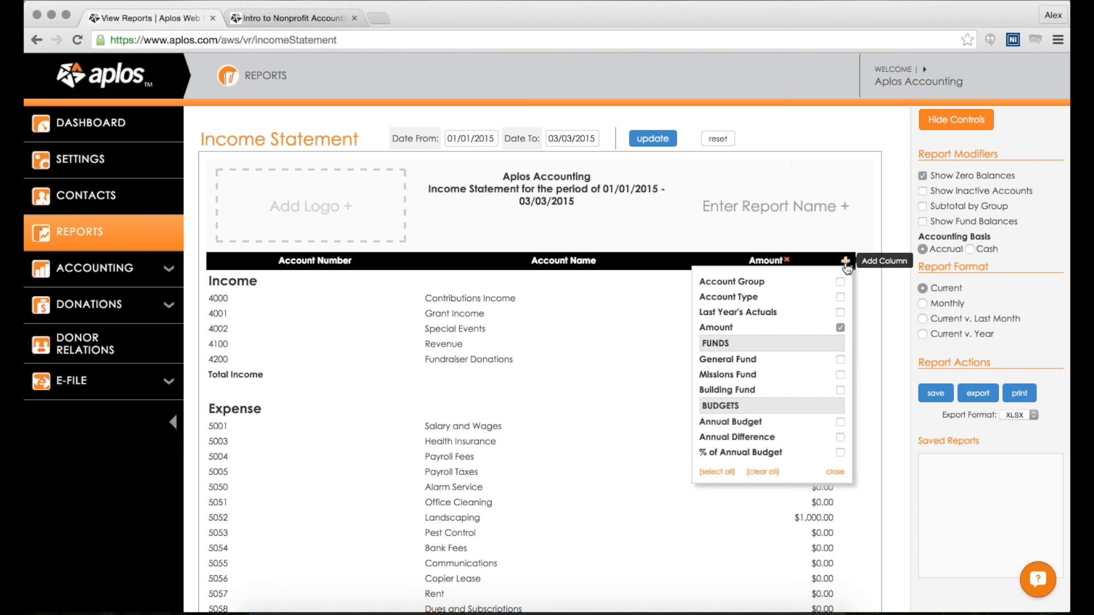
{"action": "mouse_move", "coordinate": [748, 306]}
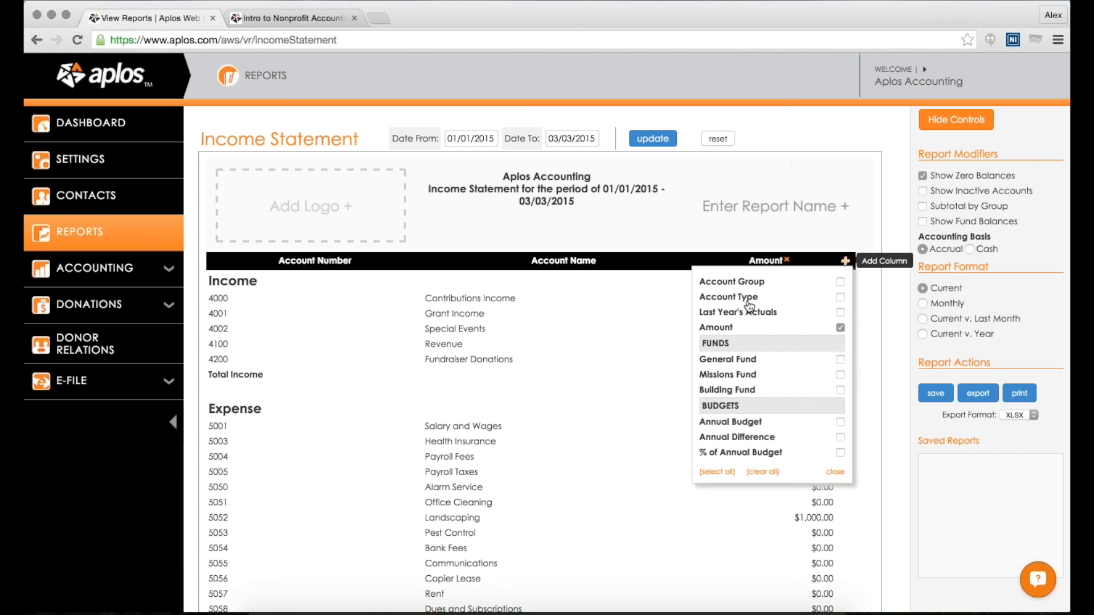
{"action": "mouse_move", "coordinate": [748, 300]}
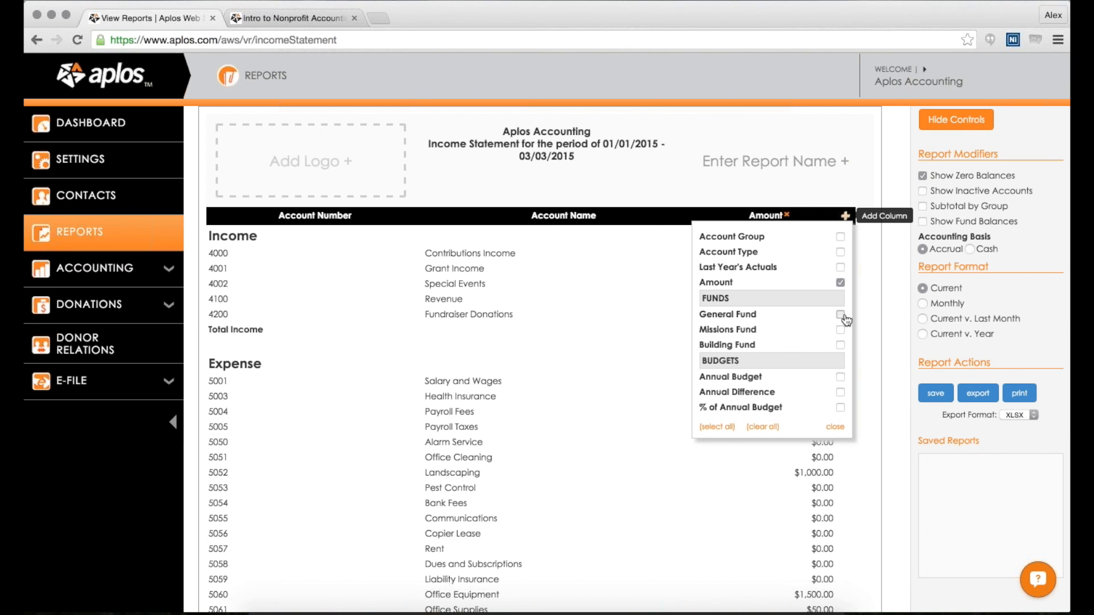
{"action": "left_click", "coordinate": [840, 329]}
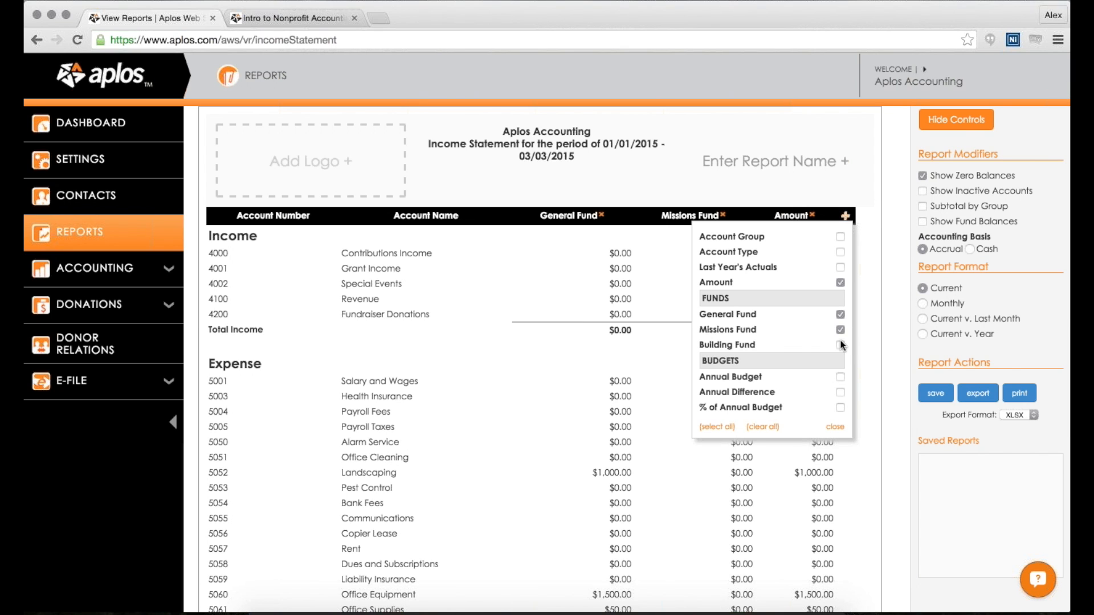
{"action": "left_click", "coordinate": [840, 344]}
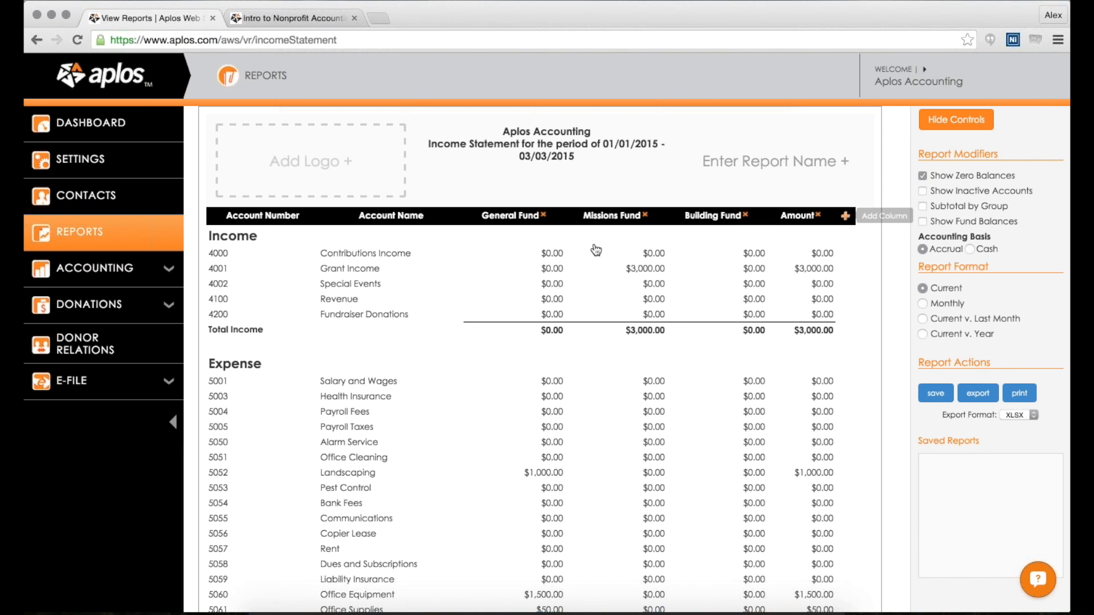
Step: Review the Income Statement body and return to the Report Modifiers area
{"action": "scroll", "scroll_direction": "down", "scroll_amount": 3}
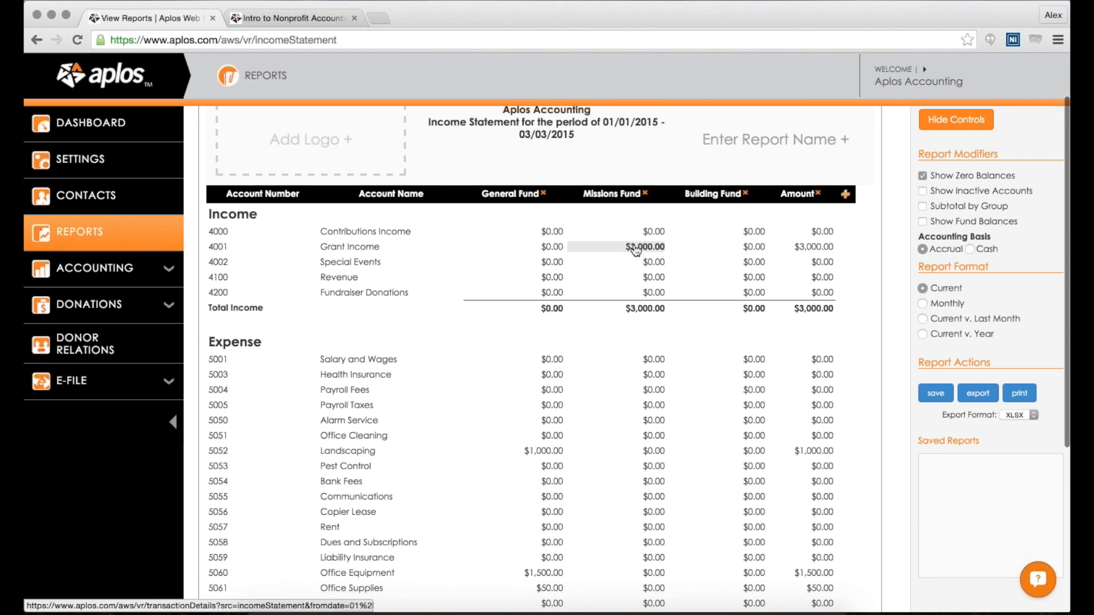
{"action": "mouse_move", "coordinate": [533, 316]}
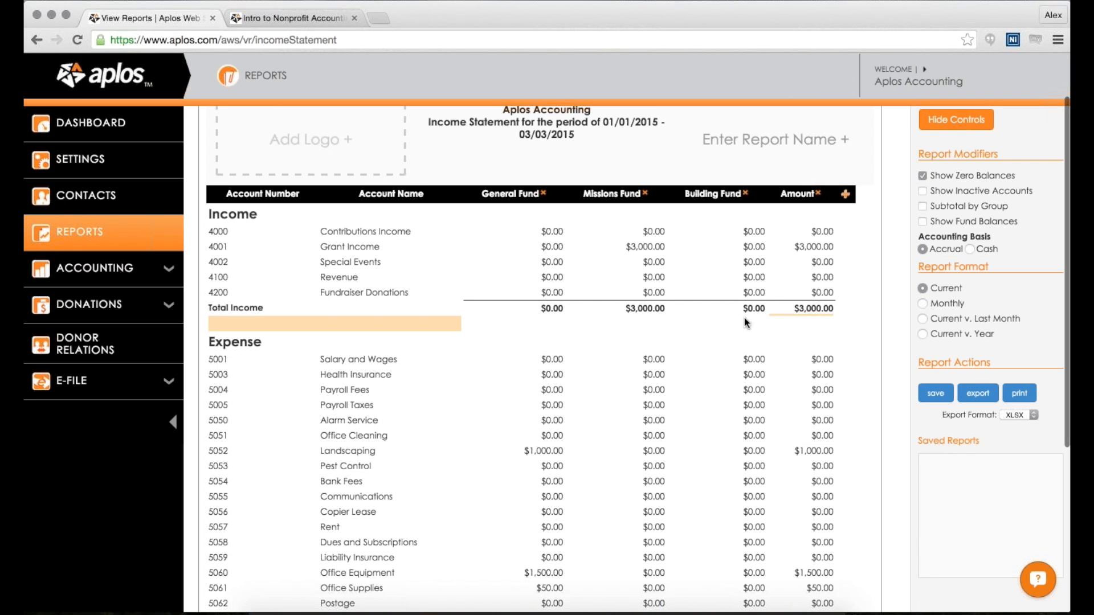
{"action": "scroll", "scroll_direction": "down", "scroll_amount": 3}
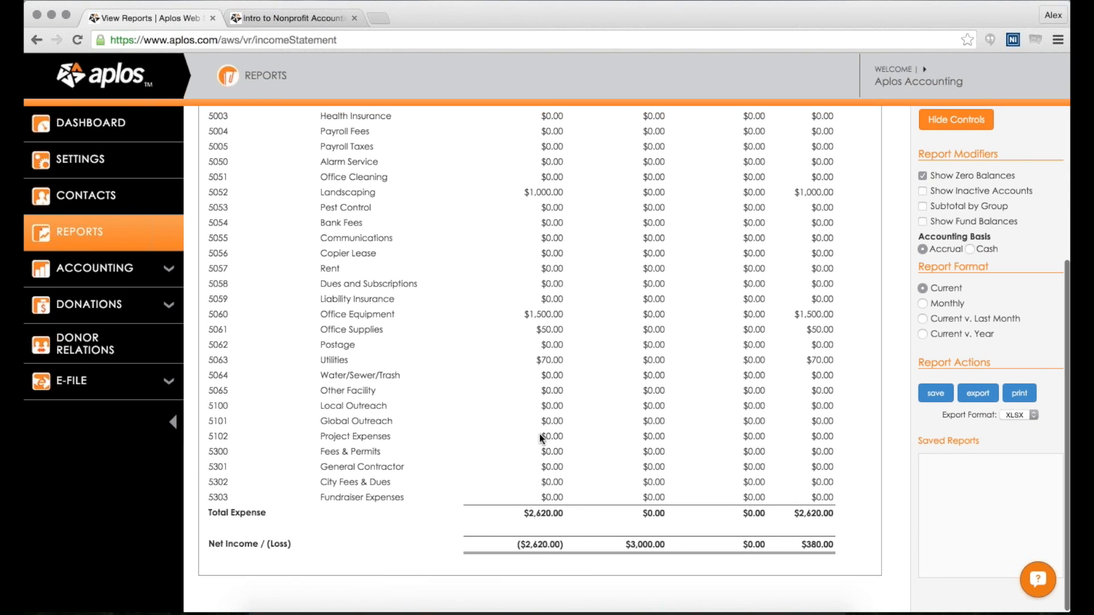
{"action": "double_click", "coordinate": [542, 513]}
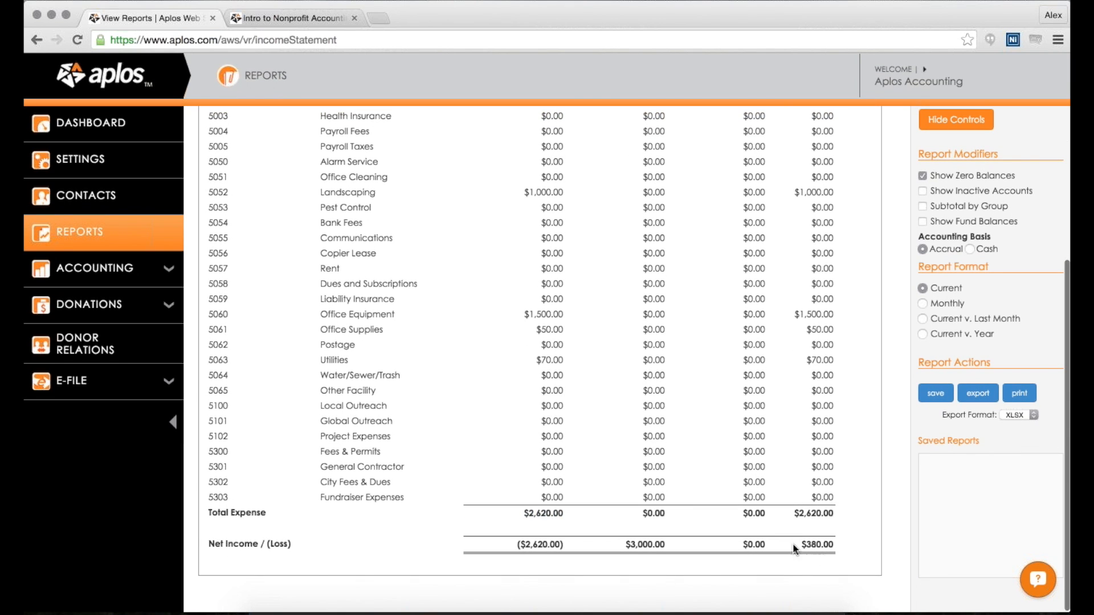
{"action": "mouse_move", "coordinate": [567, 412]}
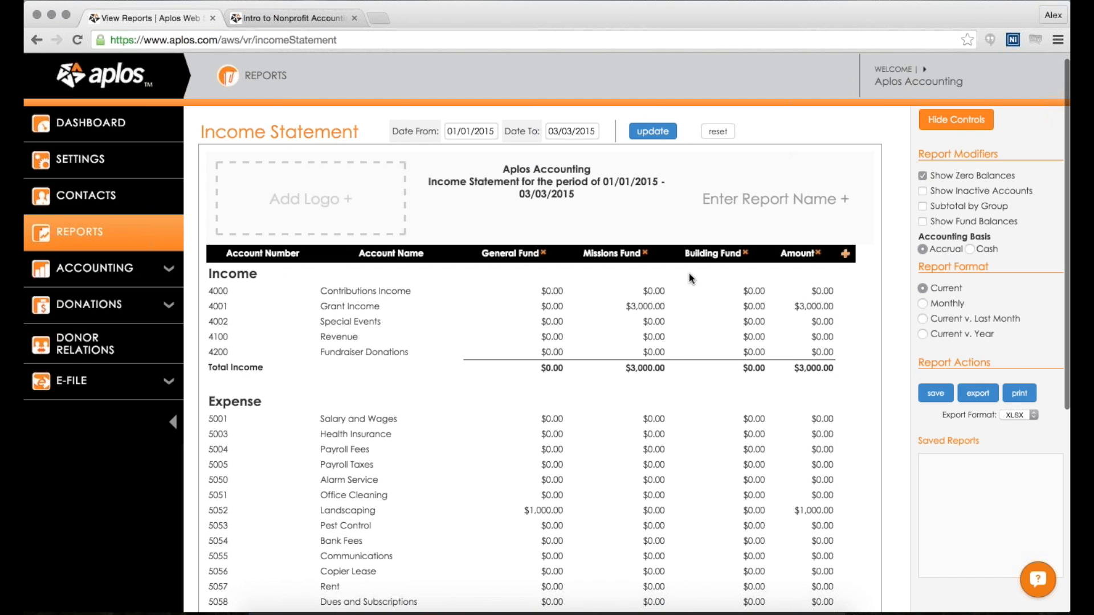
{"action": "scroll", "scroll_direction": "down", "scroll_amount": 3}
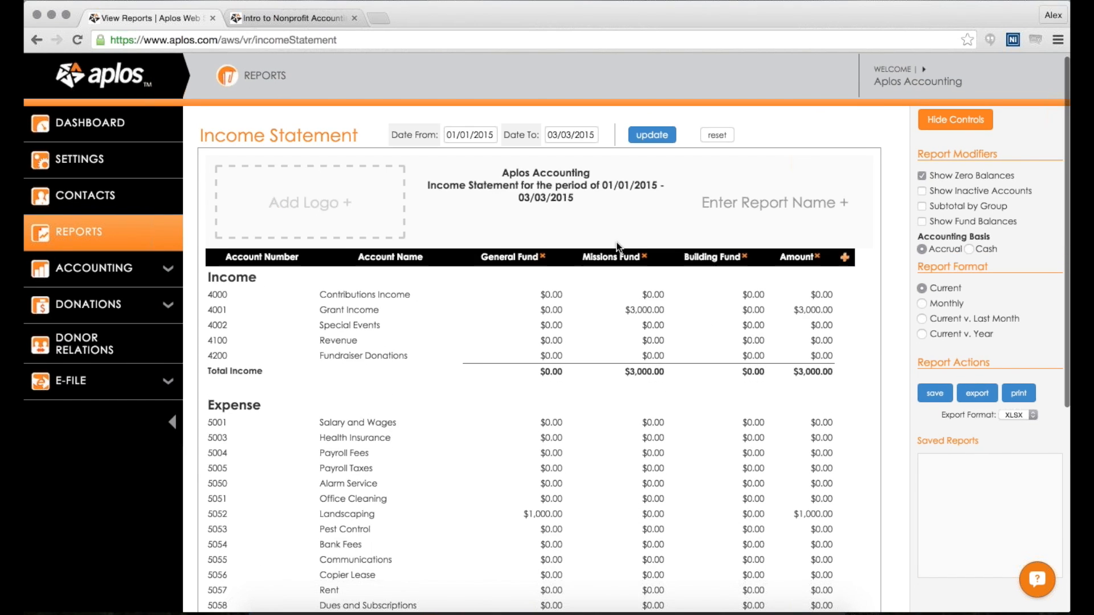
{"action": "scroll", "scroll_direction": "down", "scroll_amount": 3}
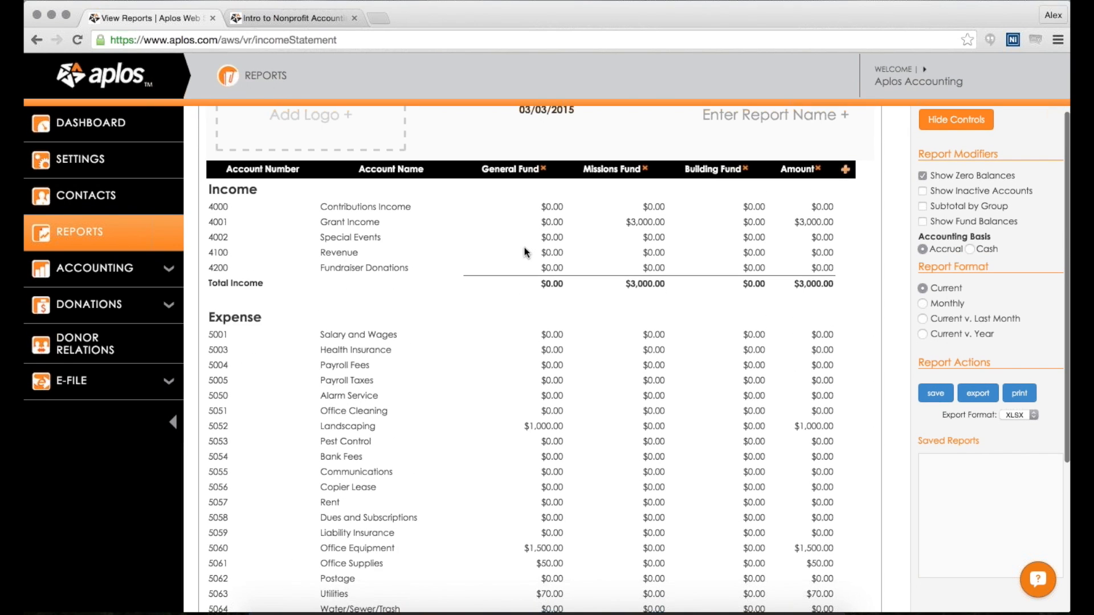
{"action": "scroll", "scroll_direction": "down", "scroll_amount": 3}
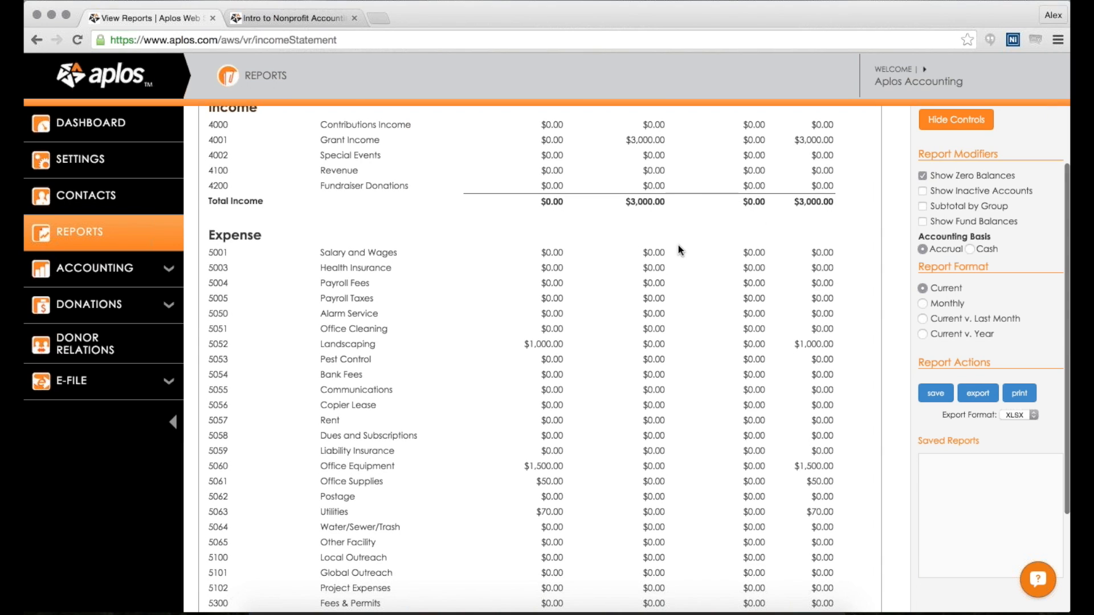
{"action": "scroll", "scroll_direction": "up", "scroll_amount": 3}
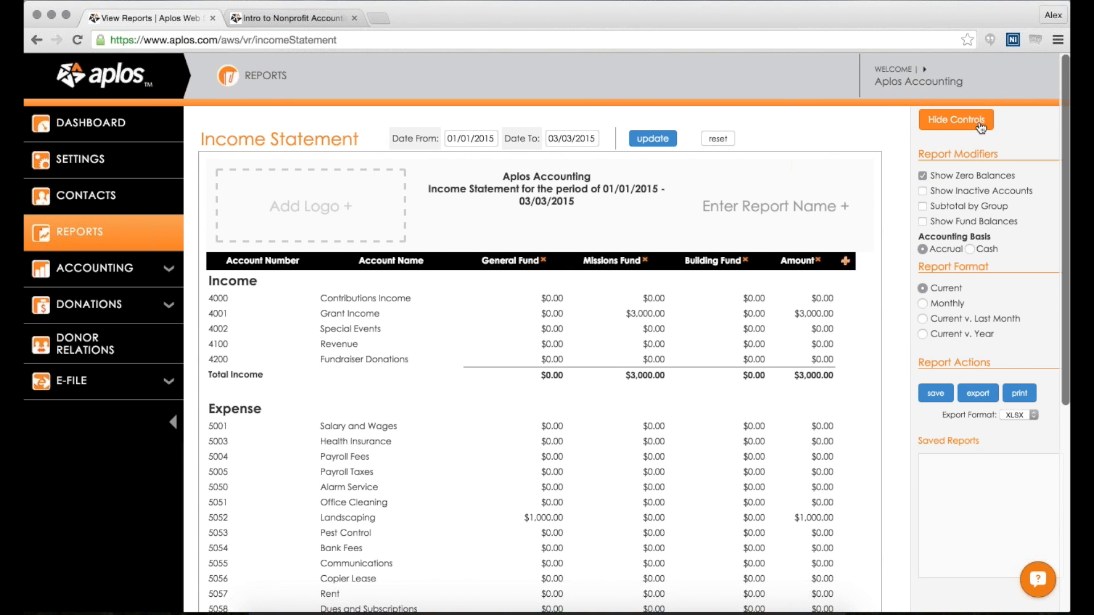
{"action": "mouse_move", "coordinate": [970, 172]}
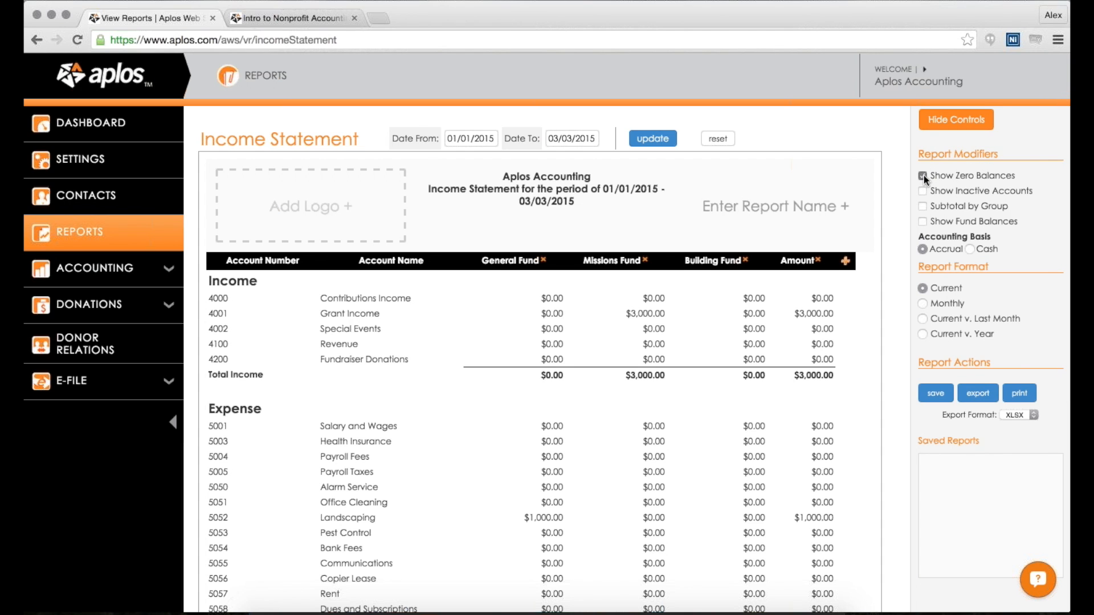
Step: Untick Show Zero Balances and enable Subtotal by Group and Show Fund Balances
{"action": "left_click", "coordinate": [922, 175]}
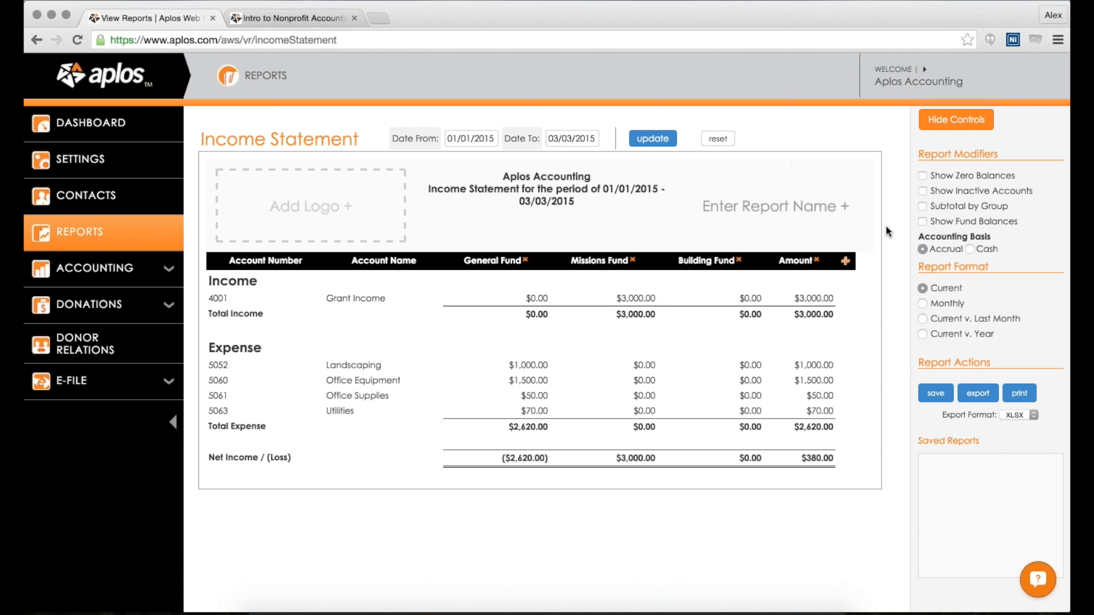
{"action": "mouse_move", "coordinate": [932, 212]}
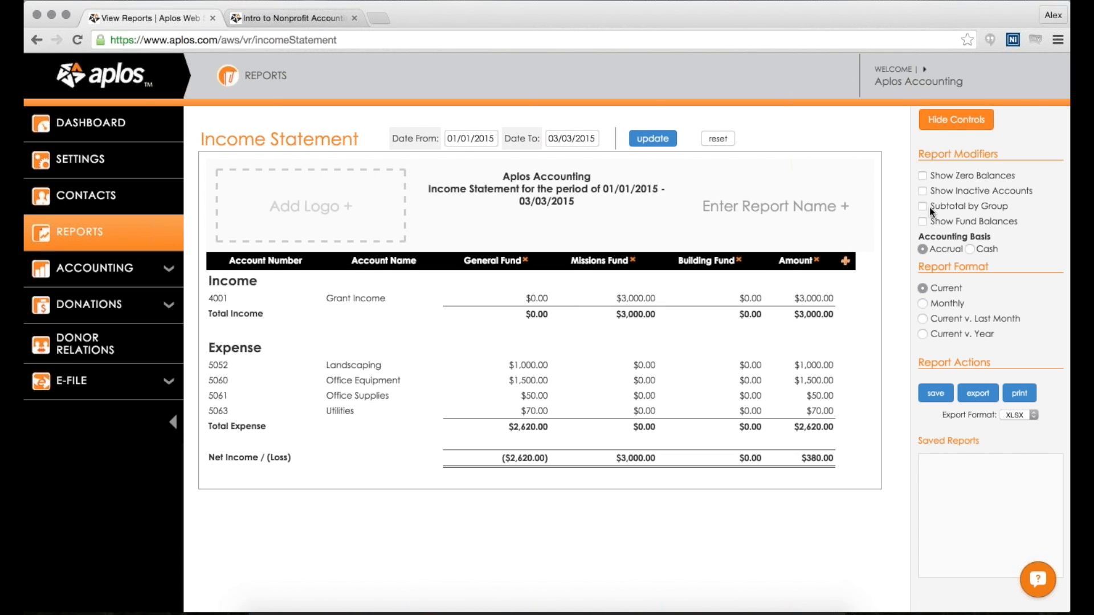
{"action": "left_click", "coordinate": [922, 206]}
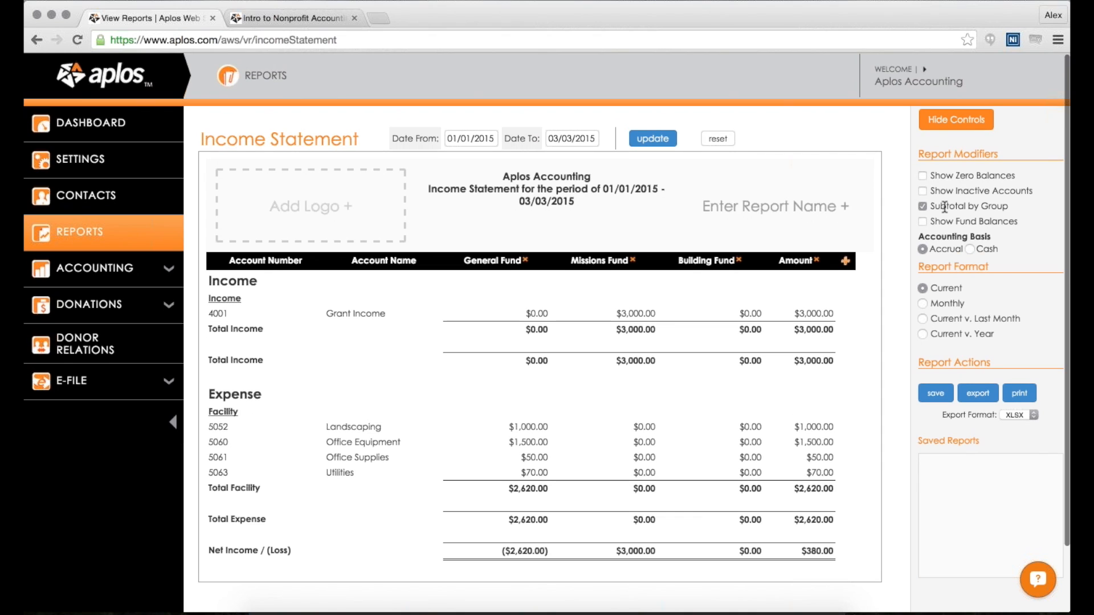
{"action": "left_click", "coordinate": [923, 221]}
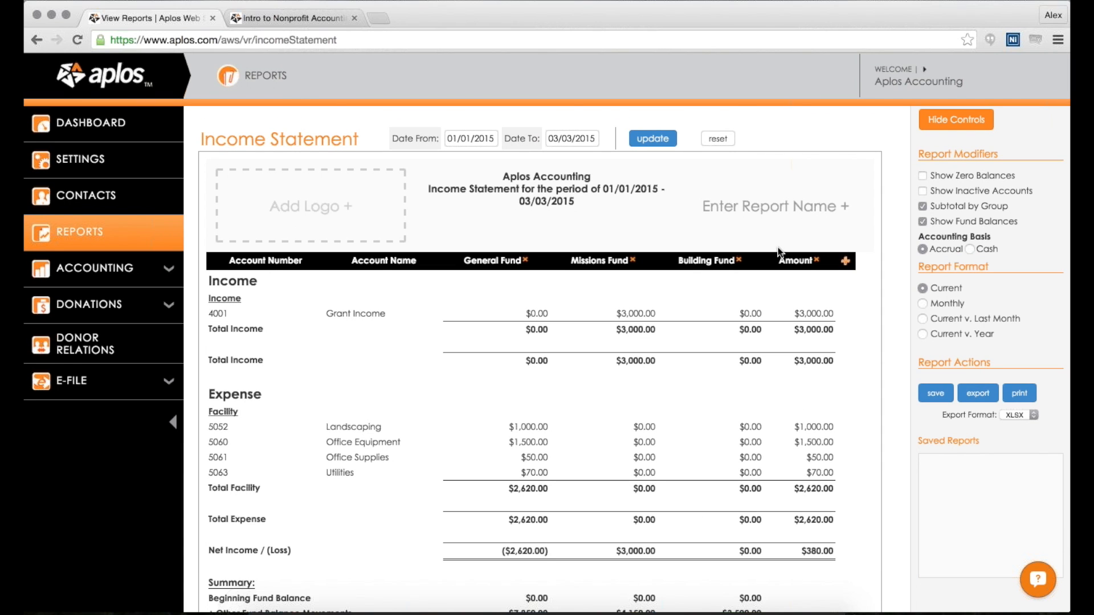
{"action": "scroll", "scroll_direction": "down", "scroll_amount": 3}
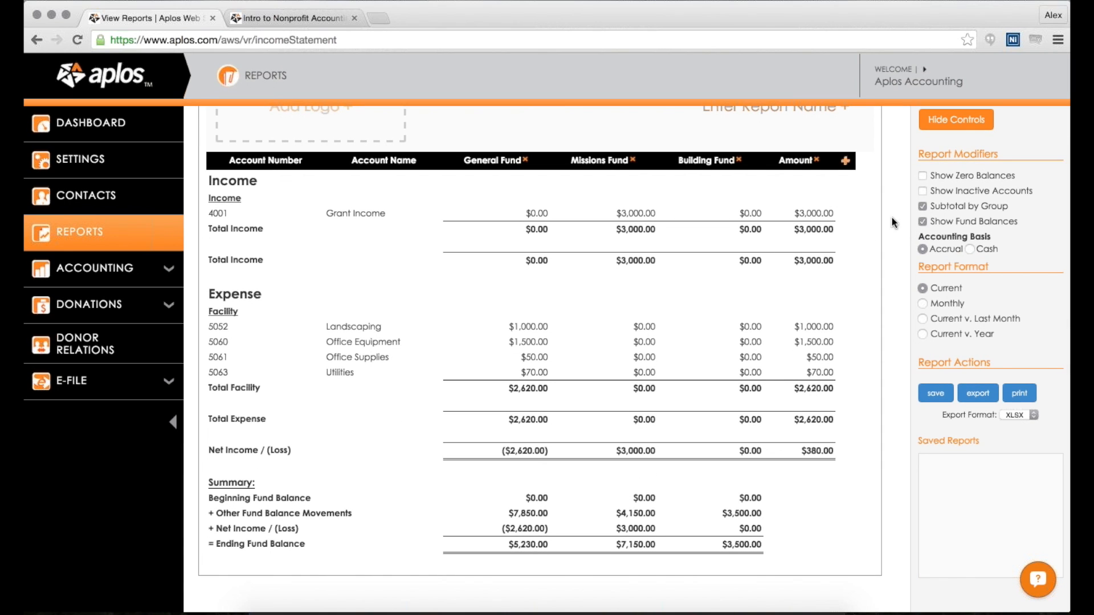
{"action": "mouse_move", "coordinate": [465, 248]}
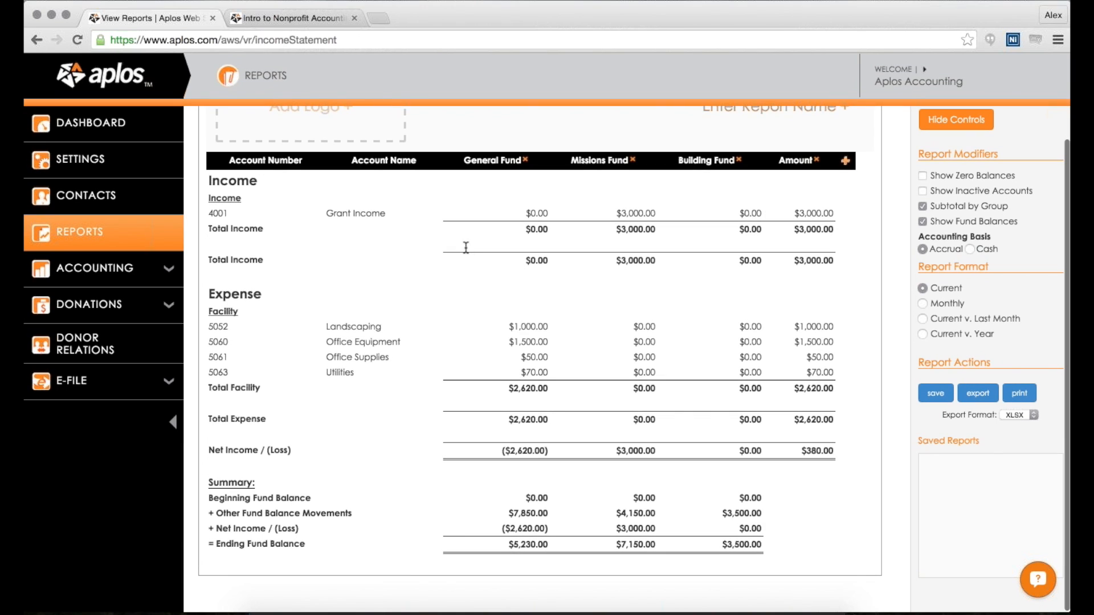
{"action": "mouse_move", "coordinate": [226, 498]}
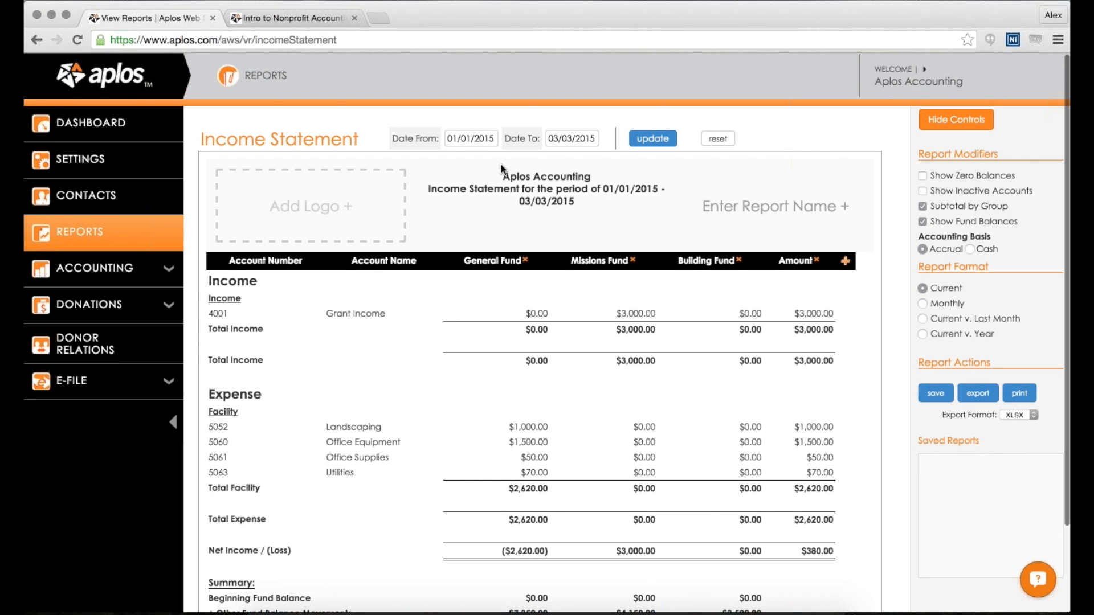
{"action": "scroll", "scroll_direction": "down", "scroll_amount": 3}
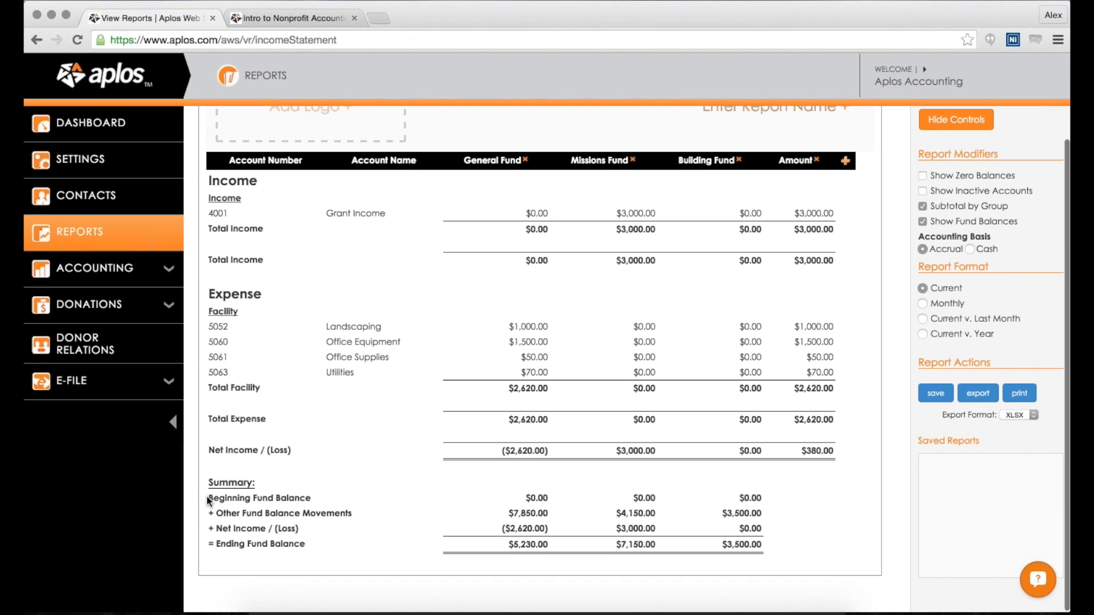
{"action": "double_click", "coordinate": [535, 498]}
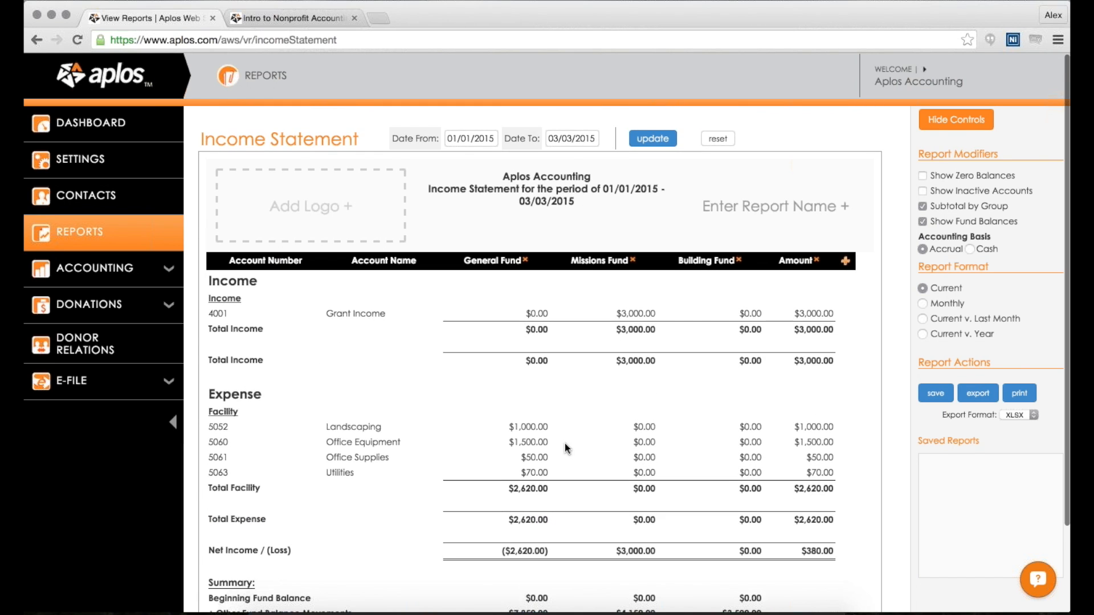
{"action": "scroll", "scroll_direction": "down", "scroll_amount": 3}
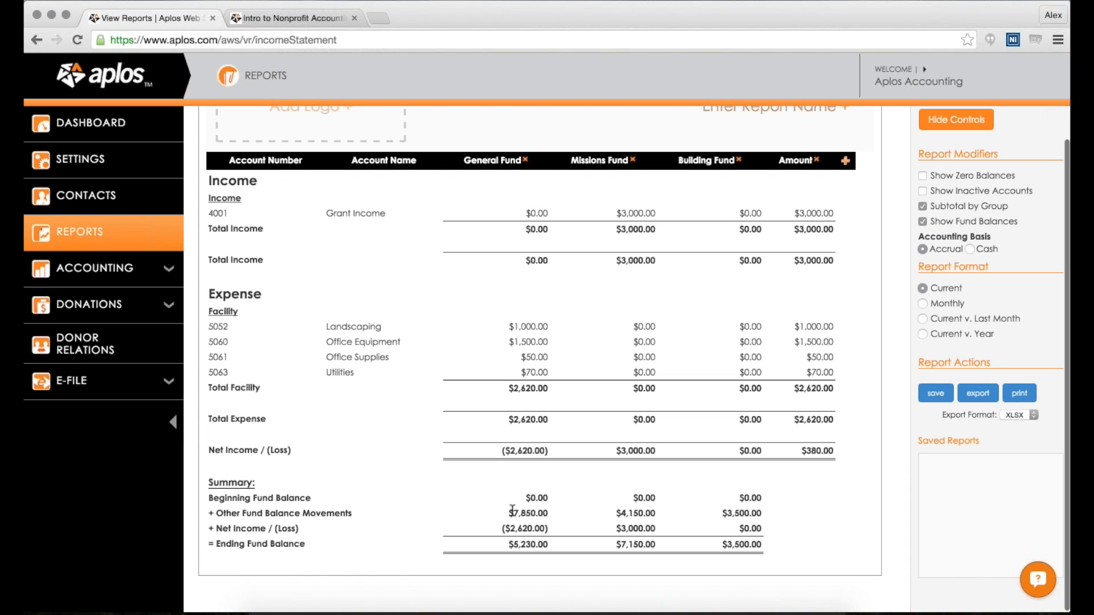
{"action": "mouse_move", "coordinate": [614, 411]}
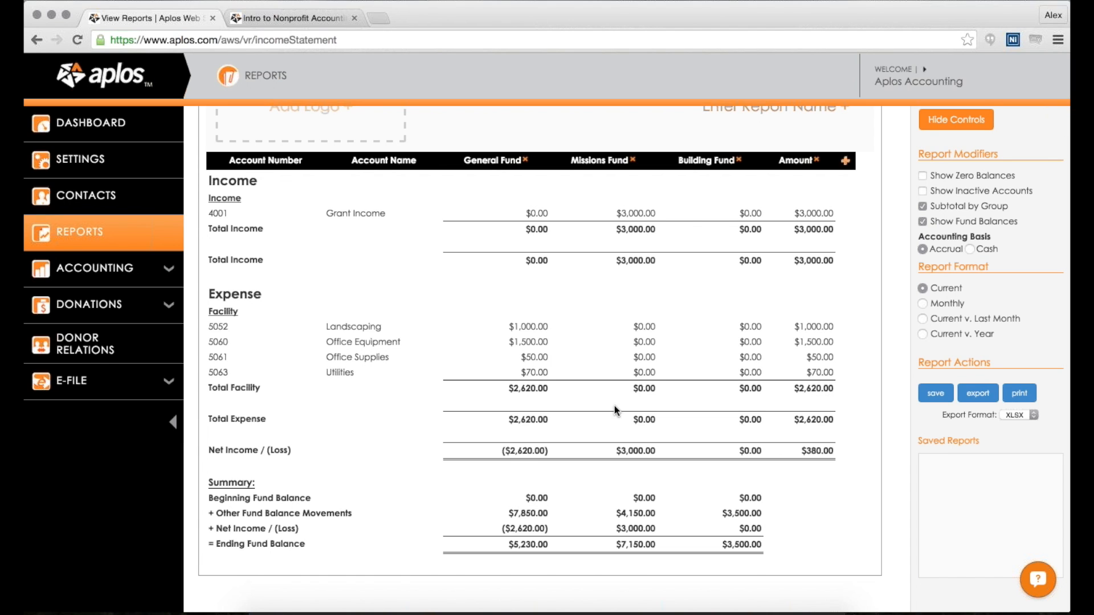
{"action": "mouse_move", "coordinate": [454, 424]}
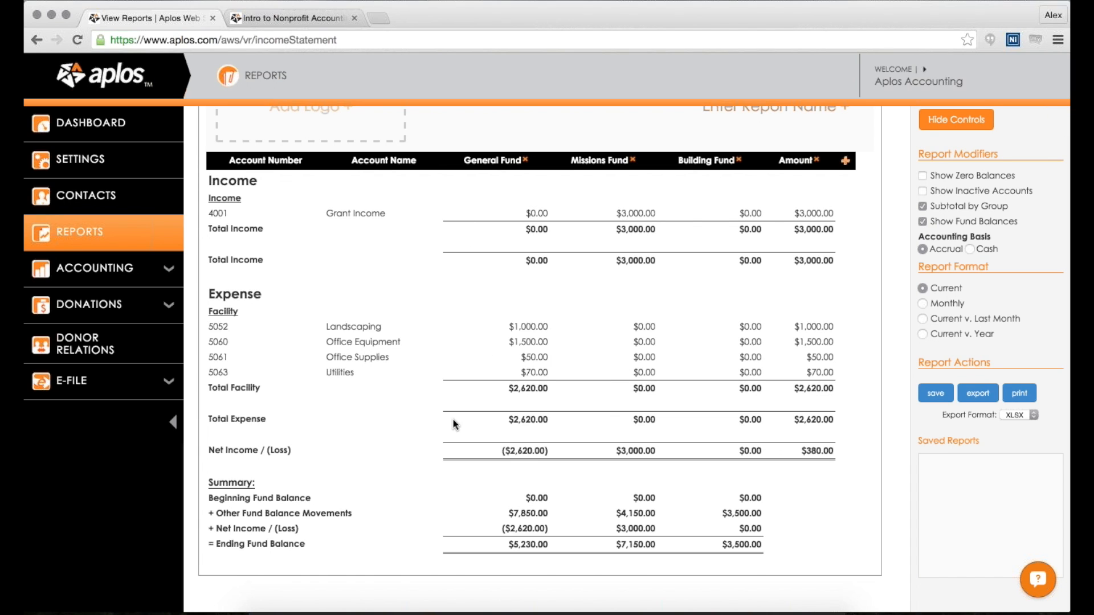
{"action": "mouse_move", "coordinate": [185, 363]}
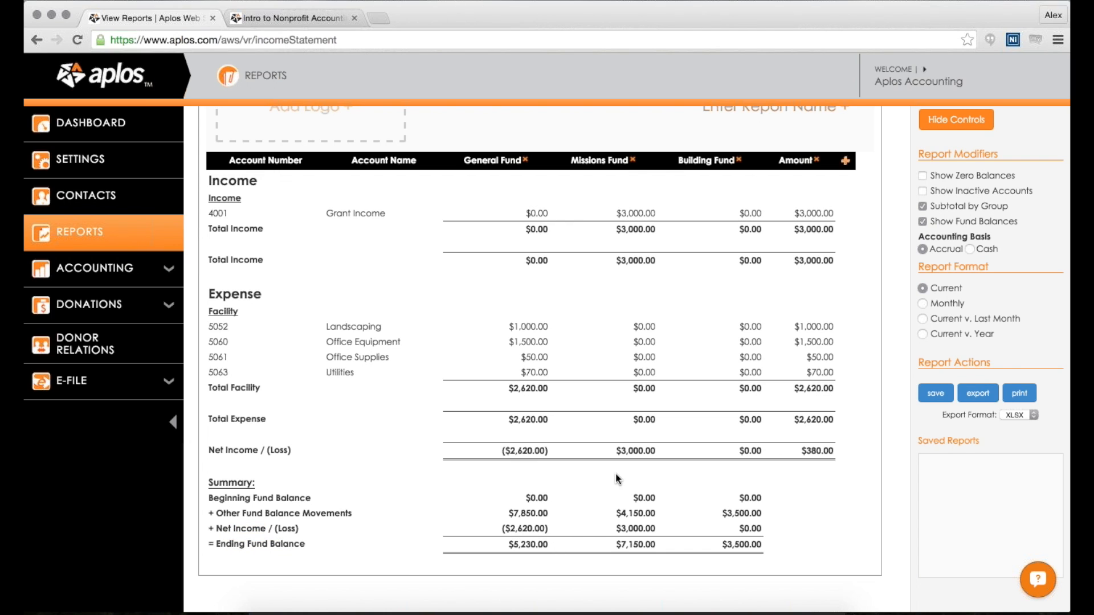
{"action": "double_click", "coordinate": [527, 543]}
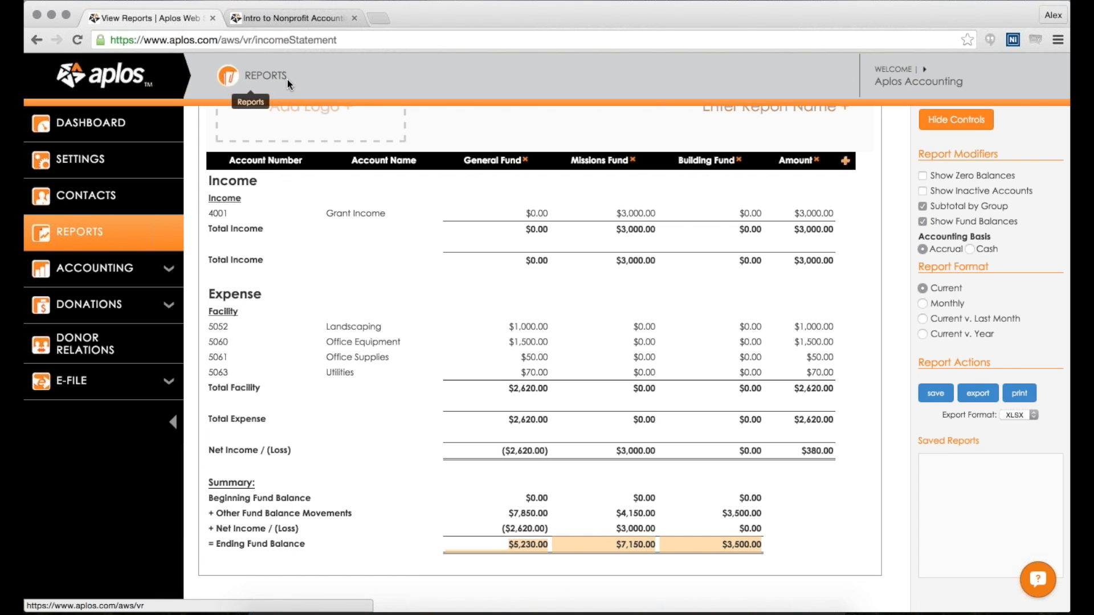
{"action": "mouse_move", "coordinate": [695, 419]}
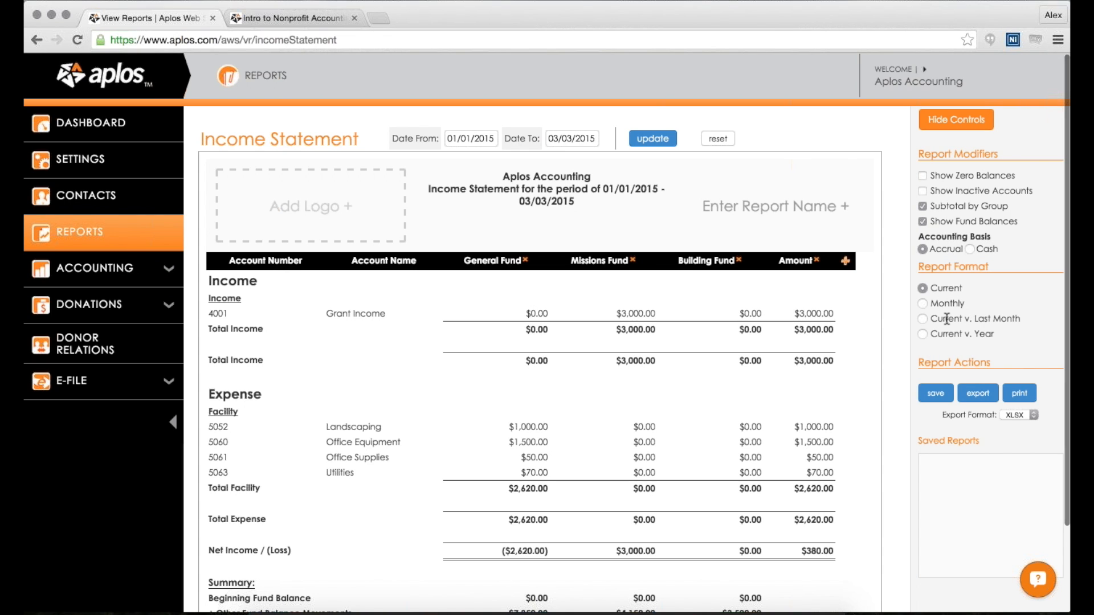
{"action": "mouse_move", "coordinate": [899, 341]}
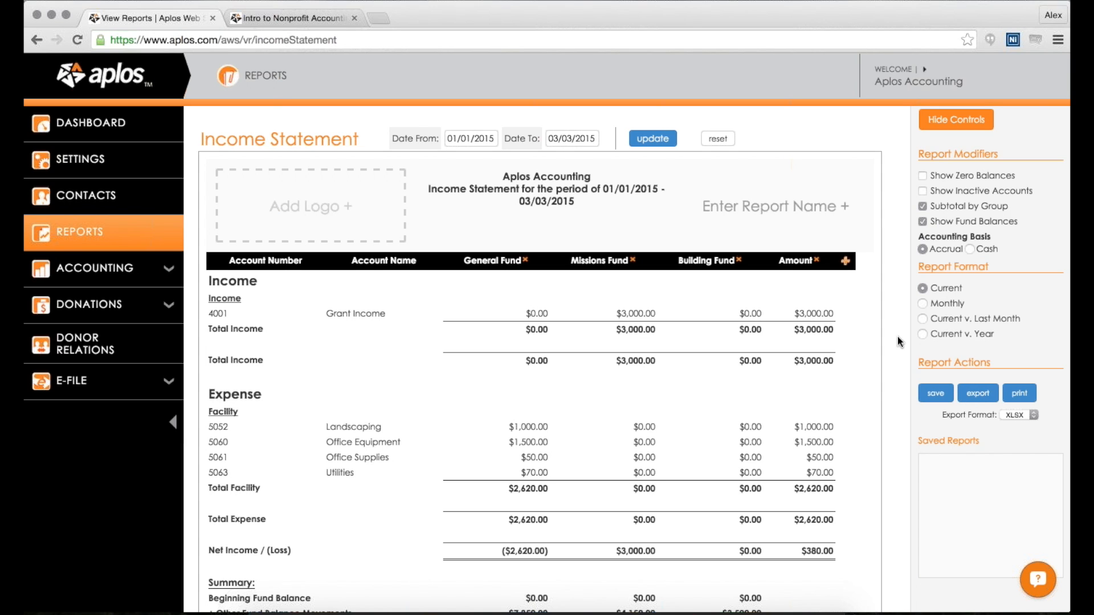
Step: Name the report 'My cool report' and save it under Report Actions
{"action": "left_click", "coordinate": [775, 204]}
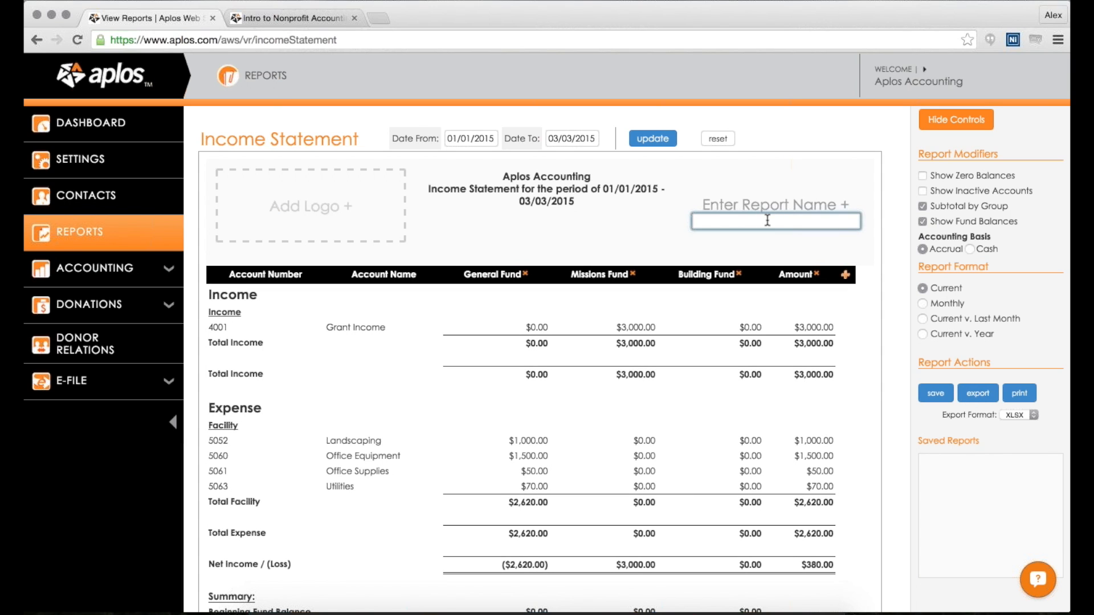
{"action": "type", "text": "My cool report"}
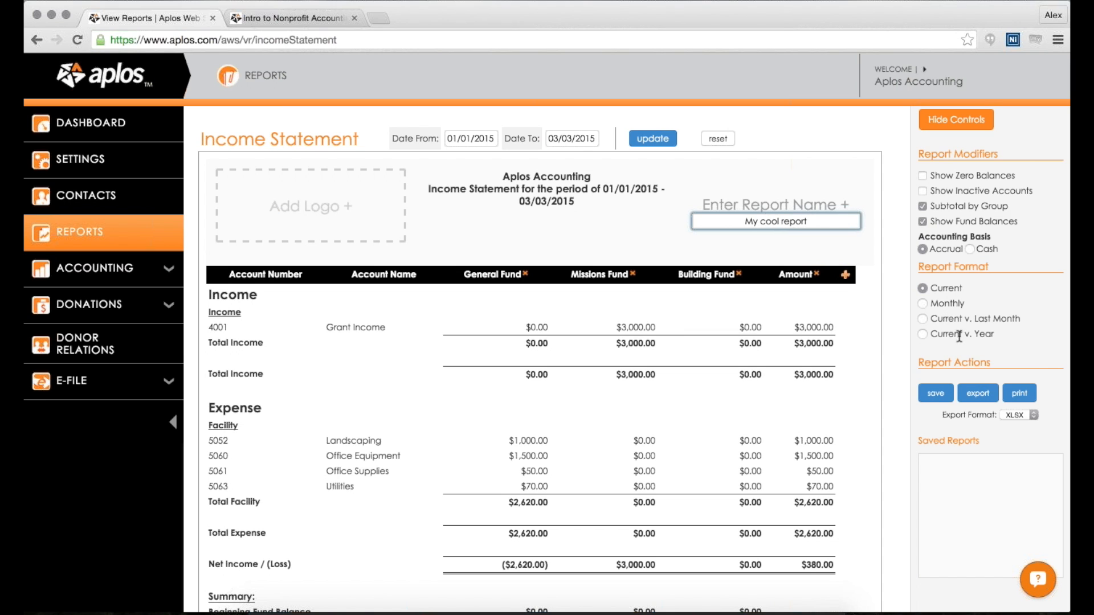
{"action": "left_click", "coordinate": [935, 393]}
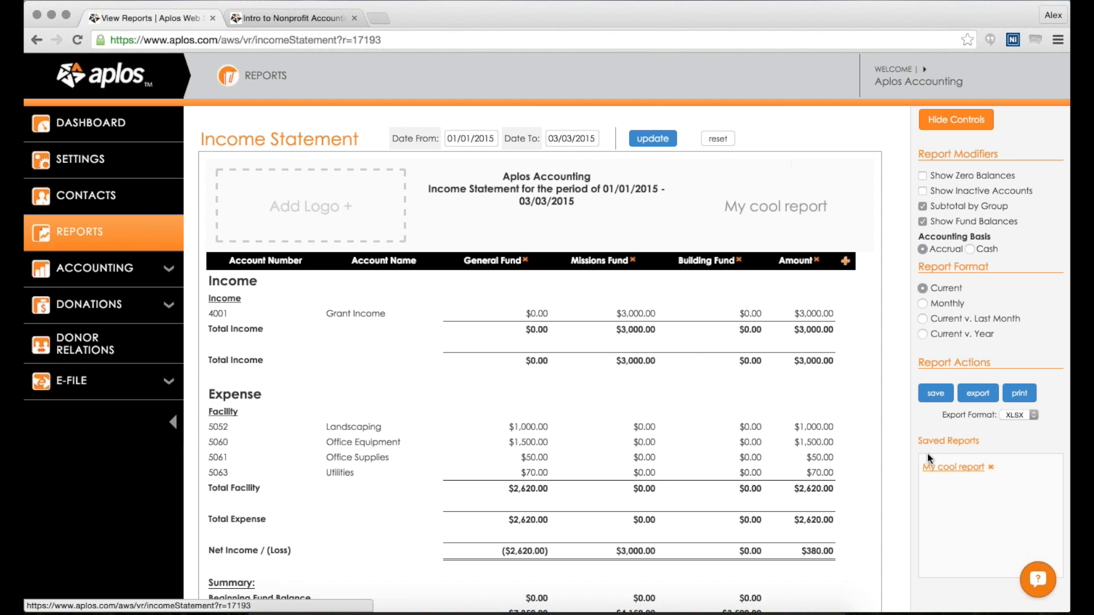
Step: Review the export file format choices for the saved report
{"action": "scroll", "scroll_direction": "down", "scroll_amount": 3}
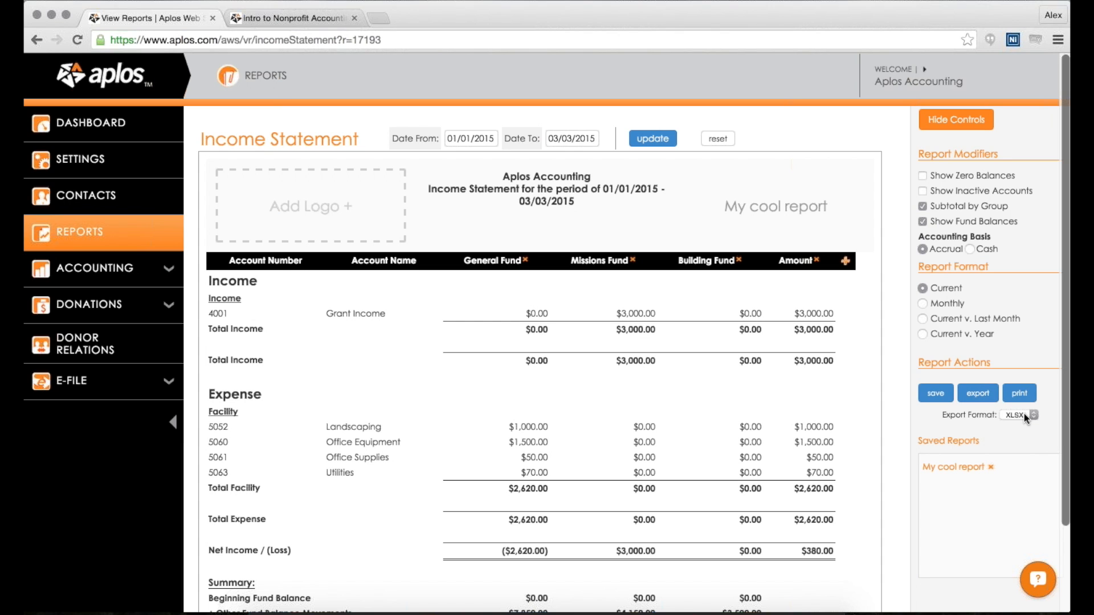
{"action": "left_click", "coordinate": [1035, 415]}
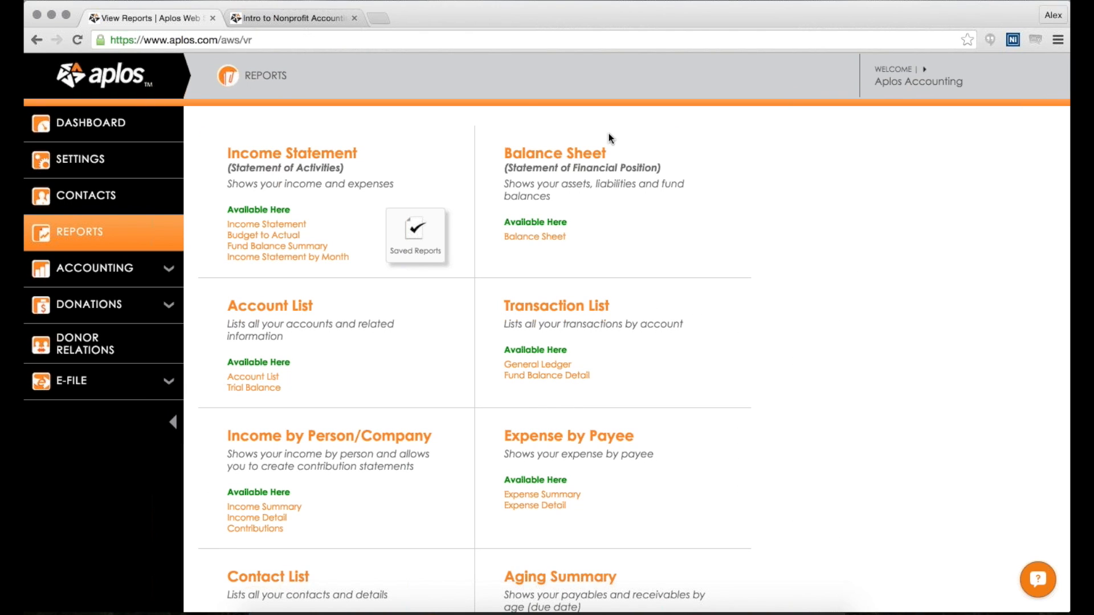
{"action": "mouse_move", "coordinate": [616, 173]}
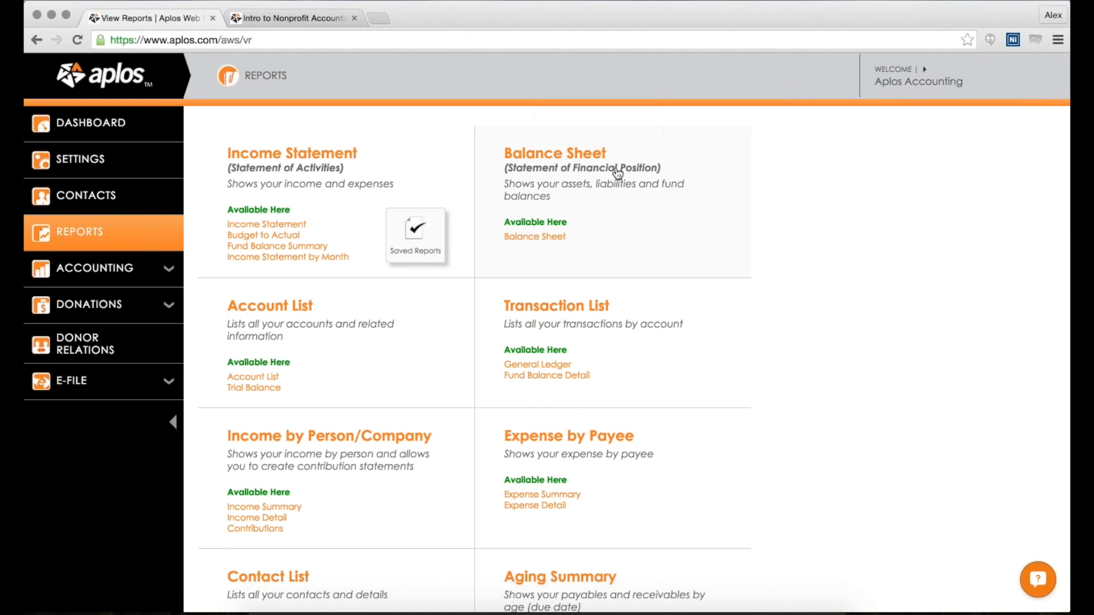
Step: Open the Balance Sheet as of 03/03/2015 showing $16,680 assets, $800 liabilities, $15,880 equity
{"action": "left_click", "coordinate": [533, 237]}
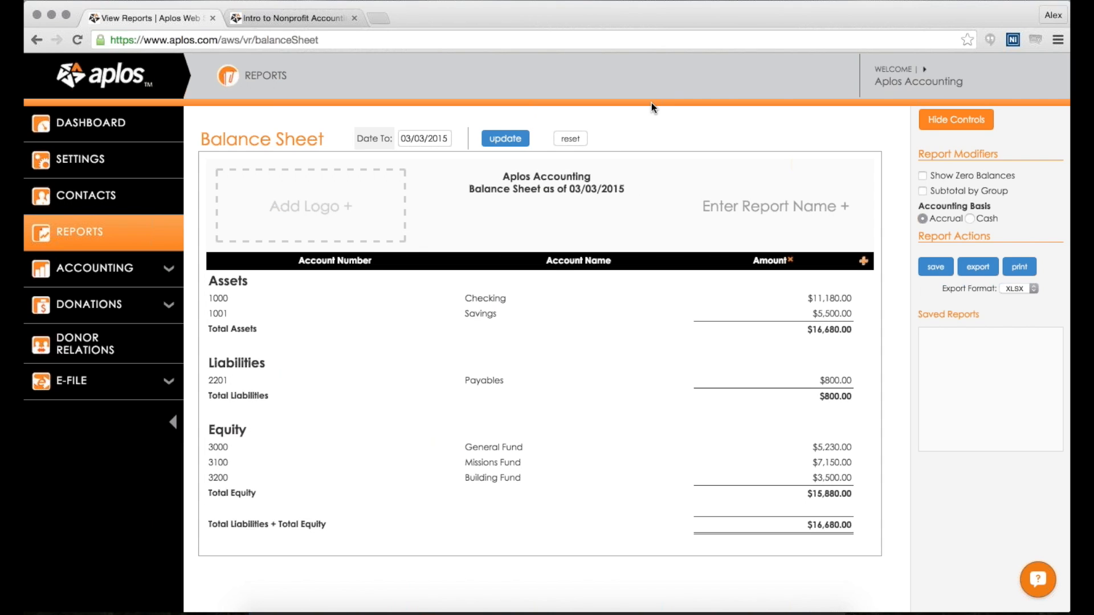
{"action": "mouse_move", "coordinate": [648, 114]}
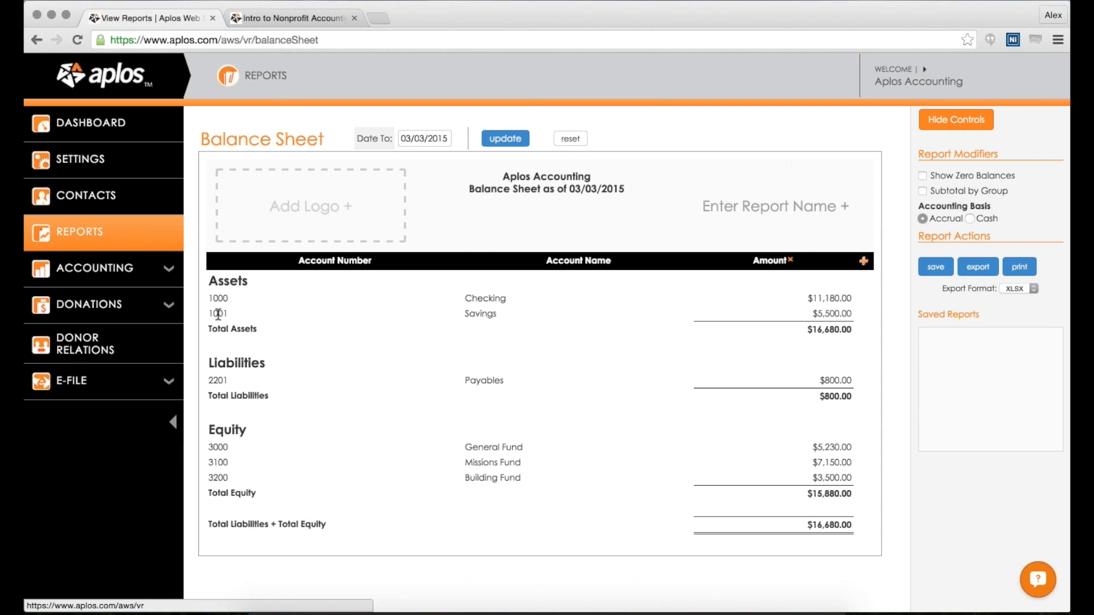
{"action": "mouse_move", "coordinate": [864, 334]}
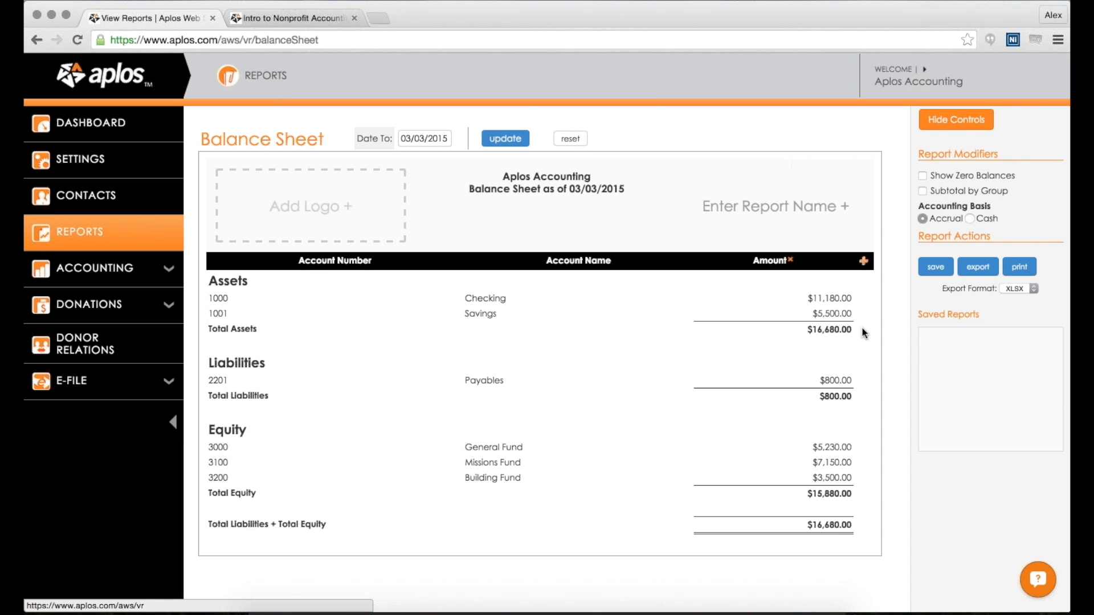
{"action": "mouse_move", "coordinate": [668, 335]}
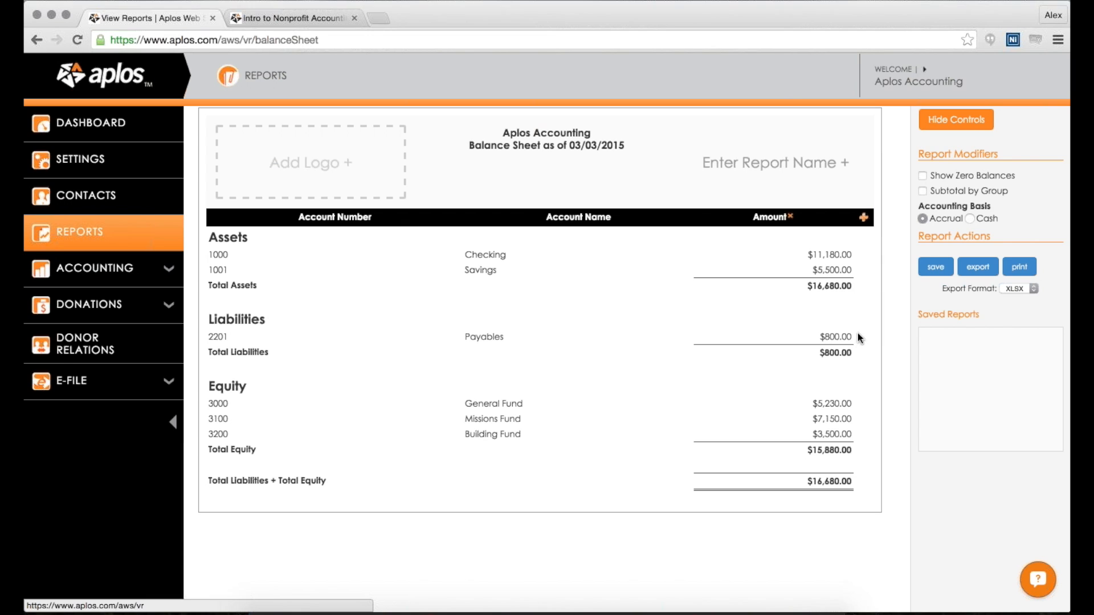
{"action": "double_click", "coordinate": [823, 450]}
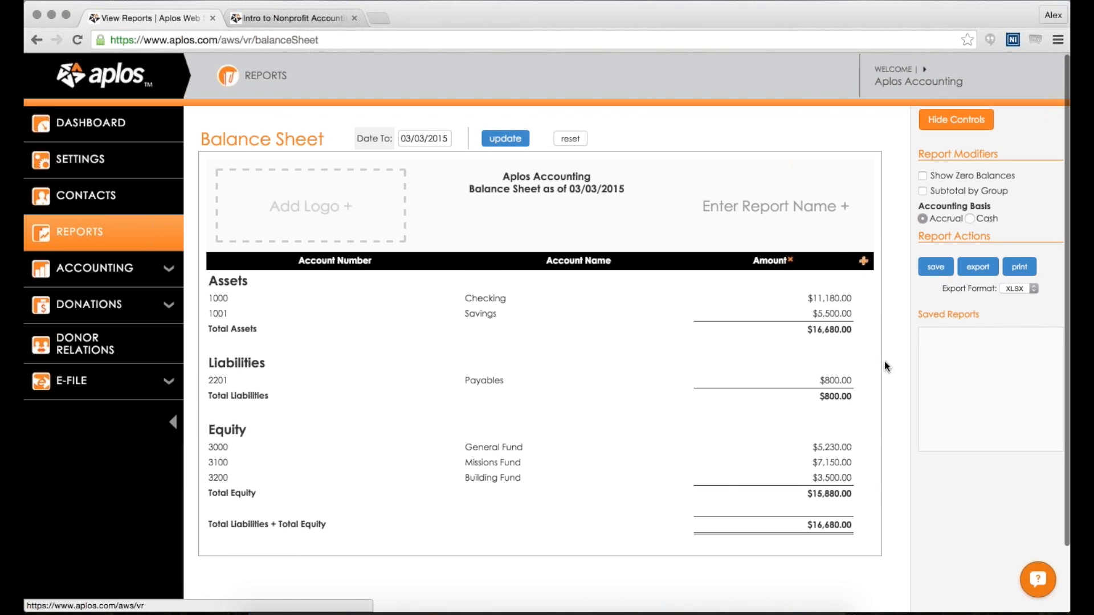
Step: Keep the General, Missions and Building Fund columns on the Balance Sheet, then return to the Reports index
{"action": "left_click", "coordinate": [863, 261]}
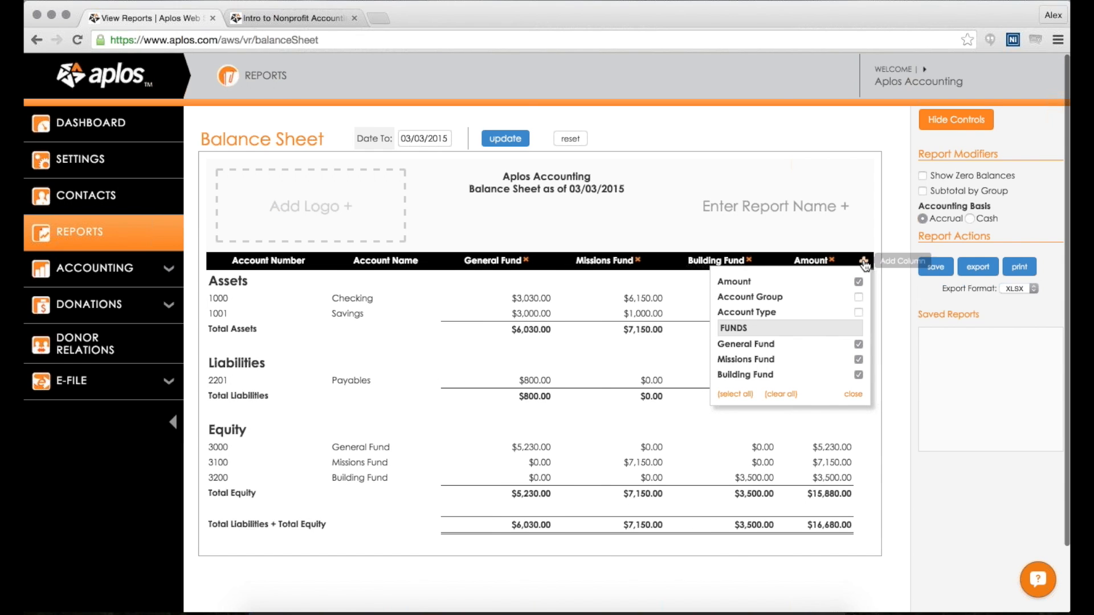
{"action": "left_click", "coordinate": [853, 394]}
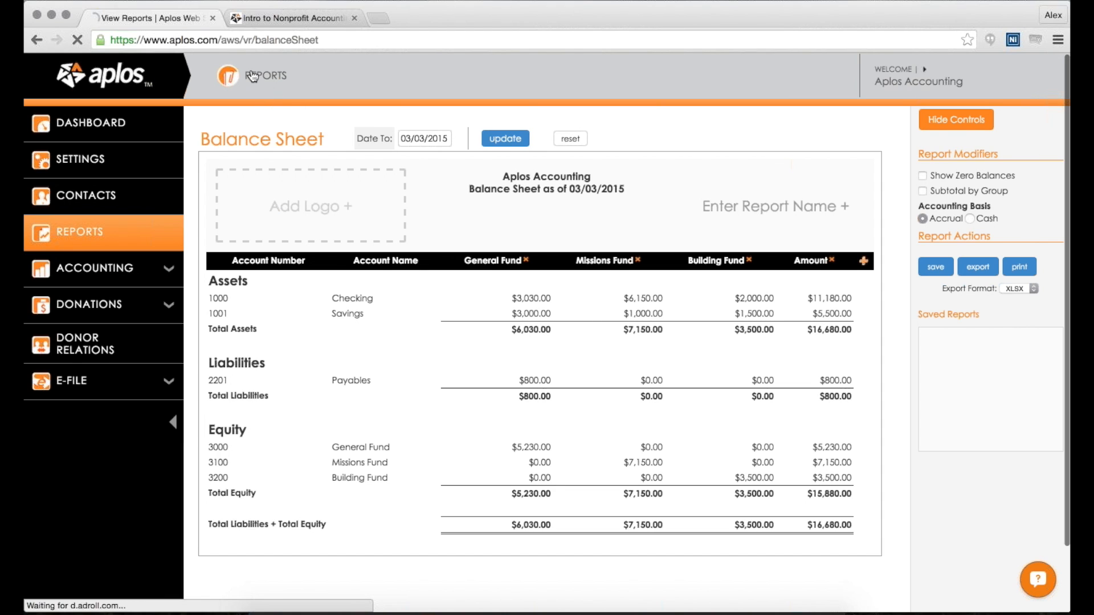
{"action": "left_click", "coordinate": [264, 75]}
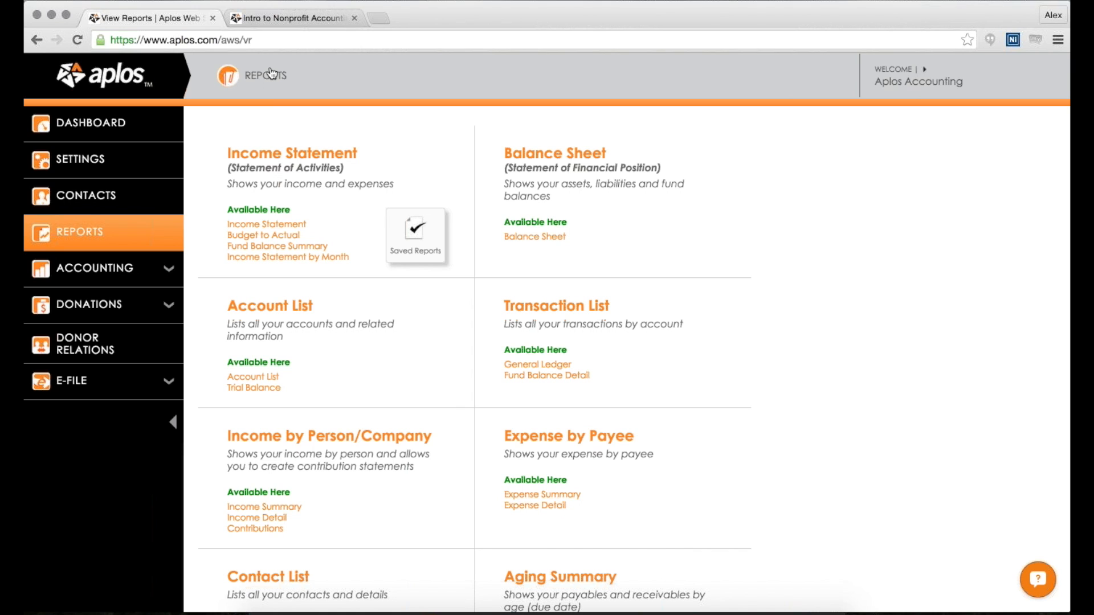
{"action": "mouse_move", "coordinate": [288, 352]}
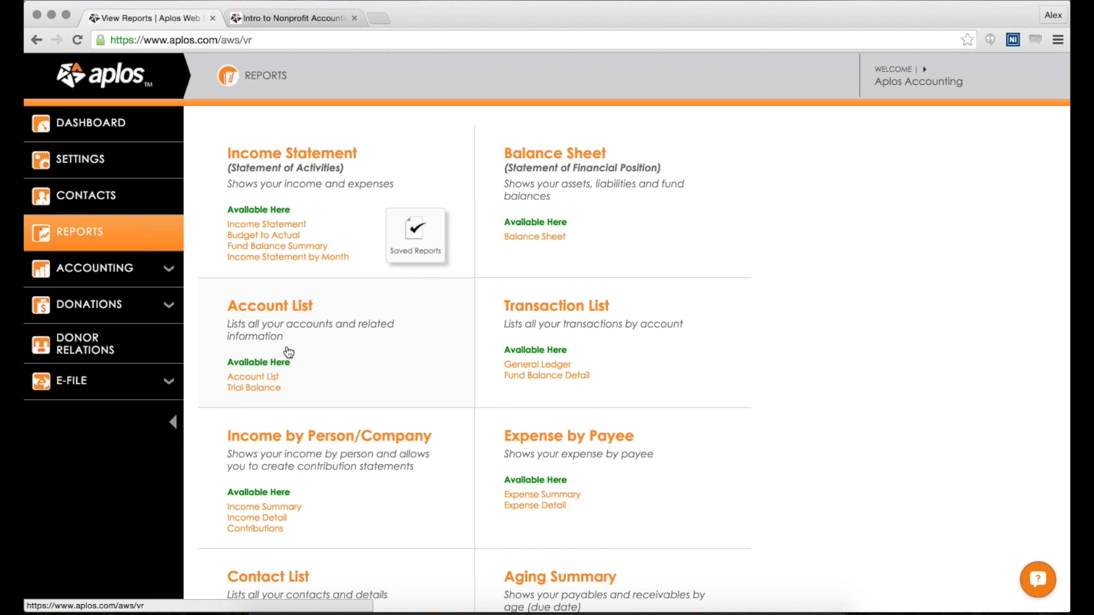
{"action": "scroll", "scroll_direction": "down", "scroll_amount": 3}
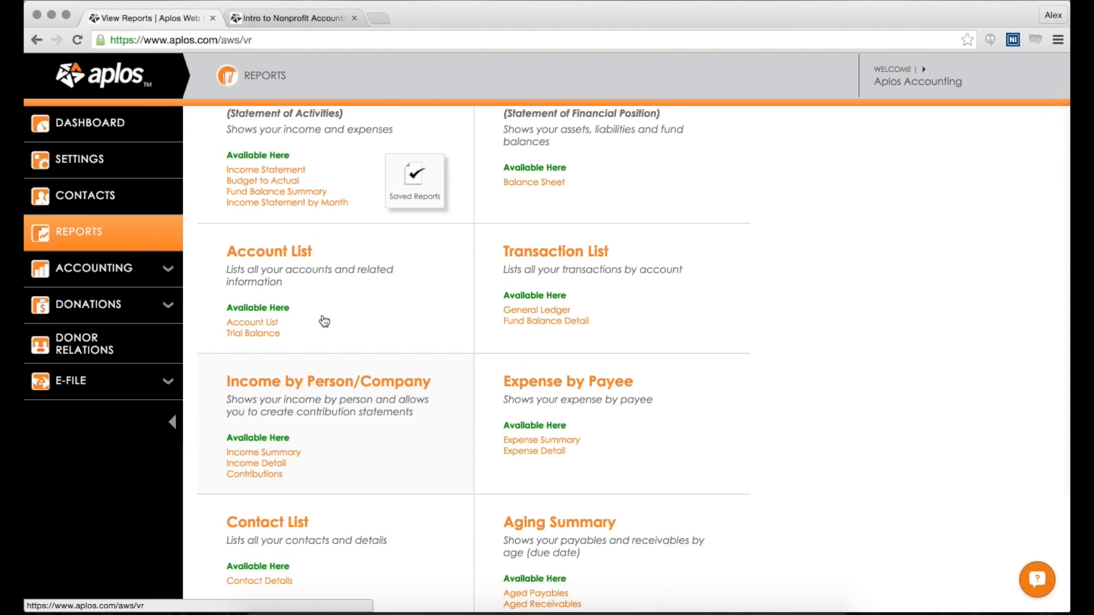
{"action": "left_click", "coordinate": [252, 321]}
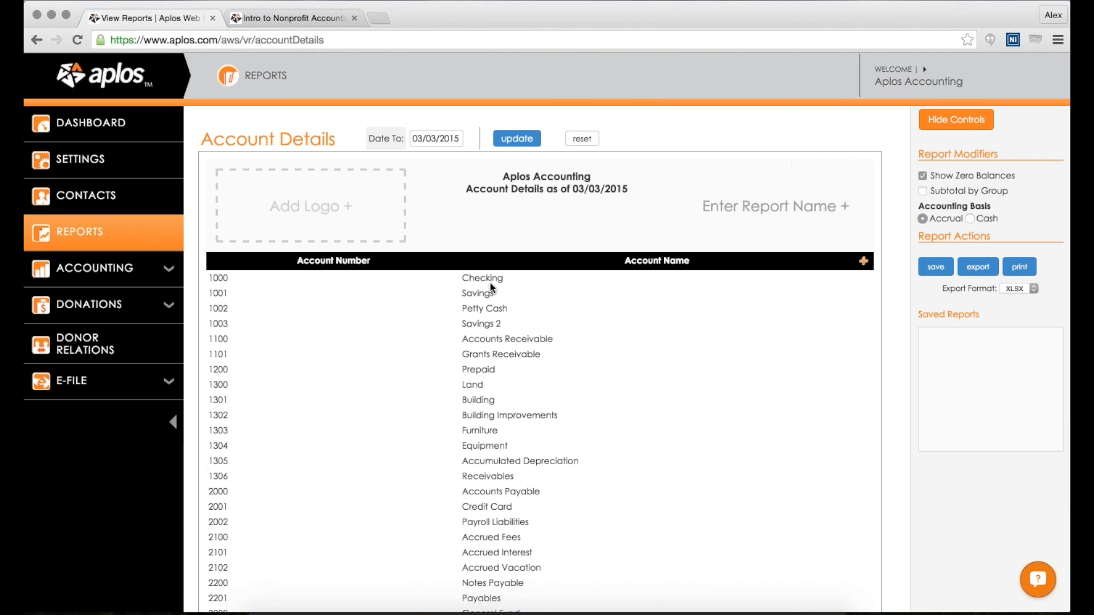
{"action": "scroll", "scroll_direction": "down", "scroll_amount": 3}
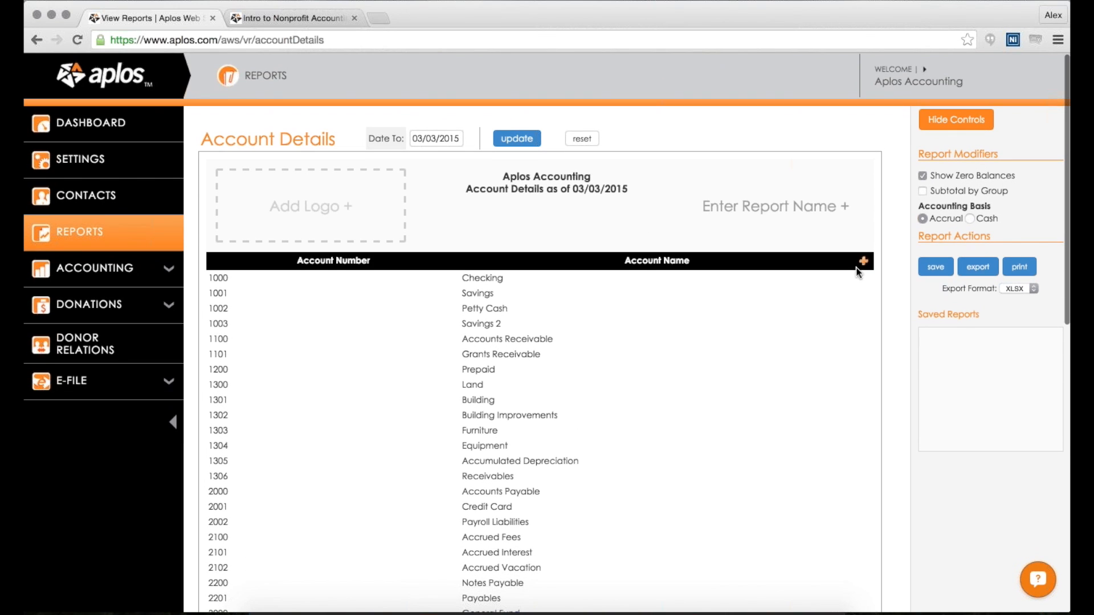
{"action": "left_click", "coordinate": [862, 261]}
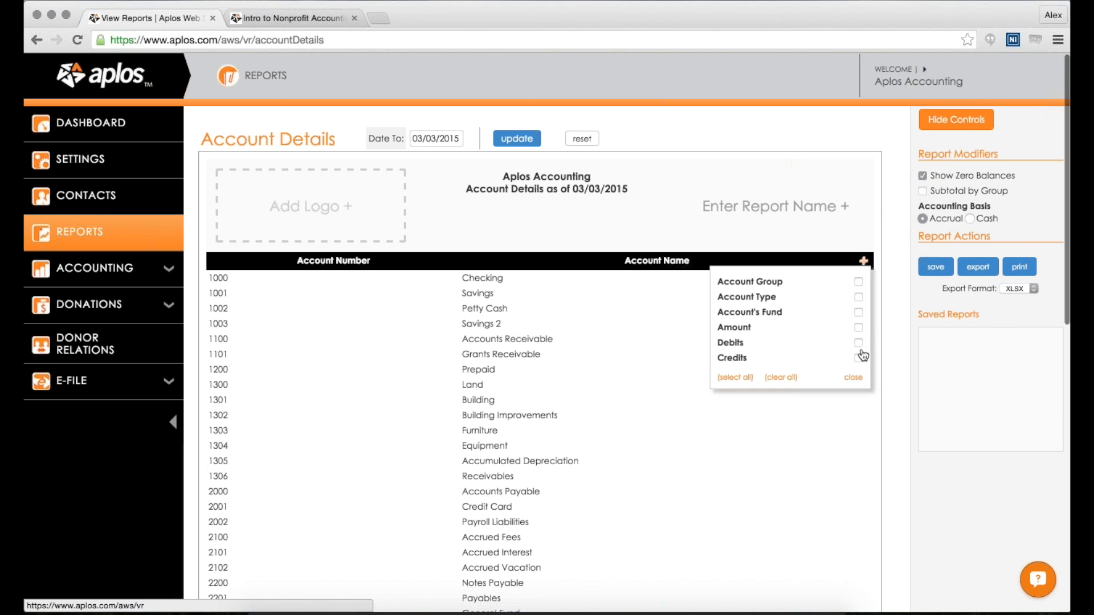
{"action": "left_click", "coordinate": [860, 358]}
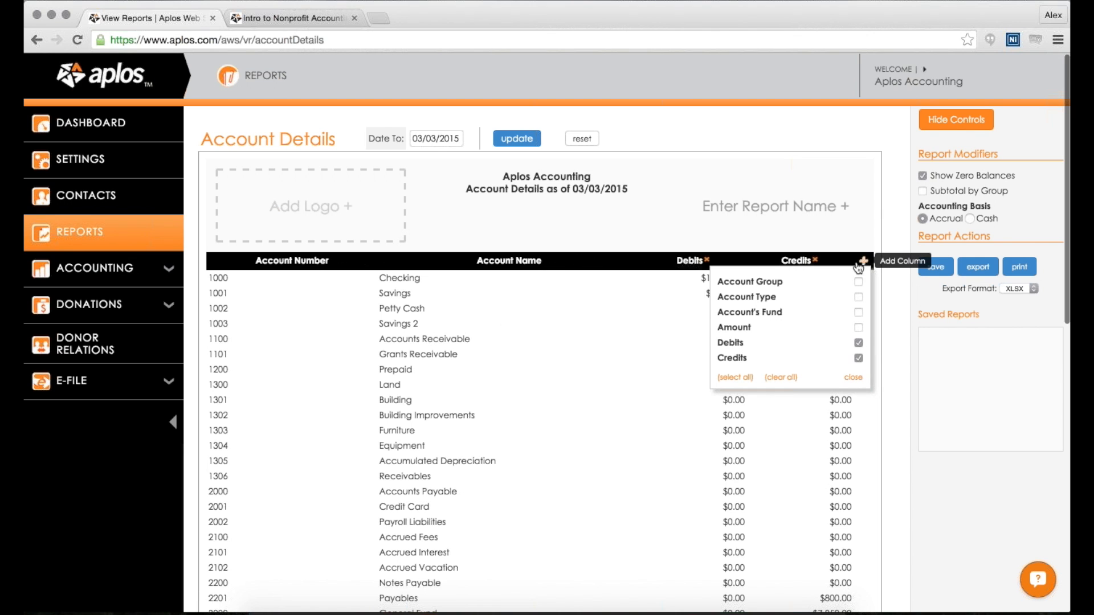
{"action": "left_click", "coordinate": [853, 378]}
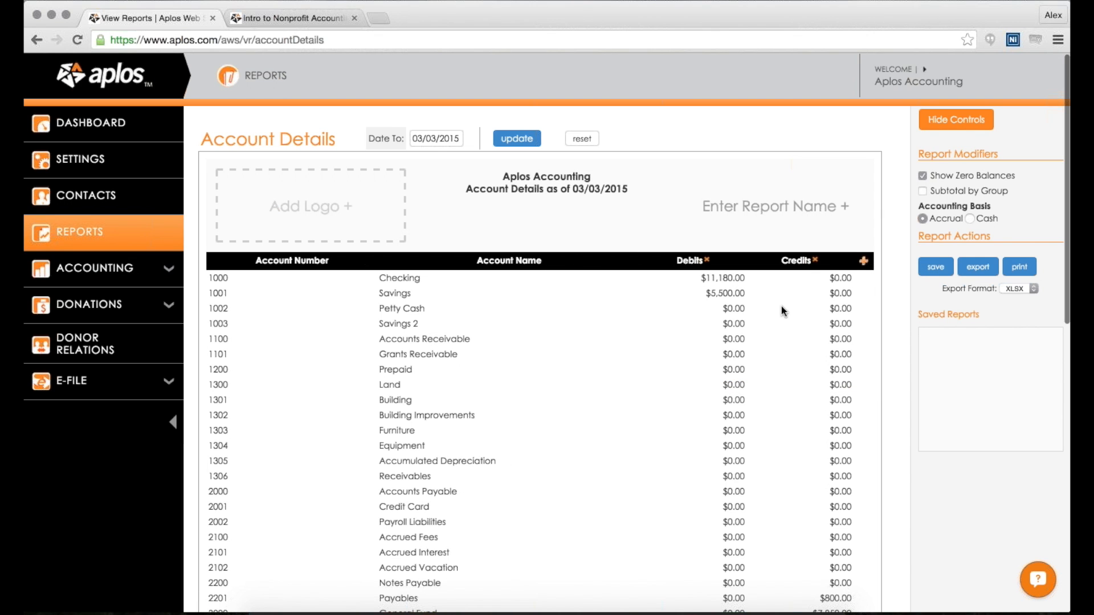
{"action": "mouse_move", "coordinate": [271, 67]}
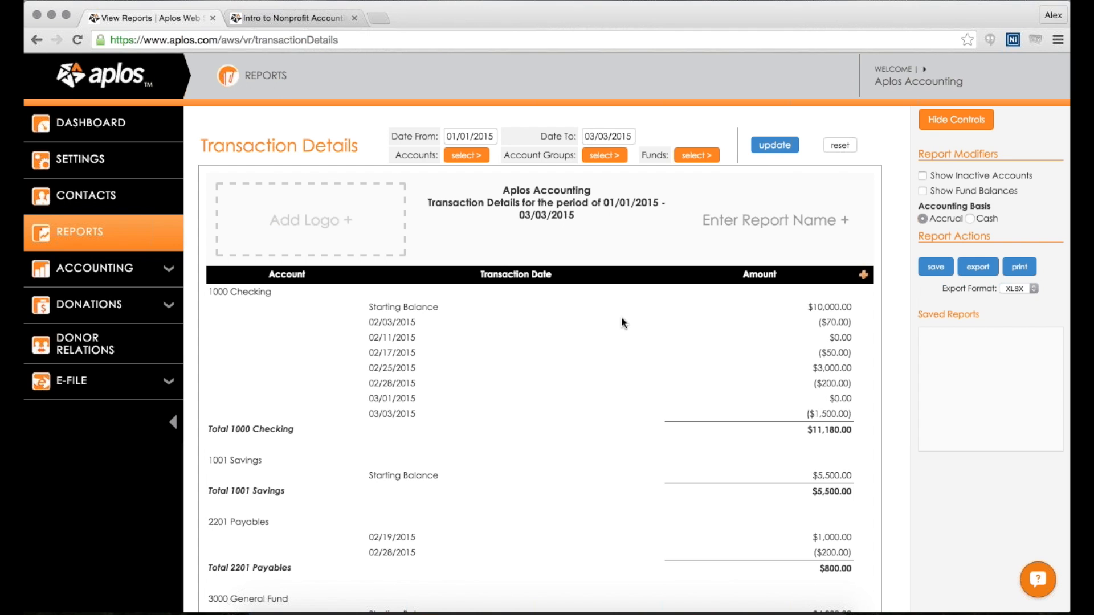
{"action": "mouse_move", "coordinate": [433, 286]}
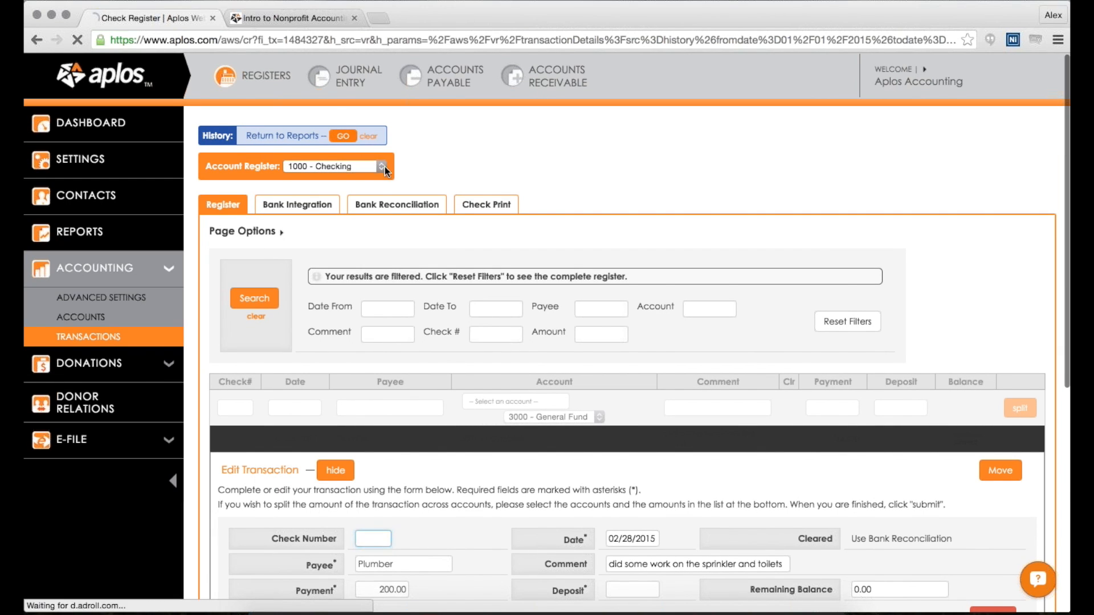
Step: Return from the Checking register transaction to the Transaction Details report via History GO
{"action": "left_click", "coordinate": [342, 135]}
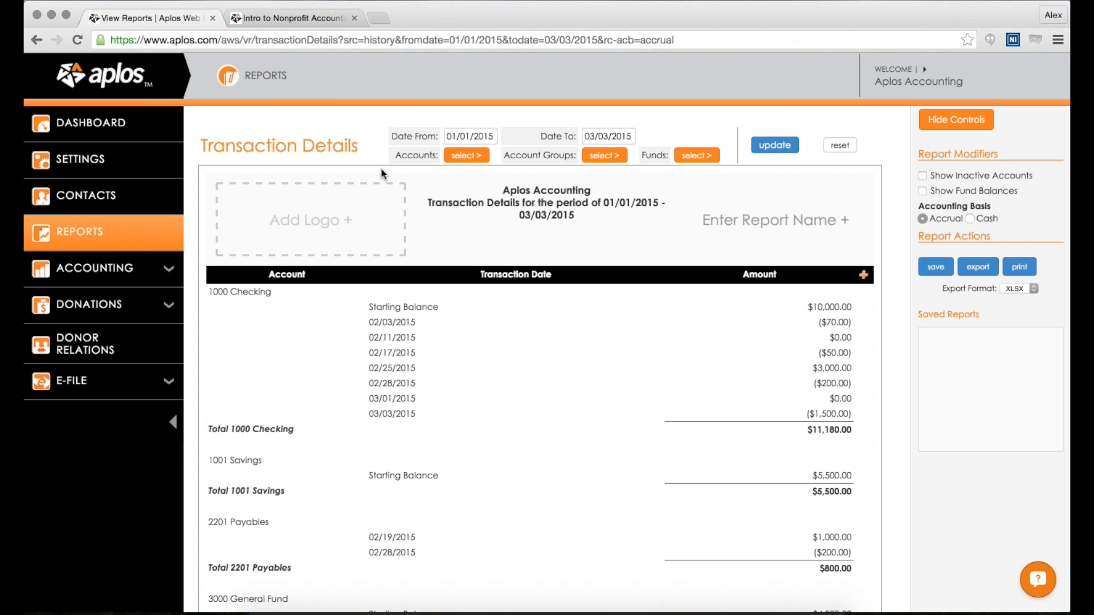
{"action": "mouse_move", "coordinate": [322, 128]}
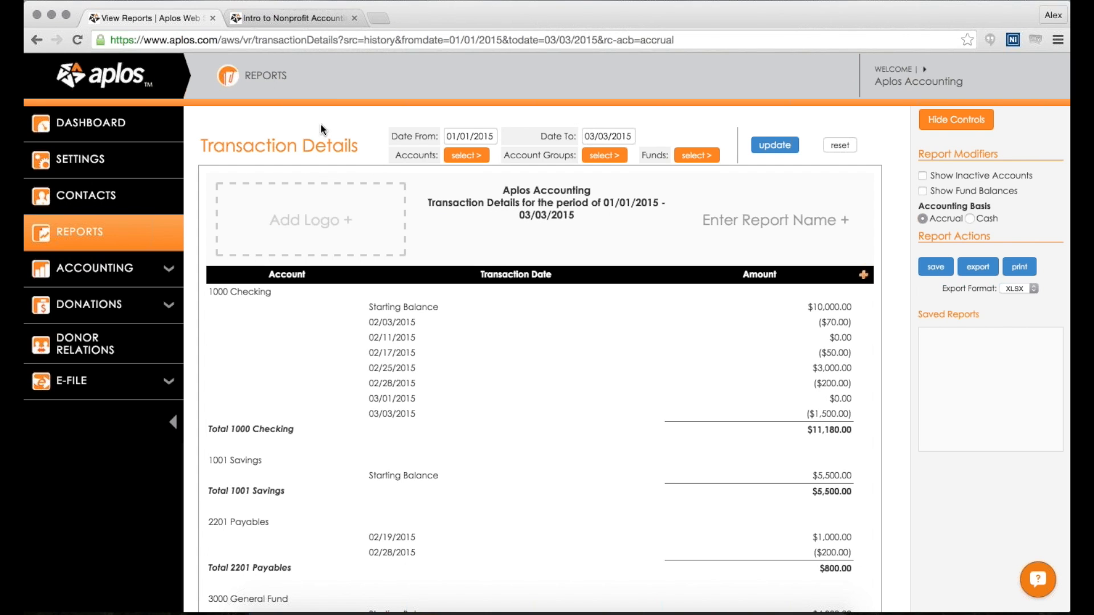
{"action": "mouse_move", "coordinate": [865, 284]}
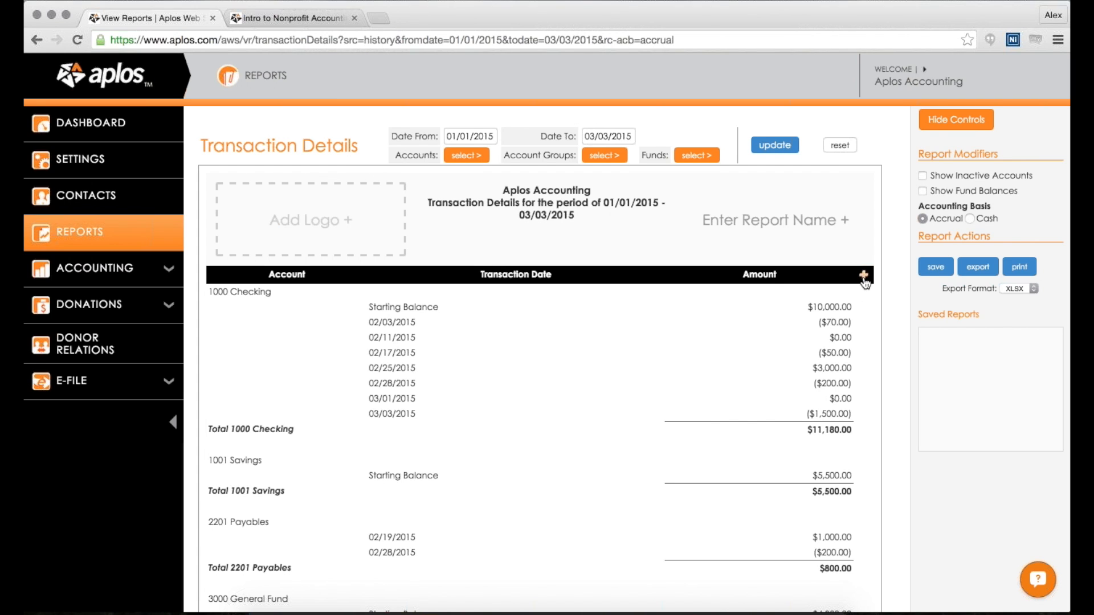
Step: Show the extra column list for Check Number, Ref Number, Contact/Company, Cleared and Note
{"action": "left_click", "coordinate": [864, 275]}
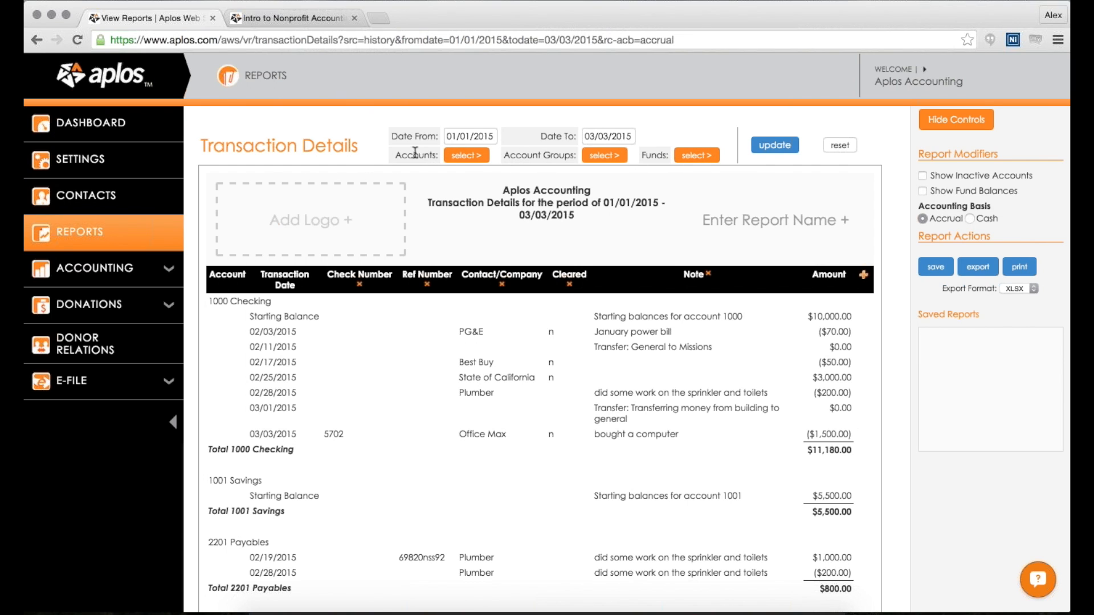
{"action": "mouse_move", "coordinate": [484, 166]}
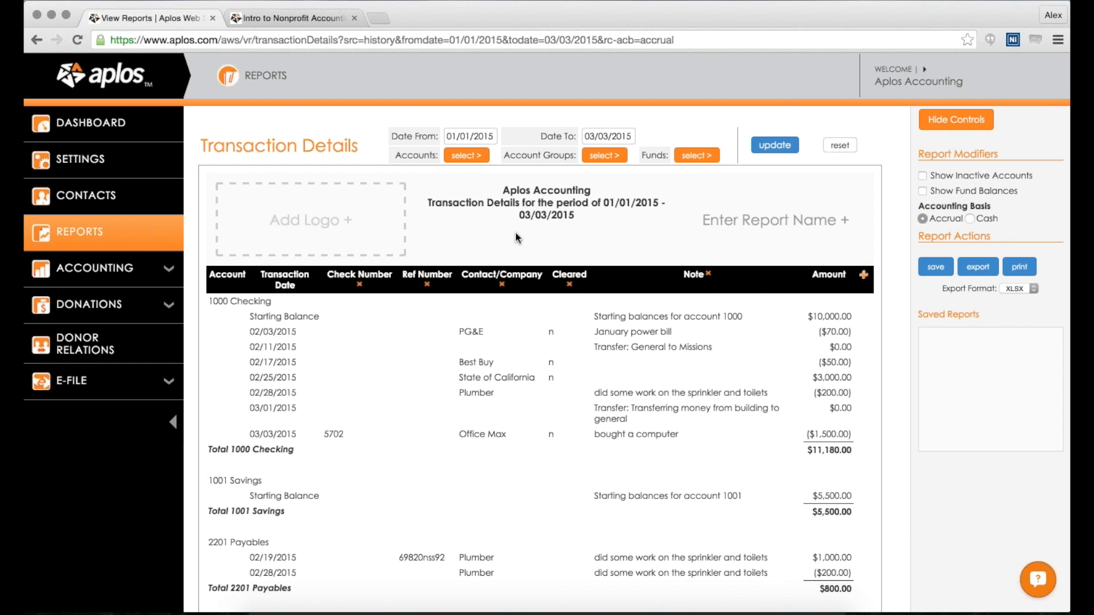
{"action": "mouse_move", "coordinate": [546, 275]}
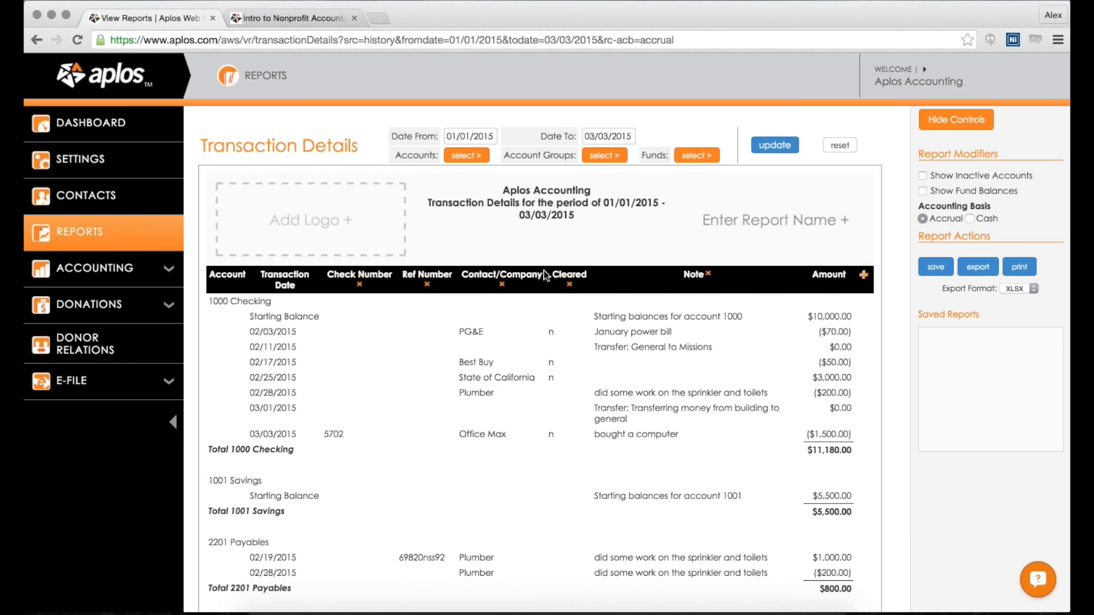
Step: Filter the report to Missions Fund, totaling $6,150 Checking, $1,000 Savings, $4,150 Missions Fund
{"action": "left_click", "coordinate": [696, 155]}
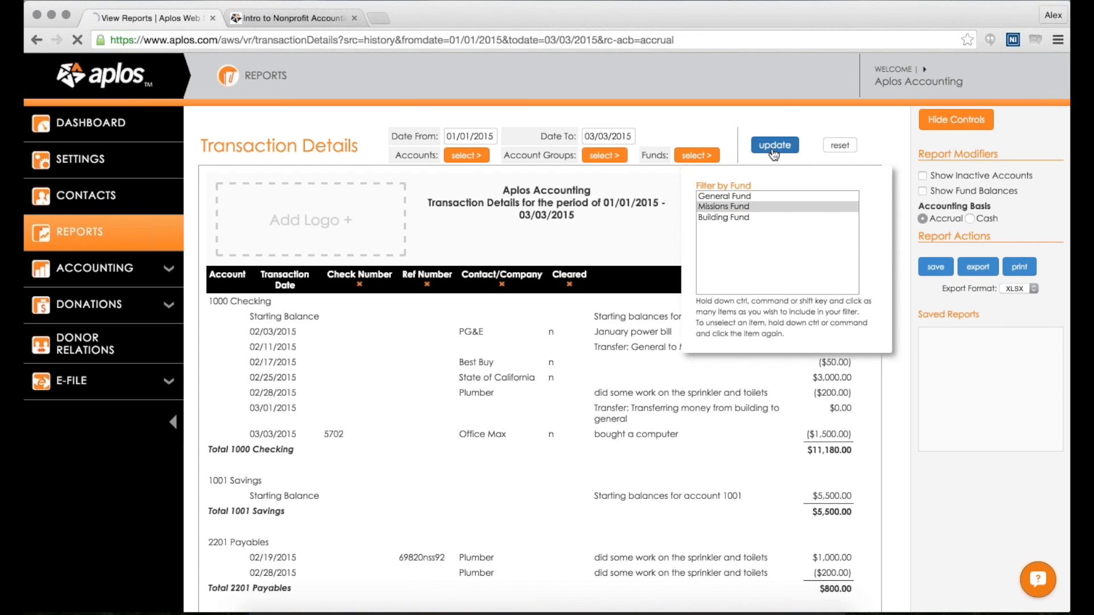
{"action": "left_click", "coordinate": [772, 144]}
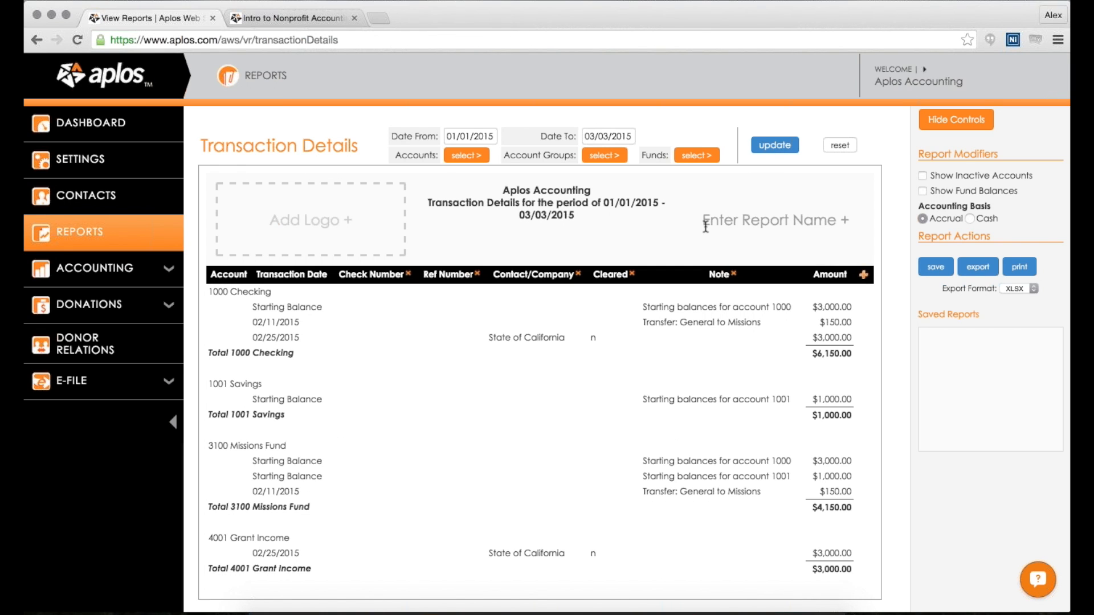
{"action": "scroll", "scroll_direction": "down", "scroll_amount": 3}
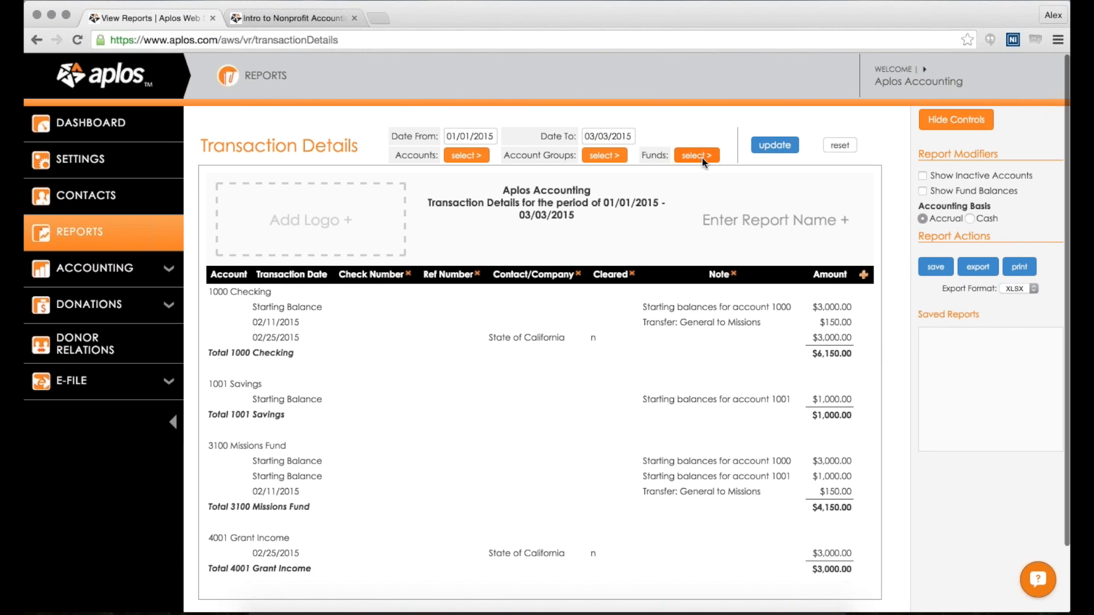
Step: Filter to the 1000 - Checking account and enable Show Fund Balances for General, Missions and Building columns
{"action": "left_click", "coordinate": [695, 155]}
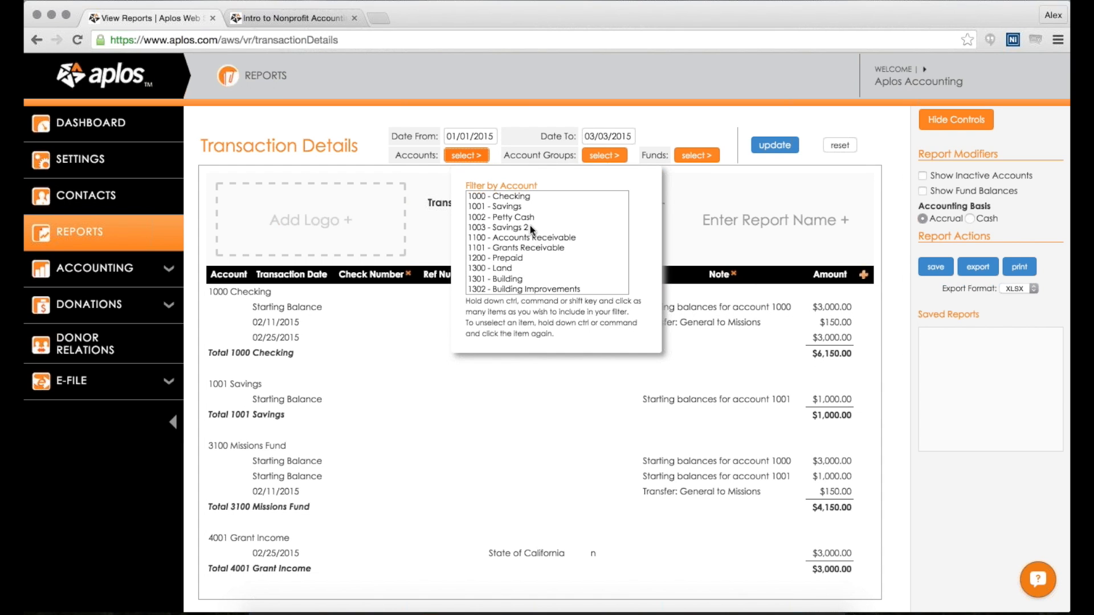
{"action": "left_click", "coordinate": [498, 196]}
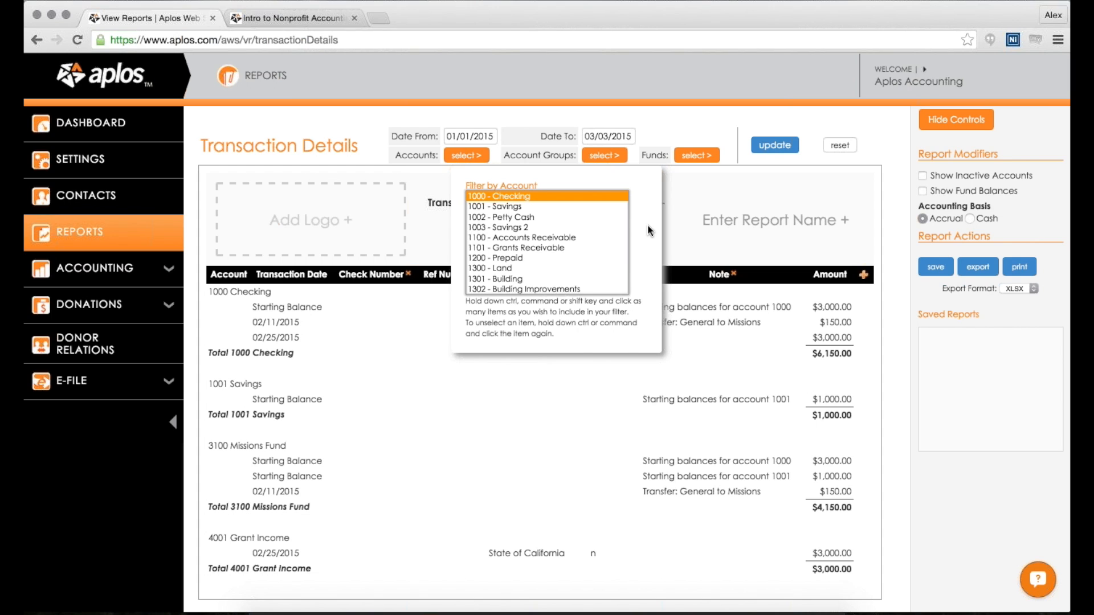
{"action": "mouse_move", "coordinate": [772, 162]}
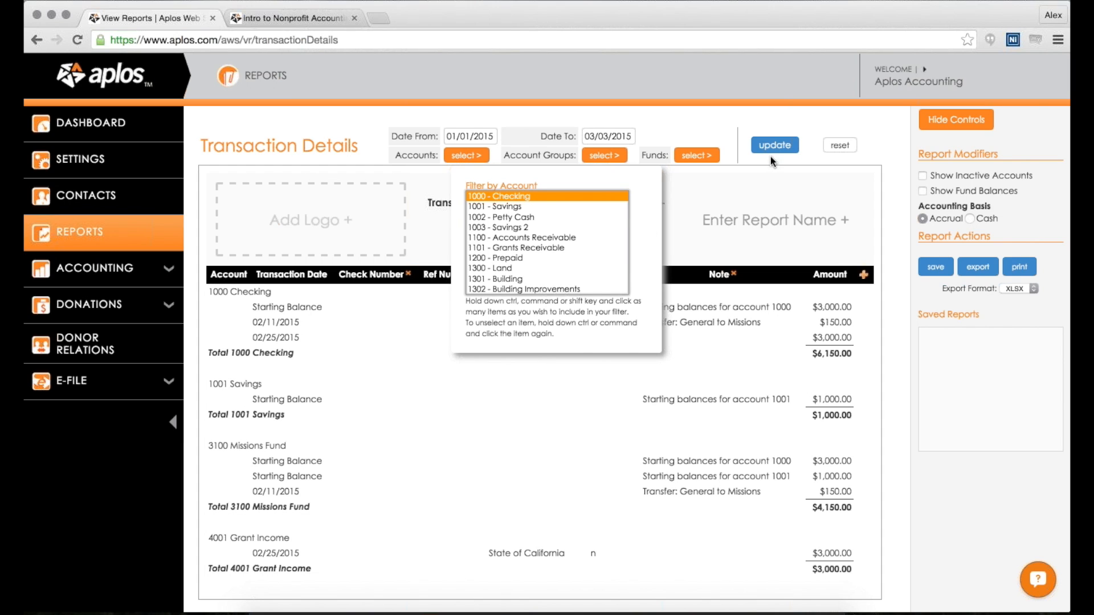
{"action": "left_click", "coordinate": [774, 145]}
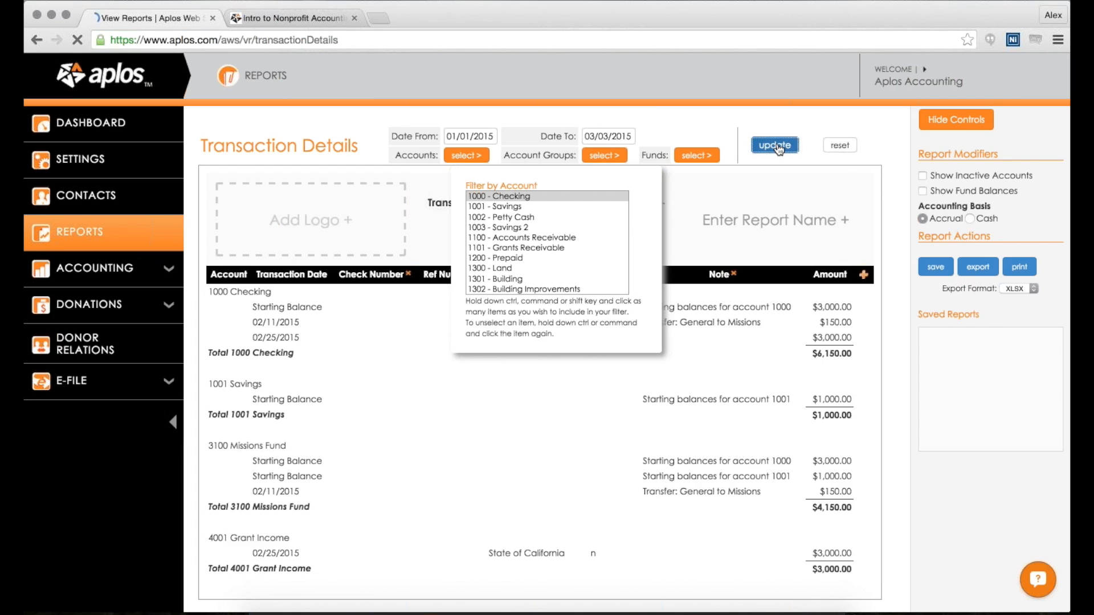
{"action": "left_click", "coordinate": [774, 144]}
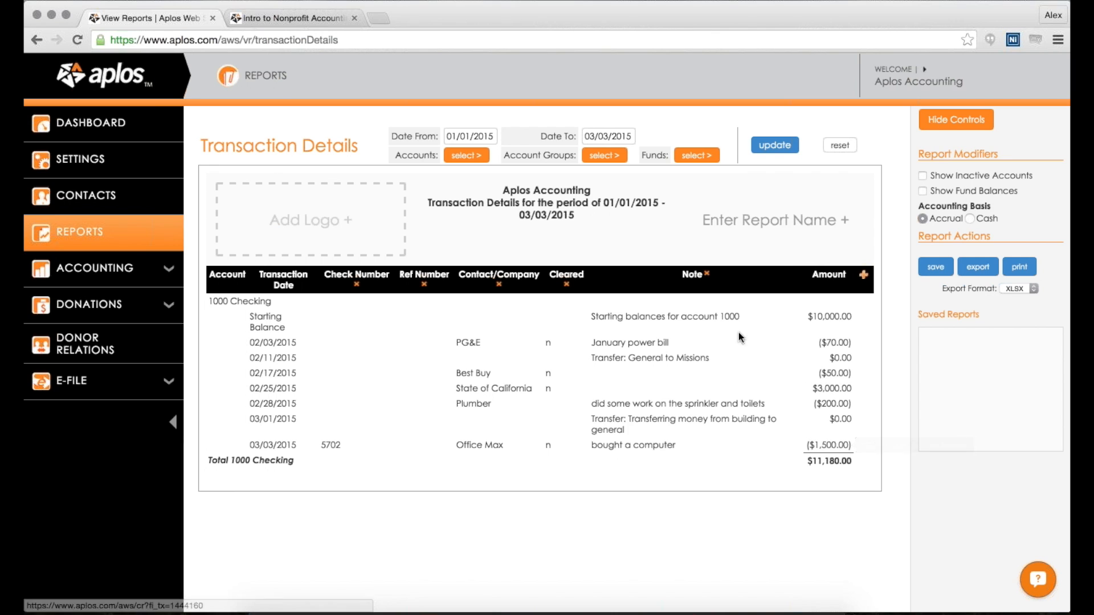
{"action": "mouse_move", "coordinate": [919, 203]}
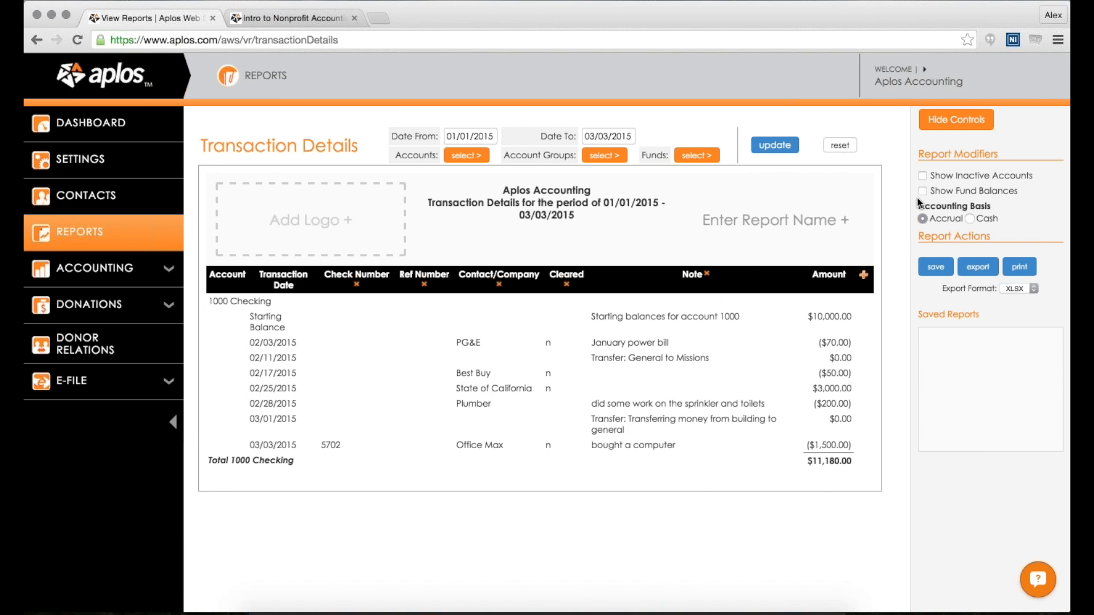
{"action": "left_click", "coordinate": [922, 190]}
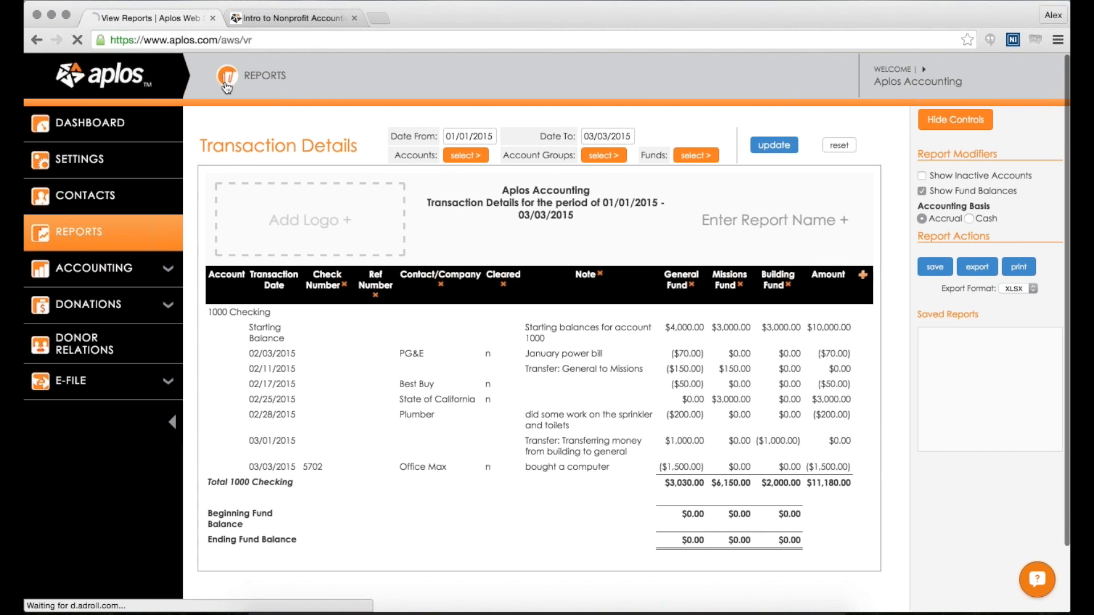
Step: Return to the reports index and open the Contact List report via Contact Details
{"action": "left_click", "coordinate": [263, 77]}
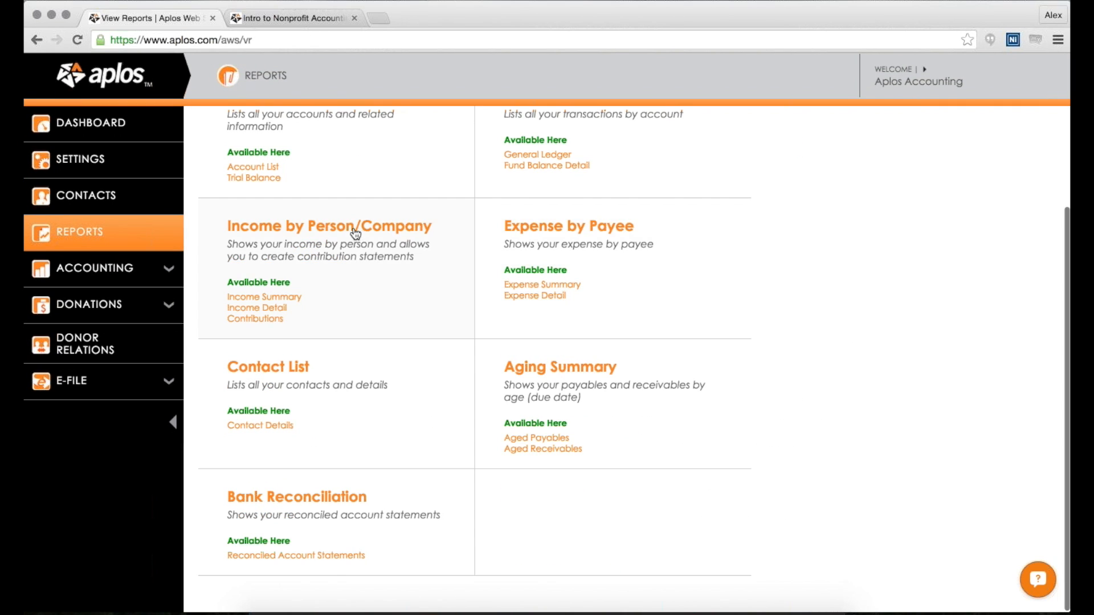
{"action": "mouse_move", "coordinate": [254, 319]}
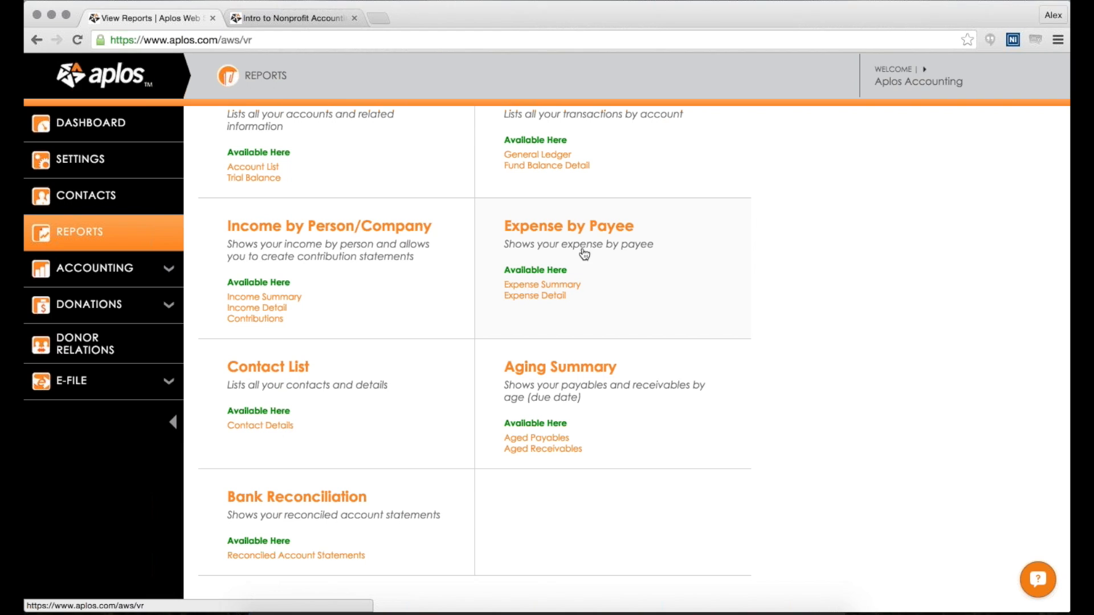
{"action": "mouse_move", "coordinate": [567, 246]}
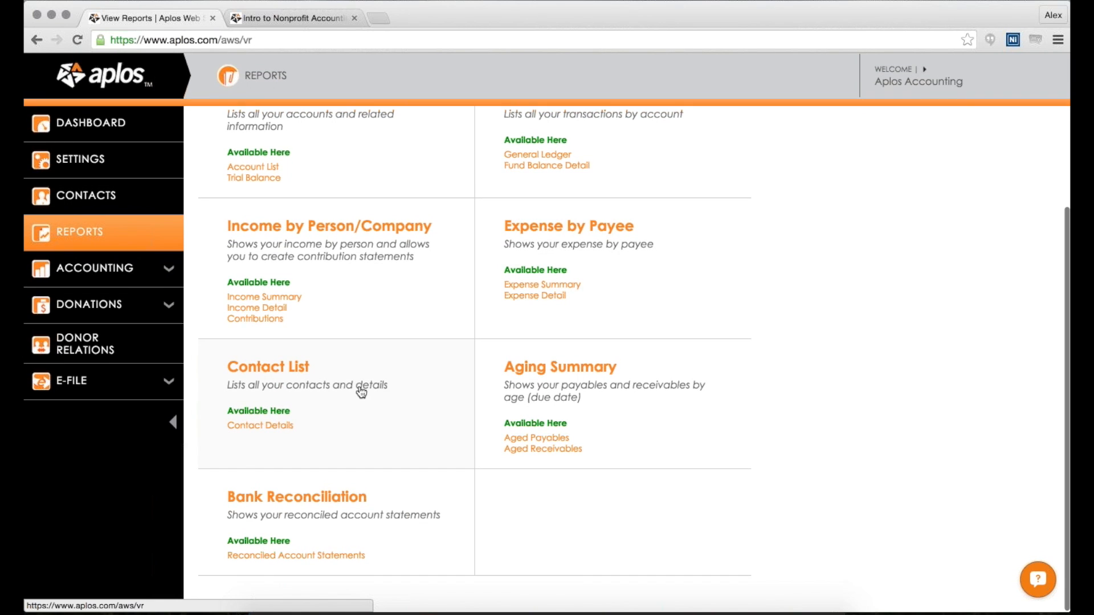
{"action": "left_click", "coordinate": [260, 425]}
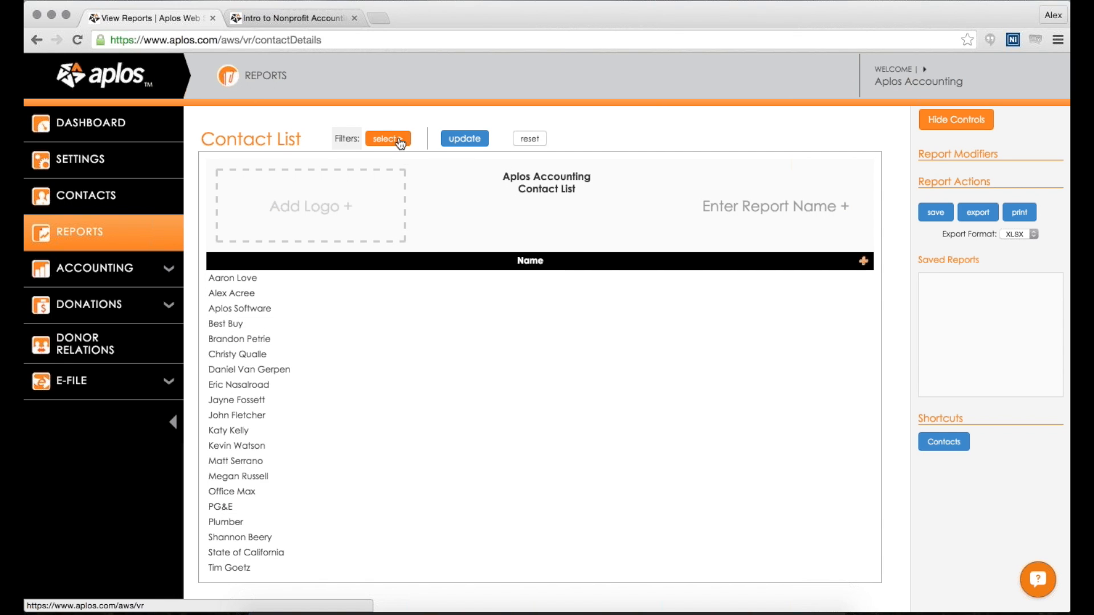
Step: Show the Contact List filters and add Address, Phone Numbers and group columns
{"action": "left_click", "coordinate": [387, 138]}
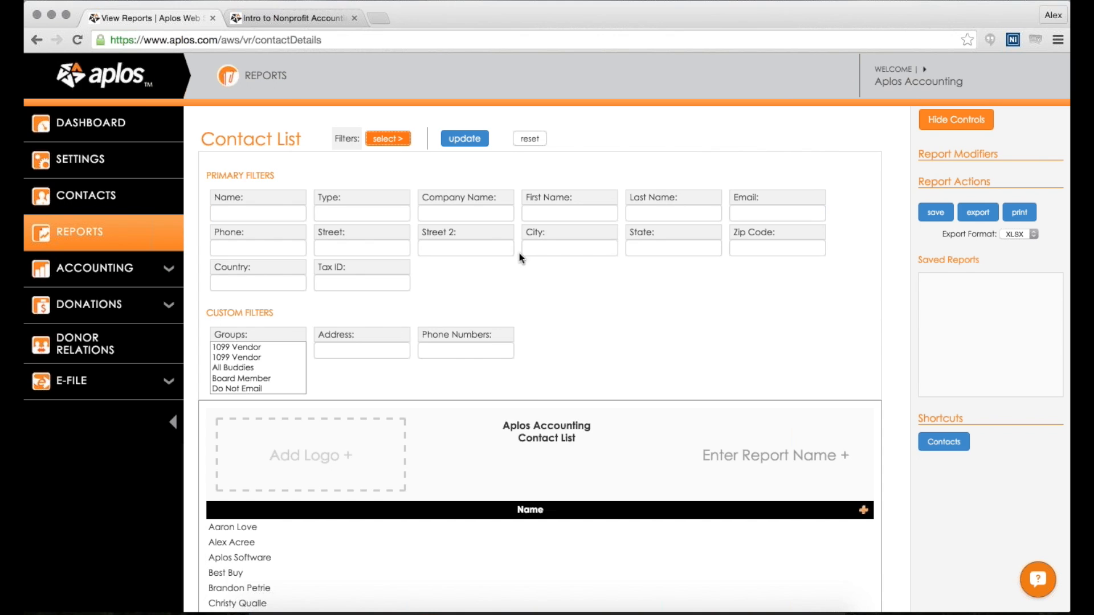
{"action": "left_click", "coordinate": [863, 260]}
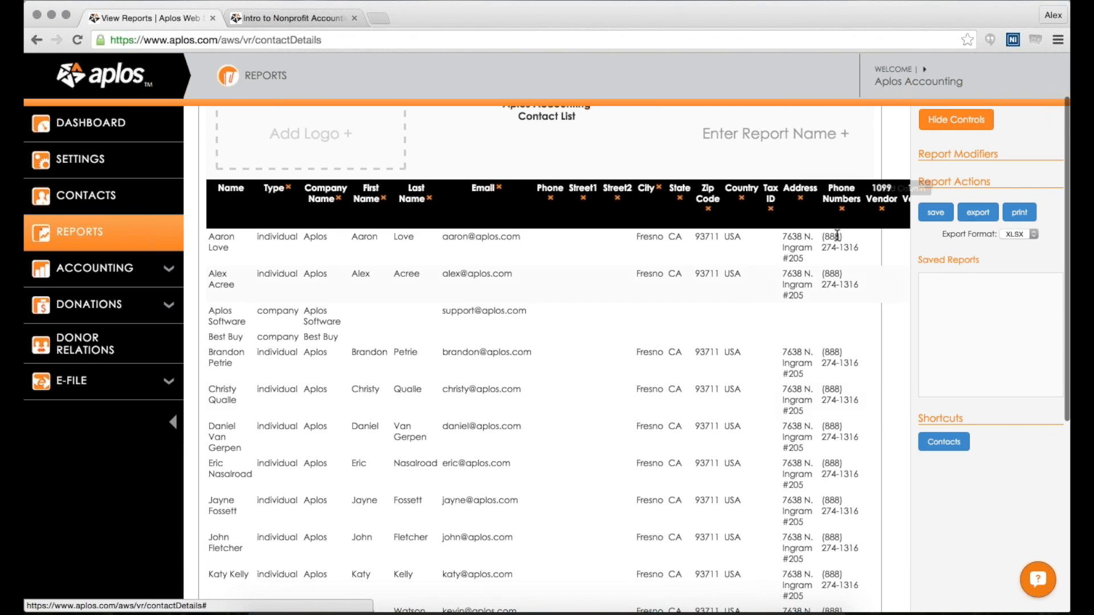
{"action": "left_click", "coordinate": [956, 120]}
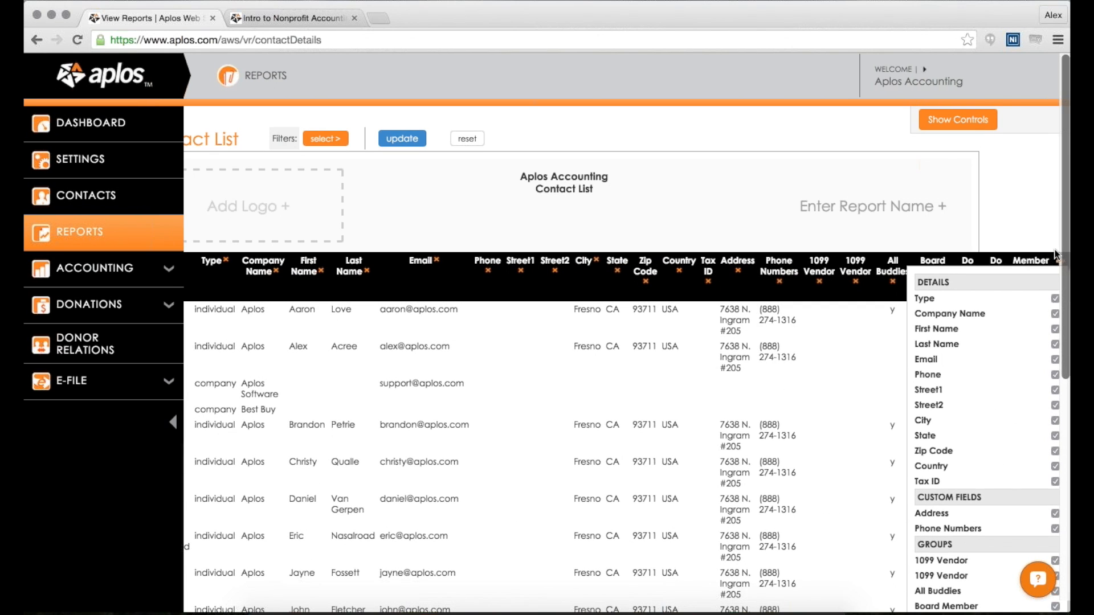
{"action": "scroll", "scroll_direction": "down", "scroll_amount": 3}
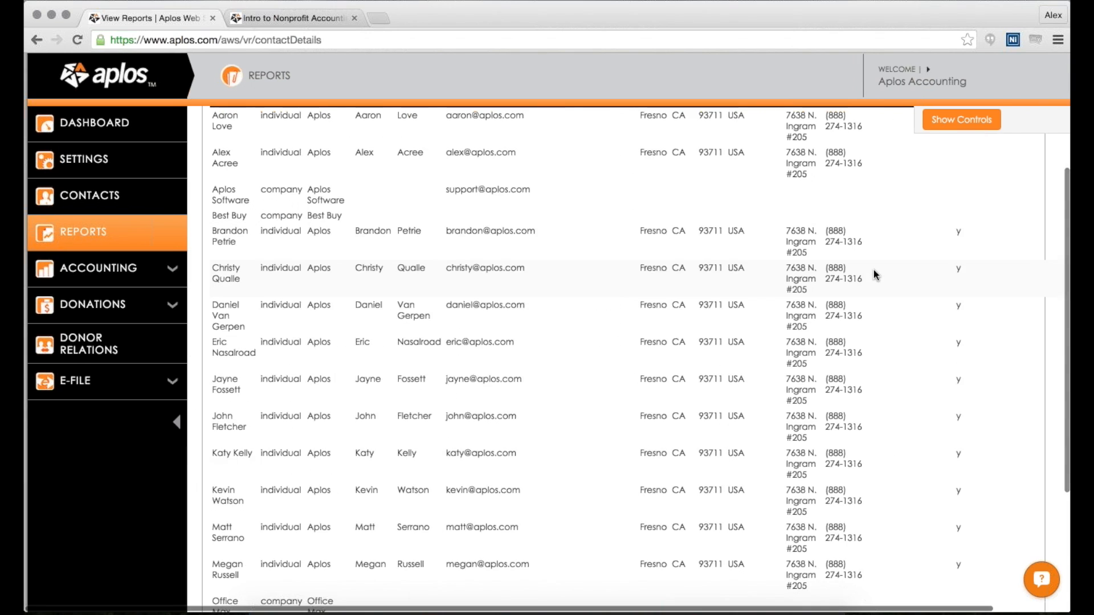
Step: Toggle the report options panel and leave it open with modifiers, save, export and print choices
{"action": "left_click", "coordinate": [962, 120]}
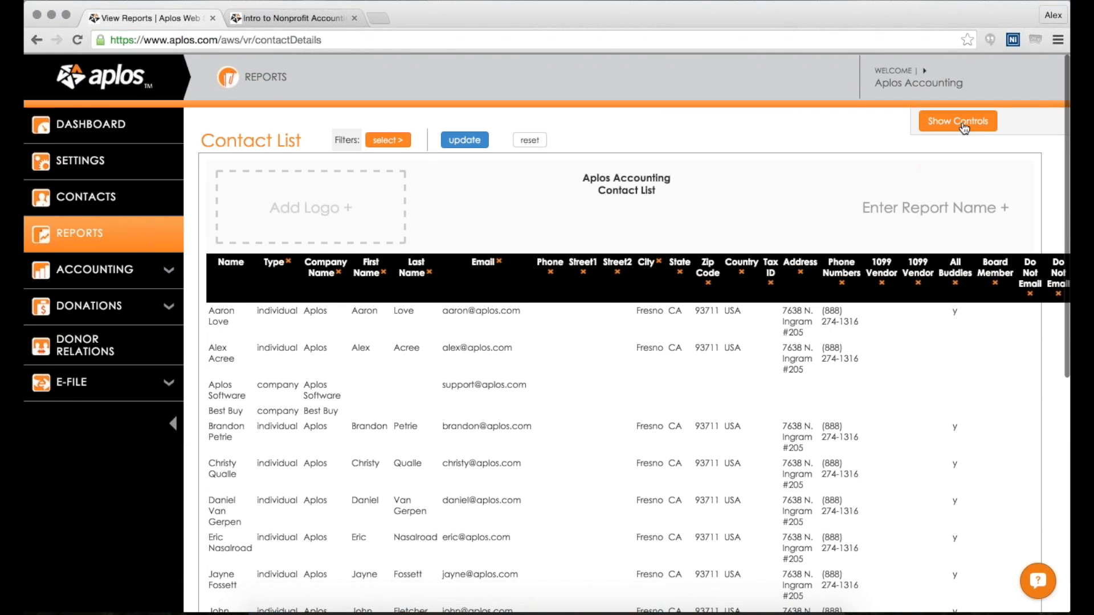
{"action": "left_click", "coordinate": [958, 121]}
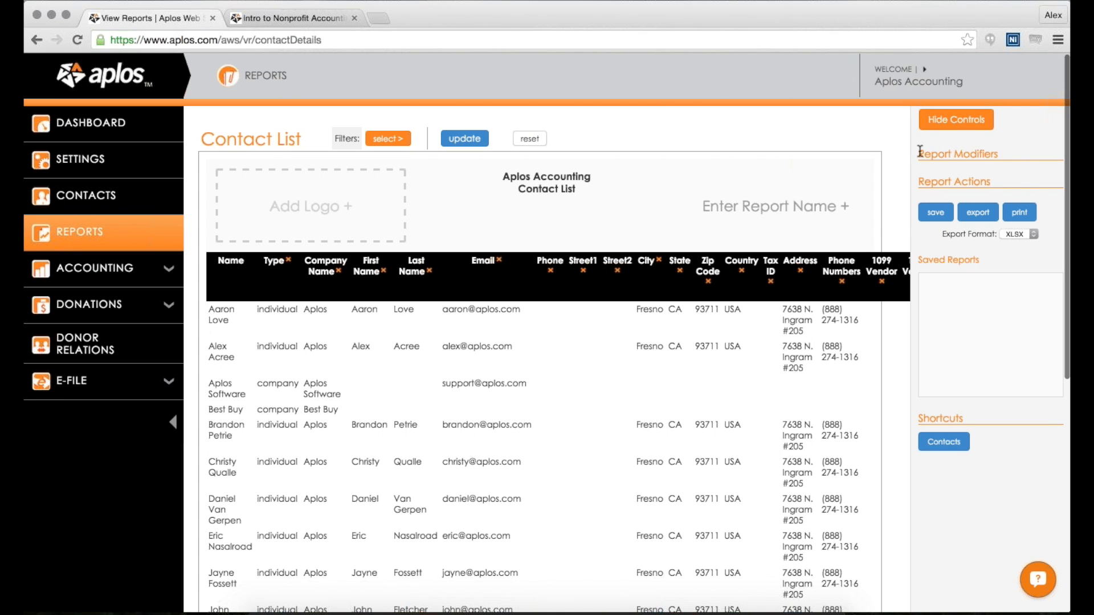
{"action": "left_click", "coordinate": [956, 120]}
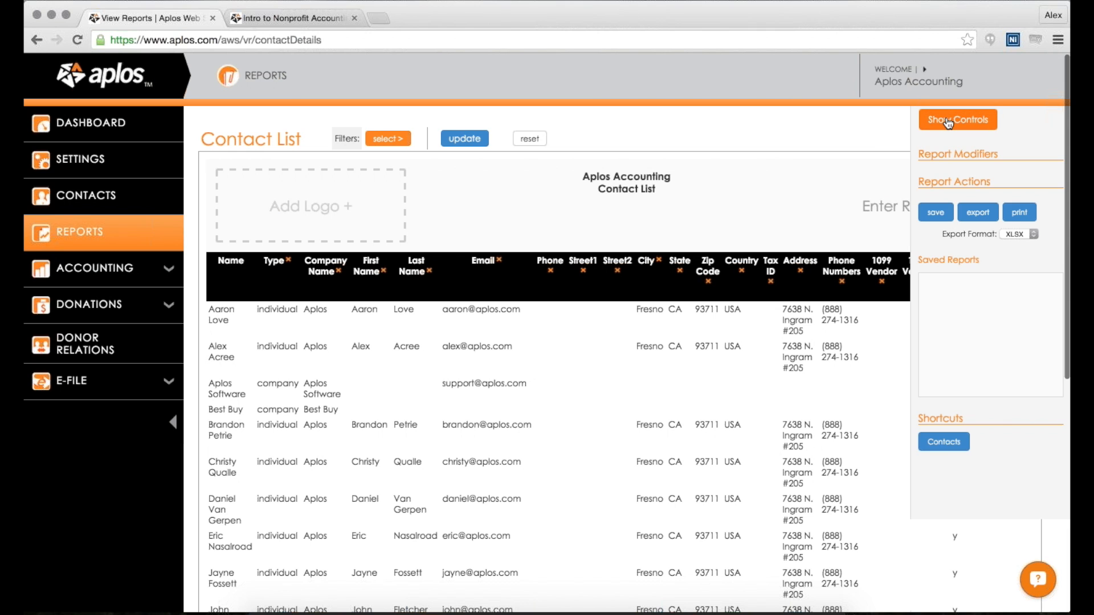
{"action": "left_click", "coordinate": [958, 120]}
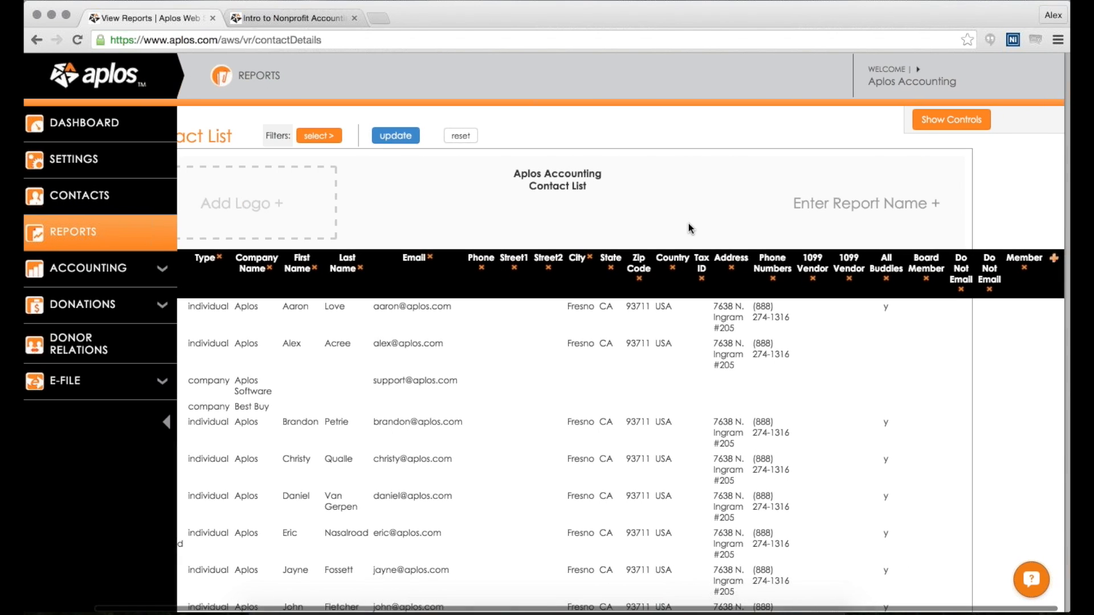
{"action": "left_click", "coordinate": [951, 121]}
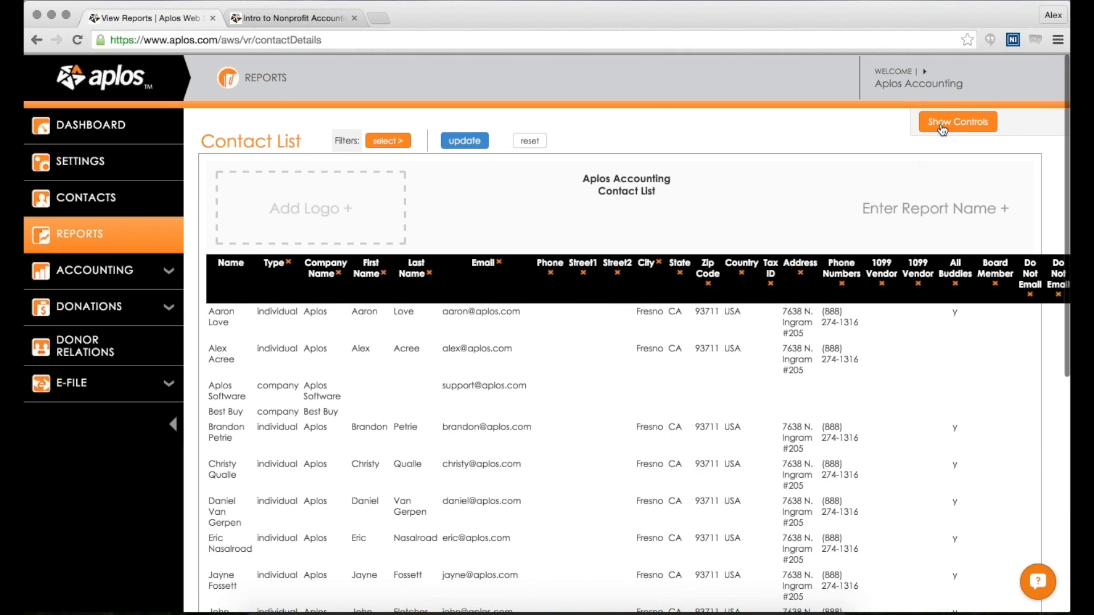
{"action": "left_click", "coordinate": [959, 122]}
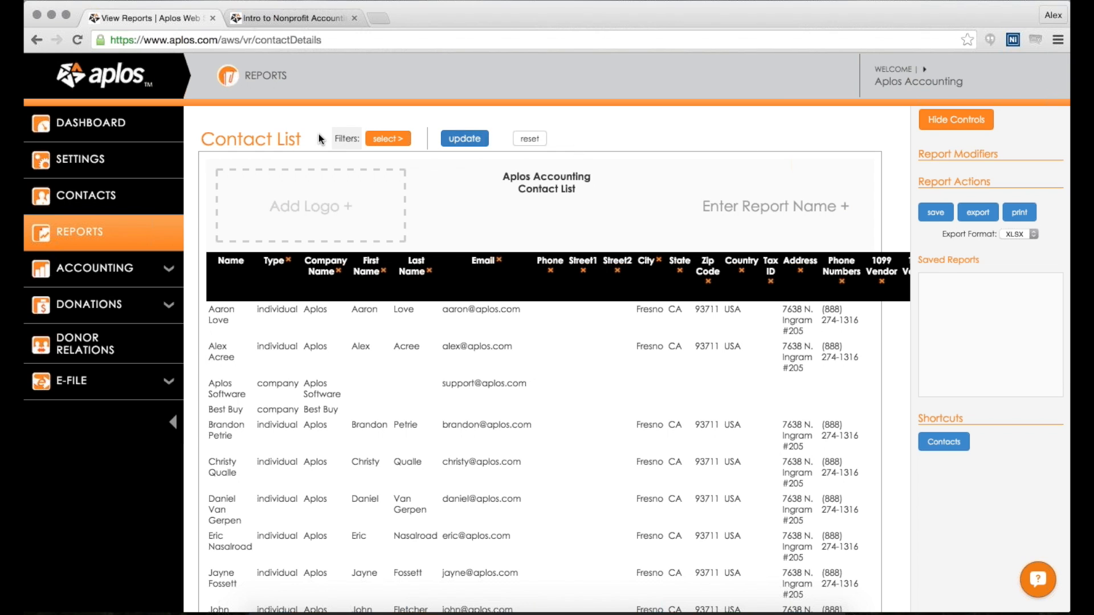
Step: Open Aged Payables under Aging Summary and enable Details to list each item's date, number and due date
{"action": "left_click", "coordinate": [36, 40]}
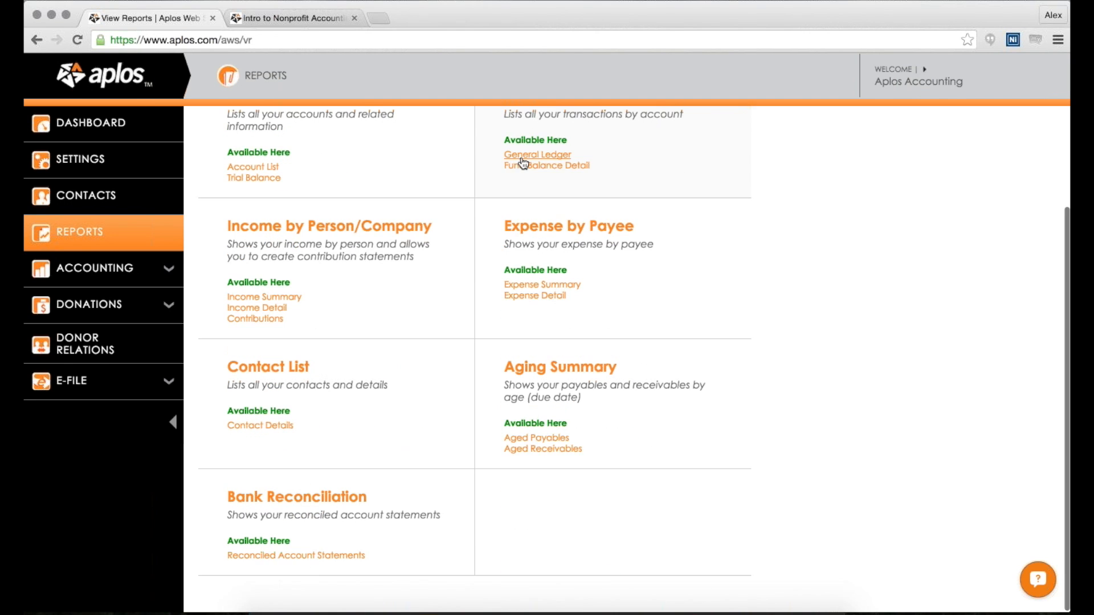
{"action": "mouse_move", "coordinate": [565, 167]}
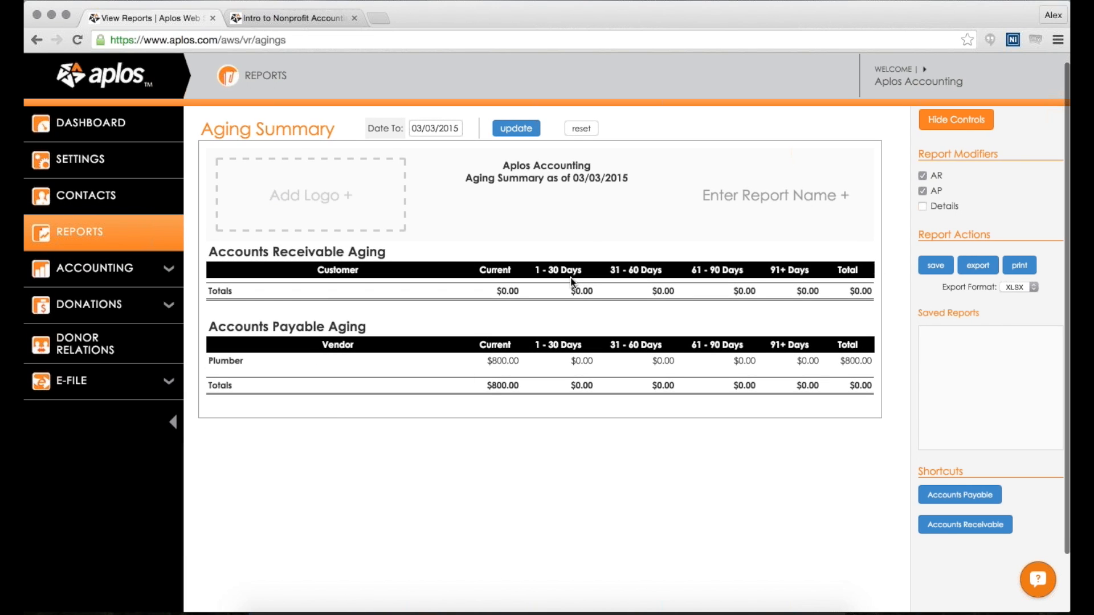
{"action": "mouse_move", "coordinate": [253, 321]}
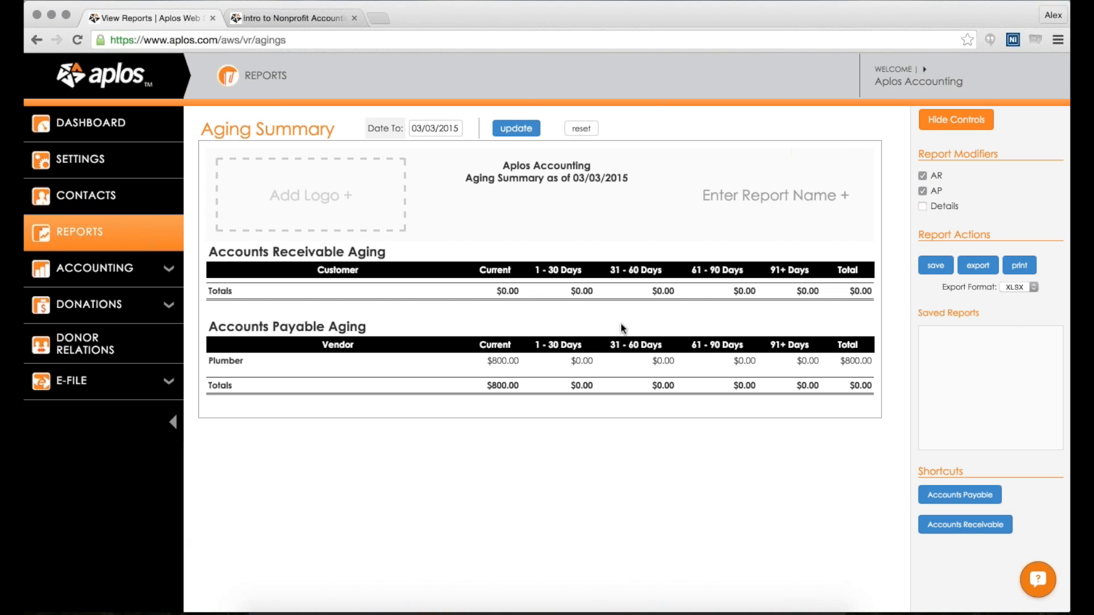
{"action": "mouse_move", "coordinate": [636, 325]}
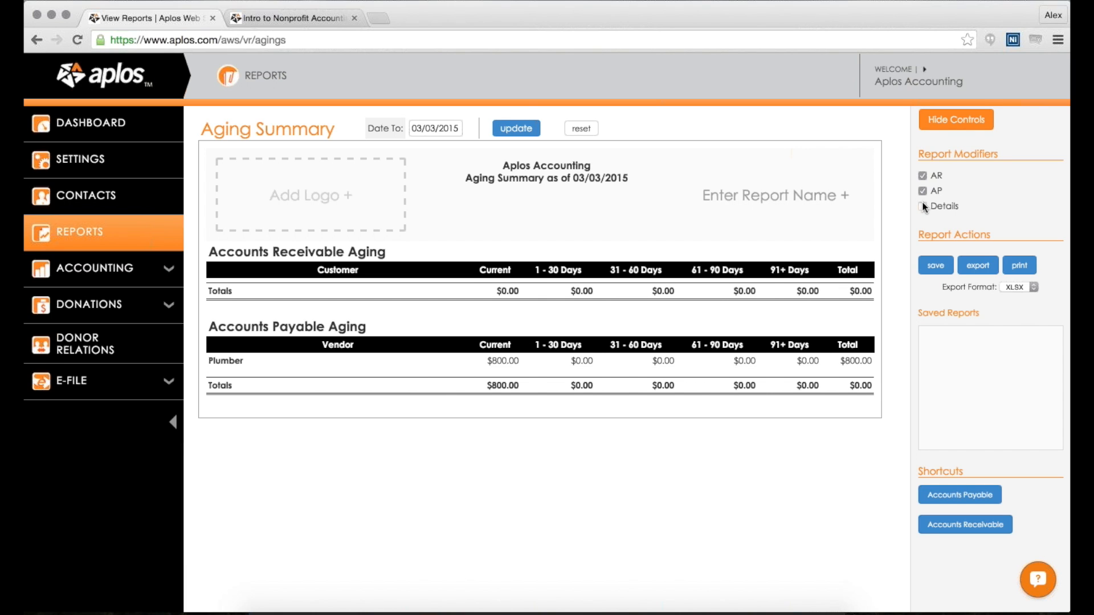
{"action": "left_click", "coordinate": [923, 206]}
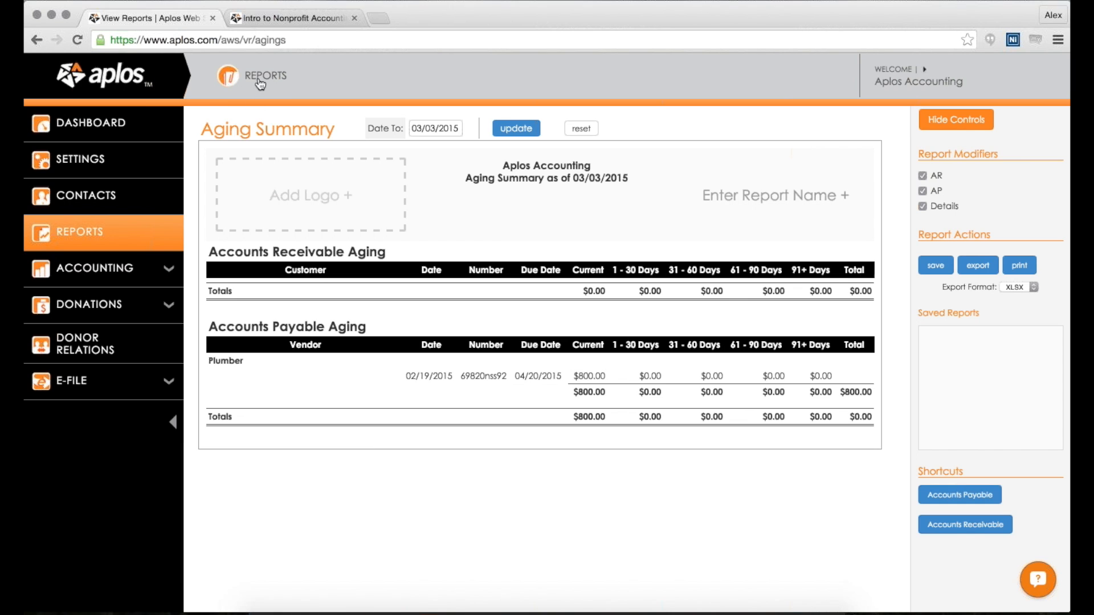
Step: Open Reconciled Account Statements to view the Bank Reconciliation report for 1000 - Checking
{"action": "left_click", "coordinate": [265, 75]}
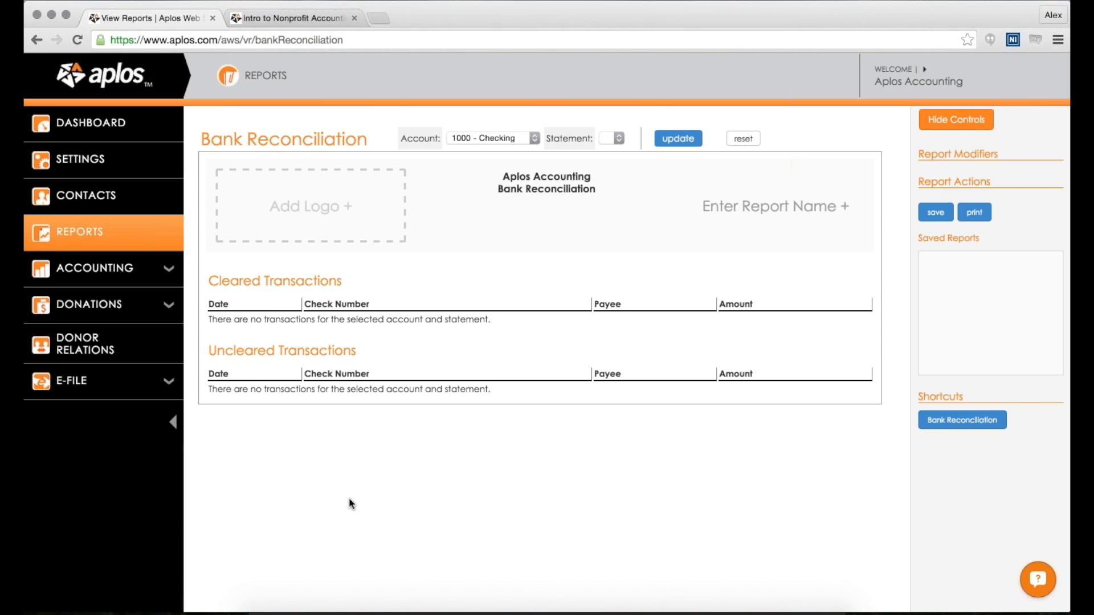
{"action": "mouse_move", "coordinate": [444, 315]}
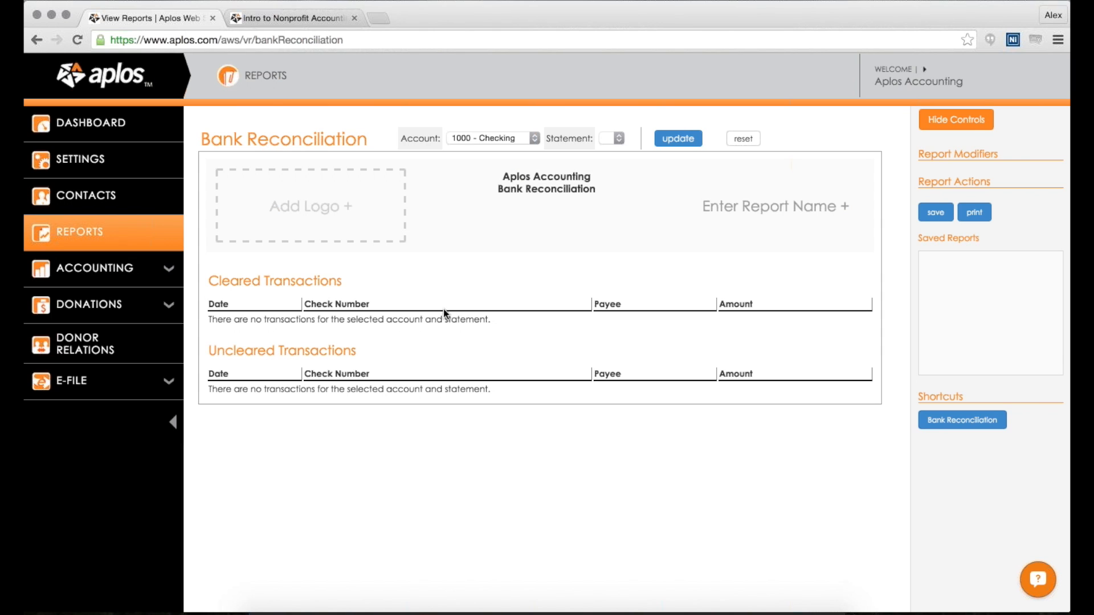
{"action": "mouse_move", "coordinate": [448, 56]}
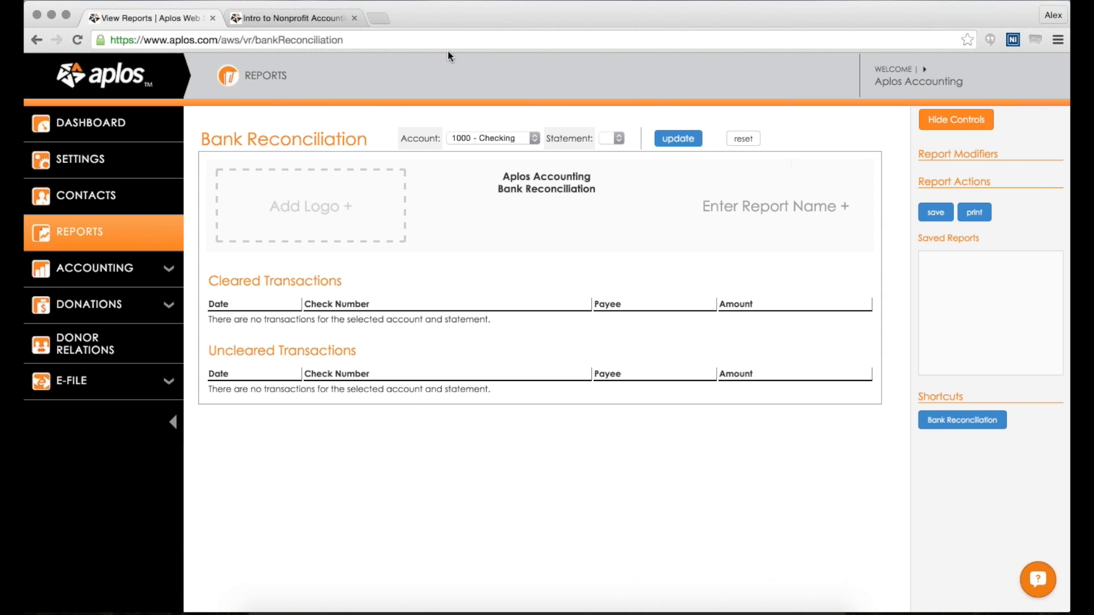
{"action": "mouse_move", "coordinate": [545, 219]}
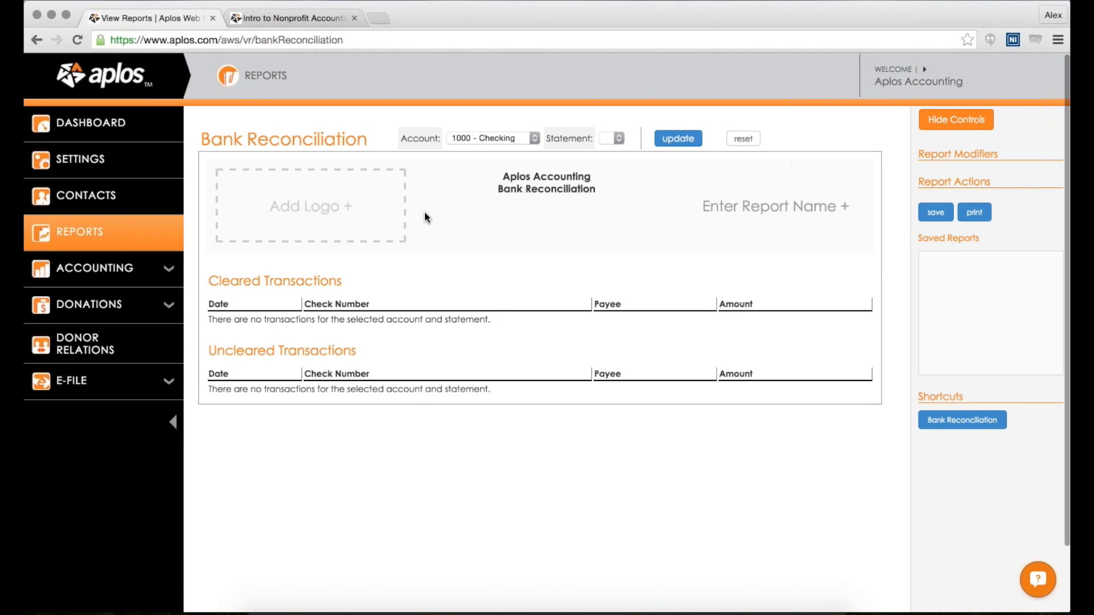
{"action": "double_click", "coordinate": [274, 281]}
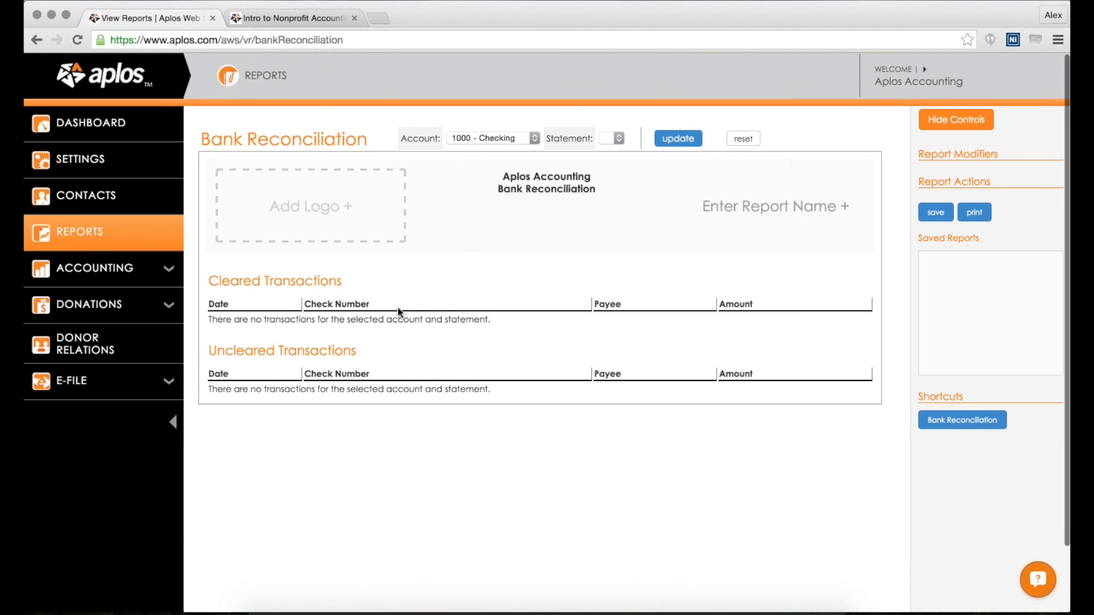
{"action": "mouse_move", "coordinate": [322, 182]}
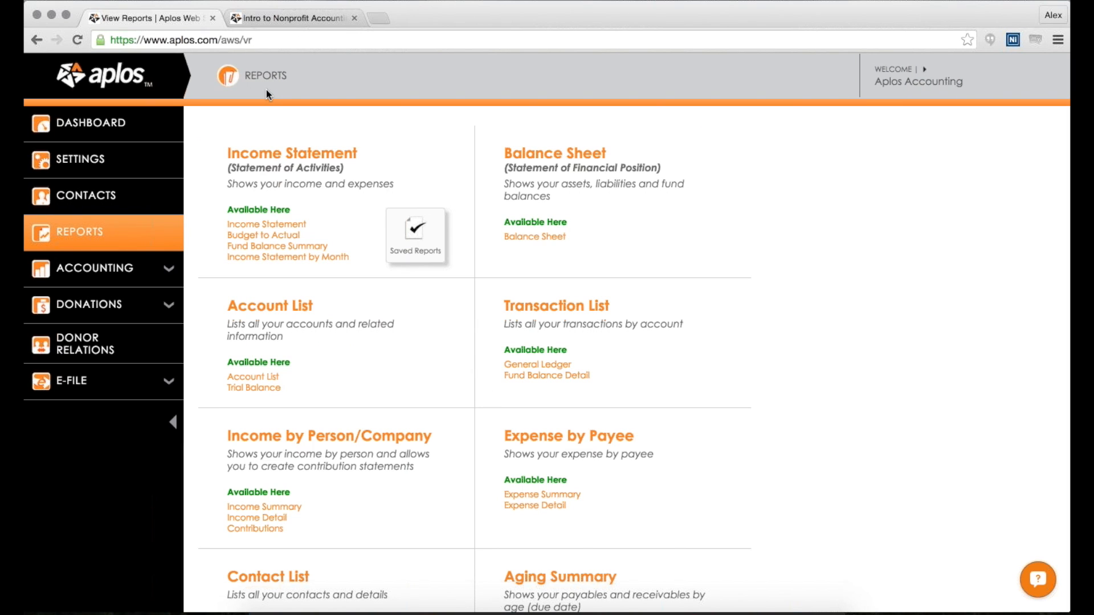
{"action": "mouse_move", "coordinate": [701, 189]}
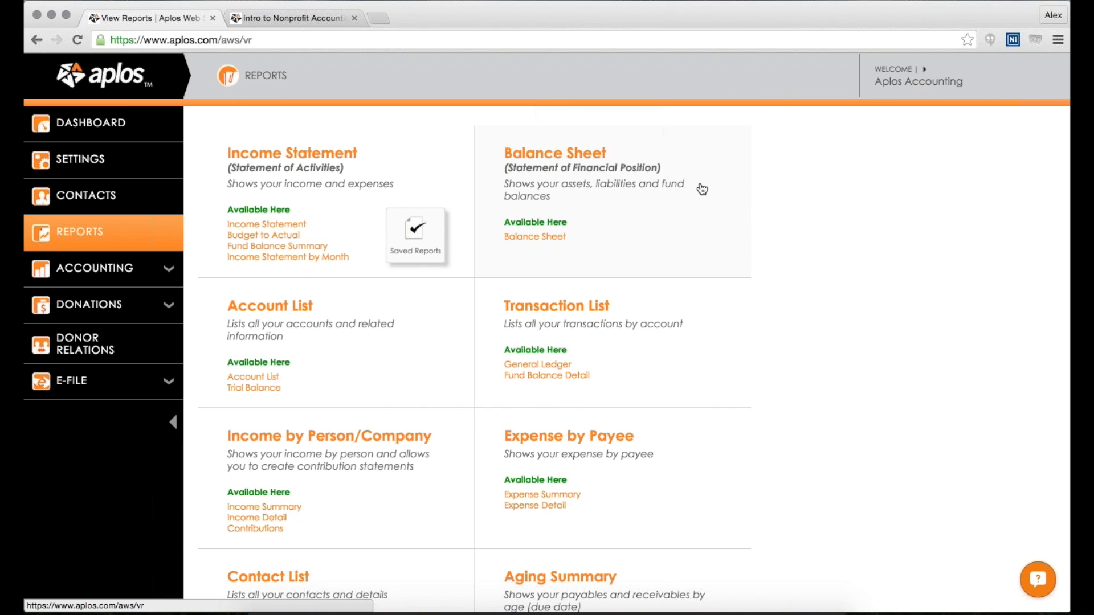
{"action": "mouse_move", "coordinate": [340, 171]}
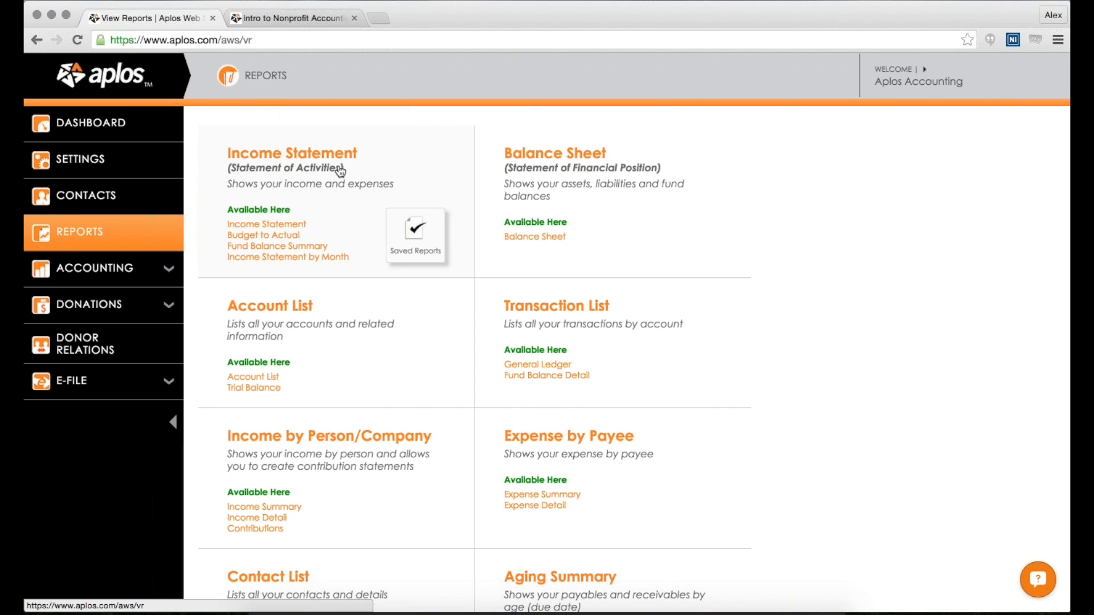
{"action": "mouse_move", "coordinate": [568, 203]}
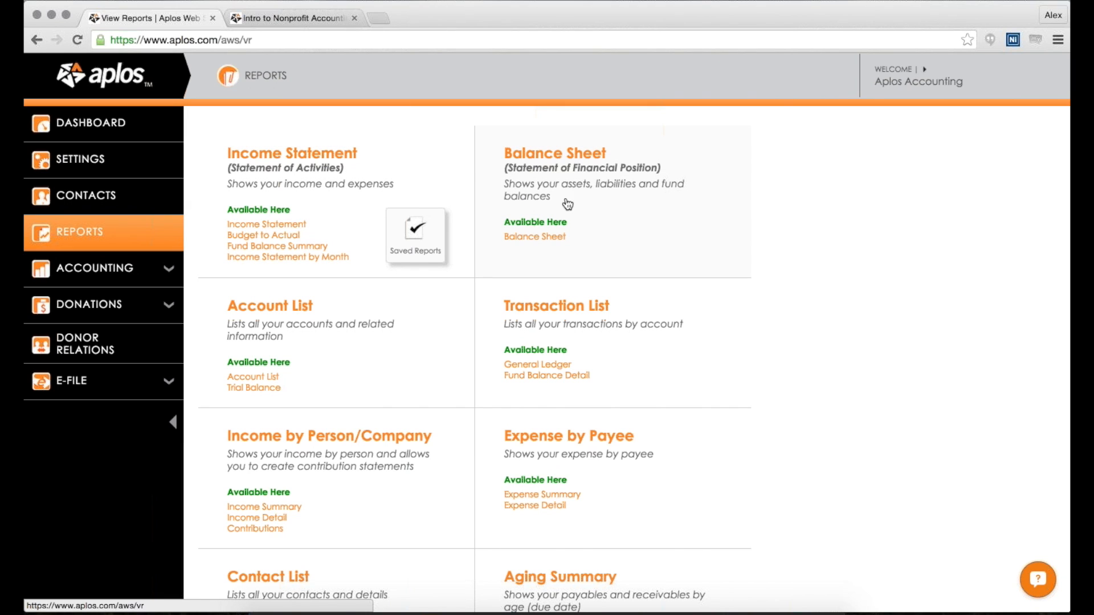
{"action": "mouse_move", "coordinate": [487, 173]}
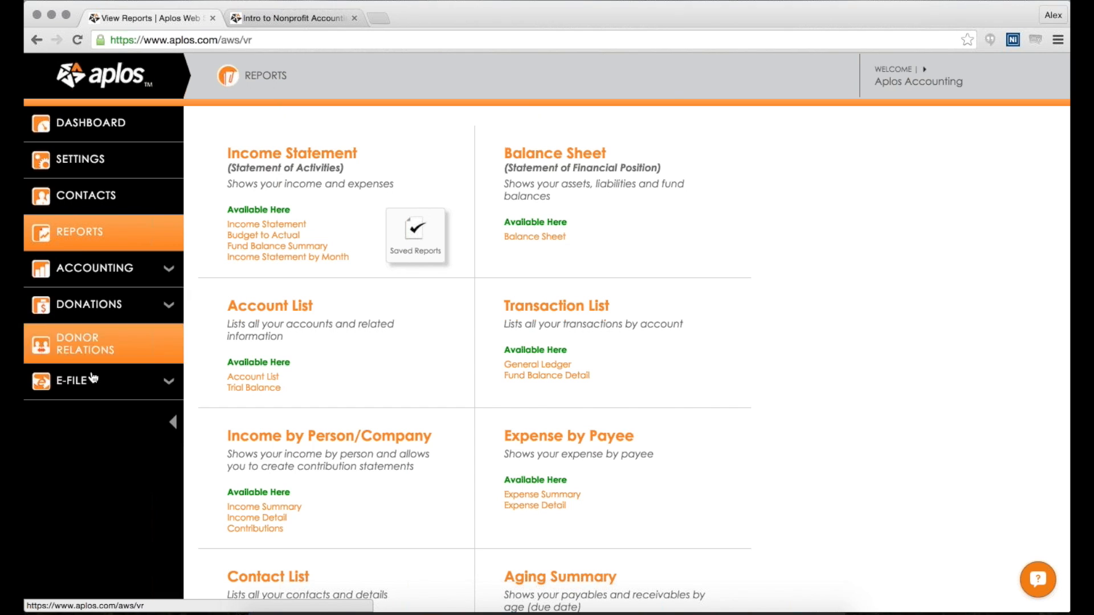
{"action": "mouse_move", "coordinate": [276, 182]}
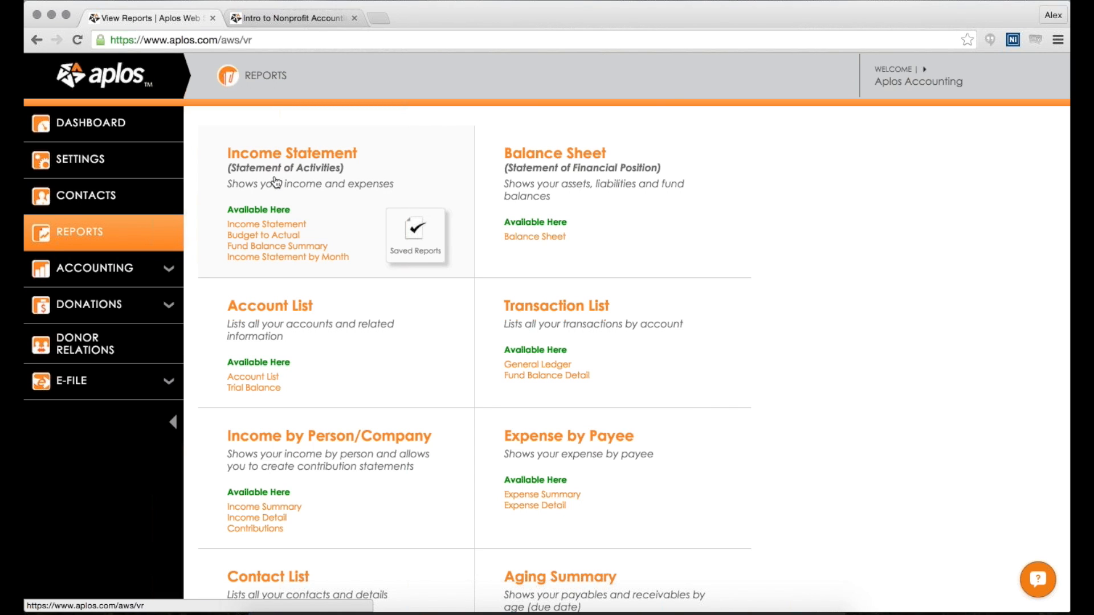
{"action": "mouse_move", "coordinate": [766, 89]}
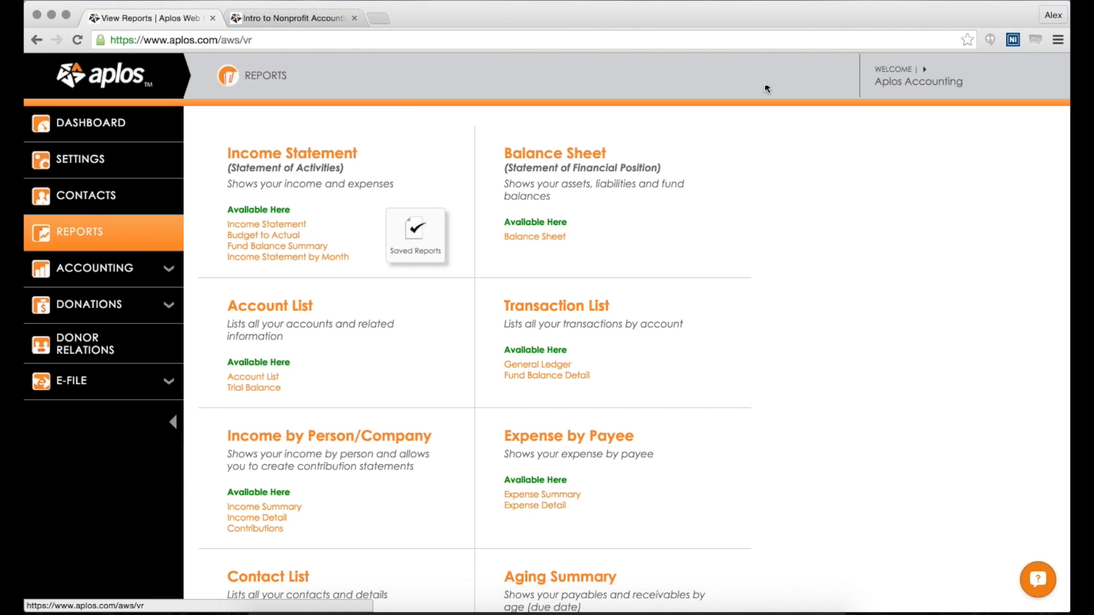
{"action": "mouse_move", "coordinate": [1061, 51]}
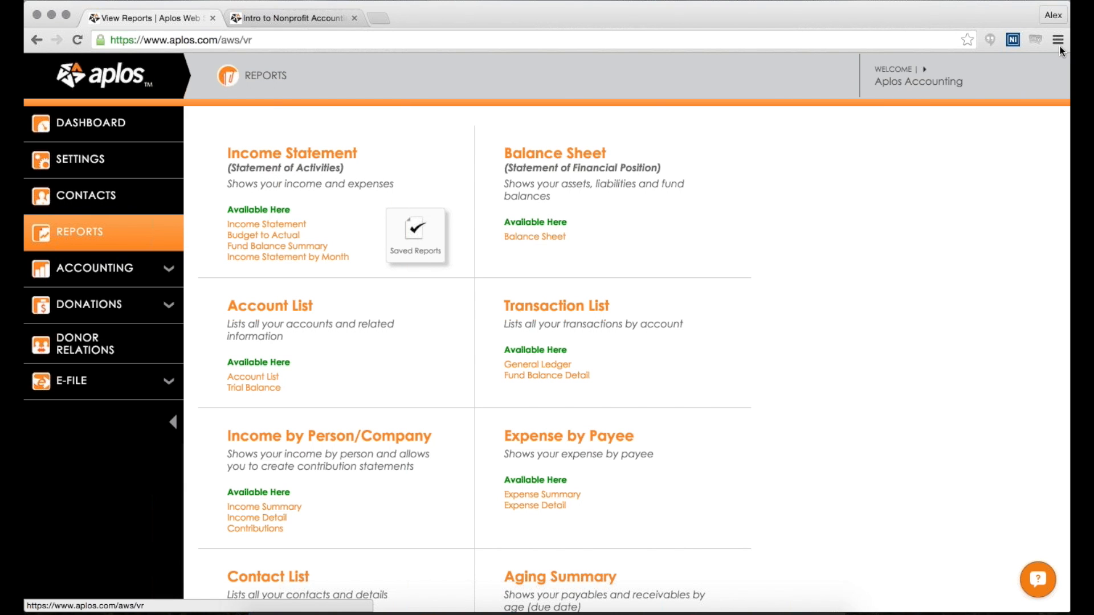